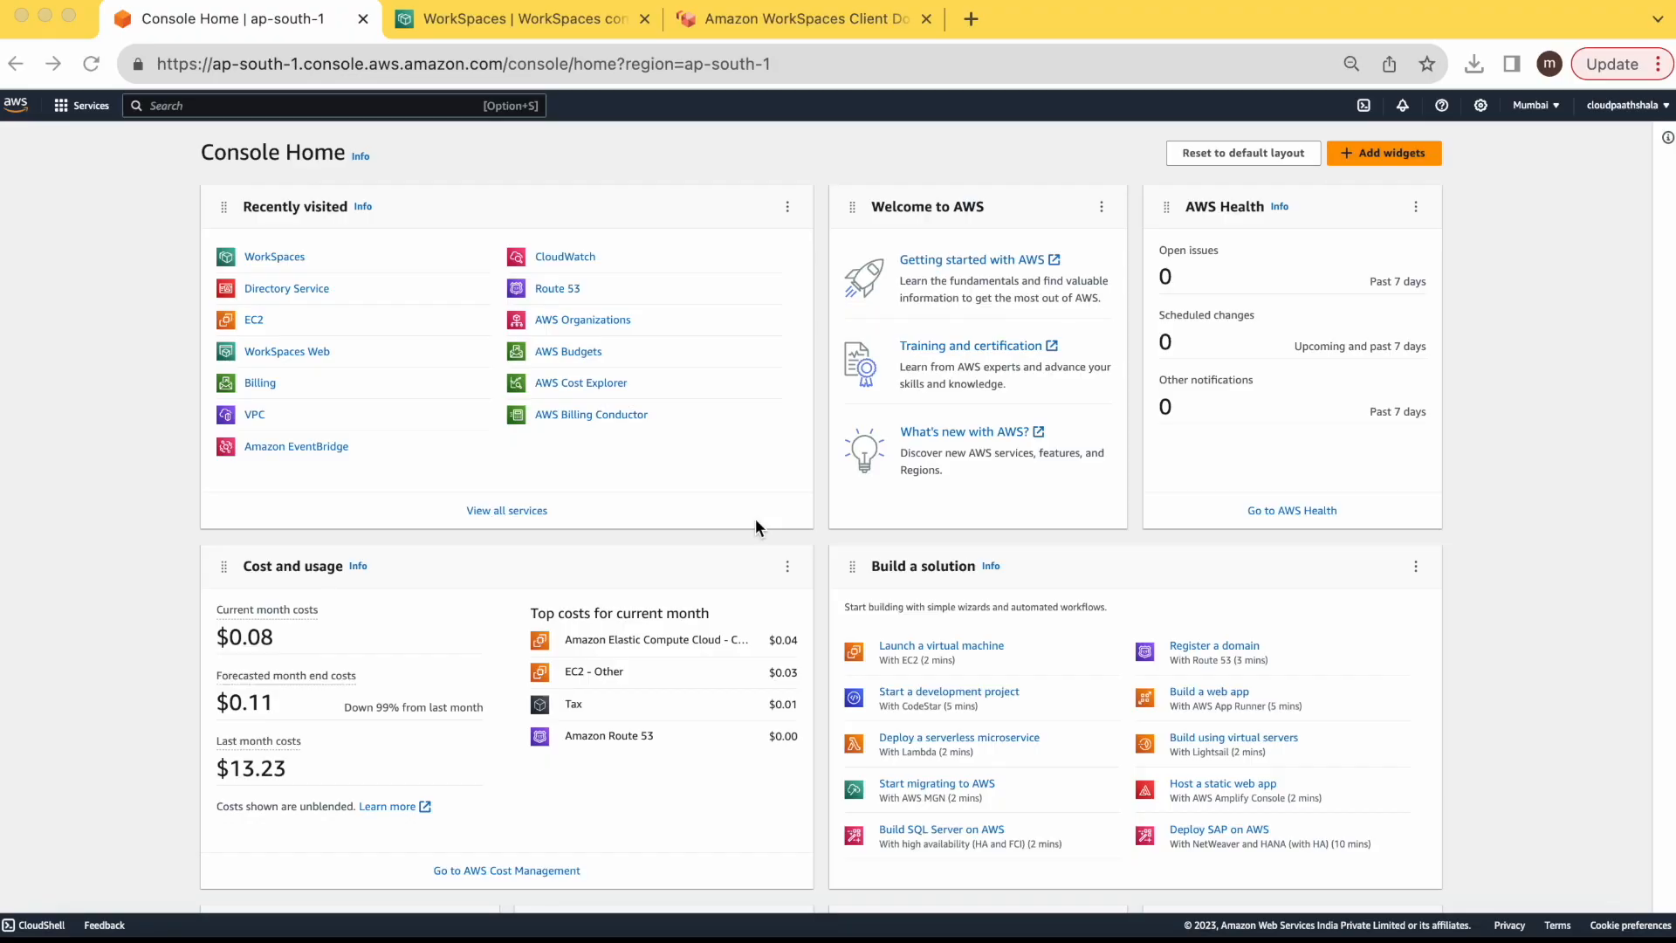
- Search the console for 'workspaces' and open the Amazon WorkSpaces service
type("workspa")
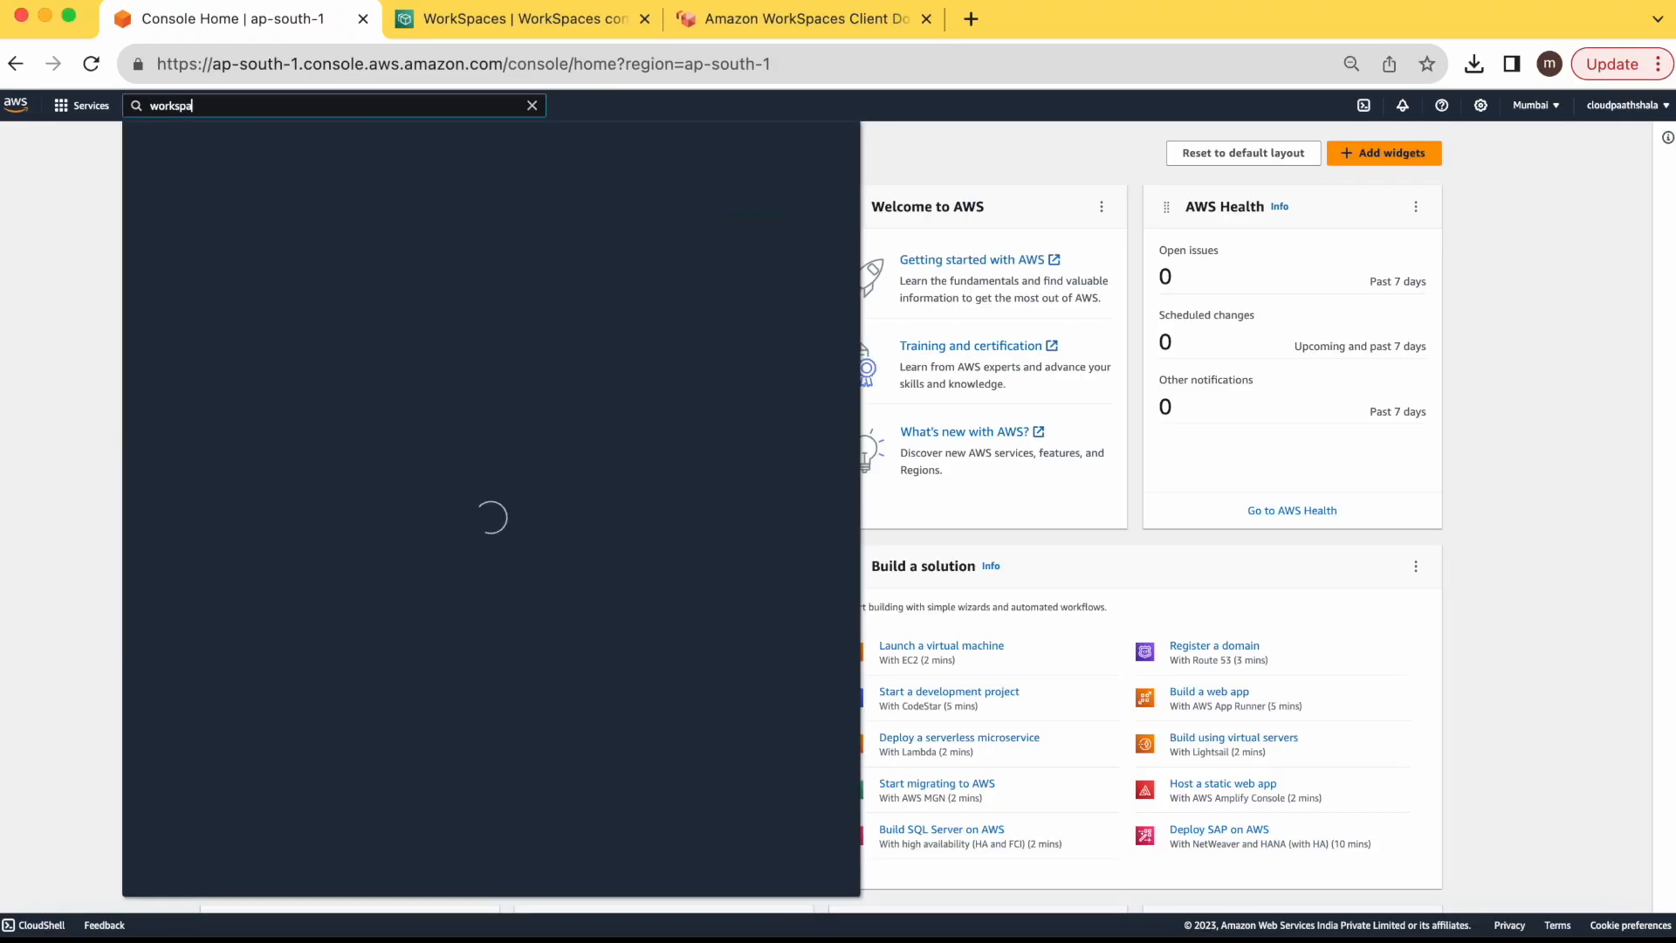
left_click(400, 254)
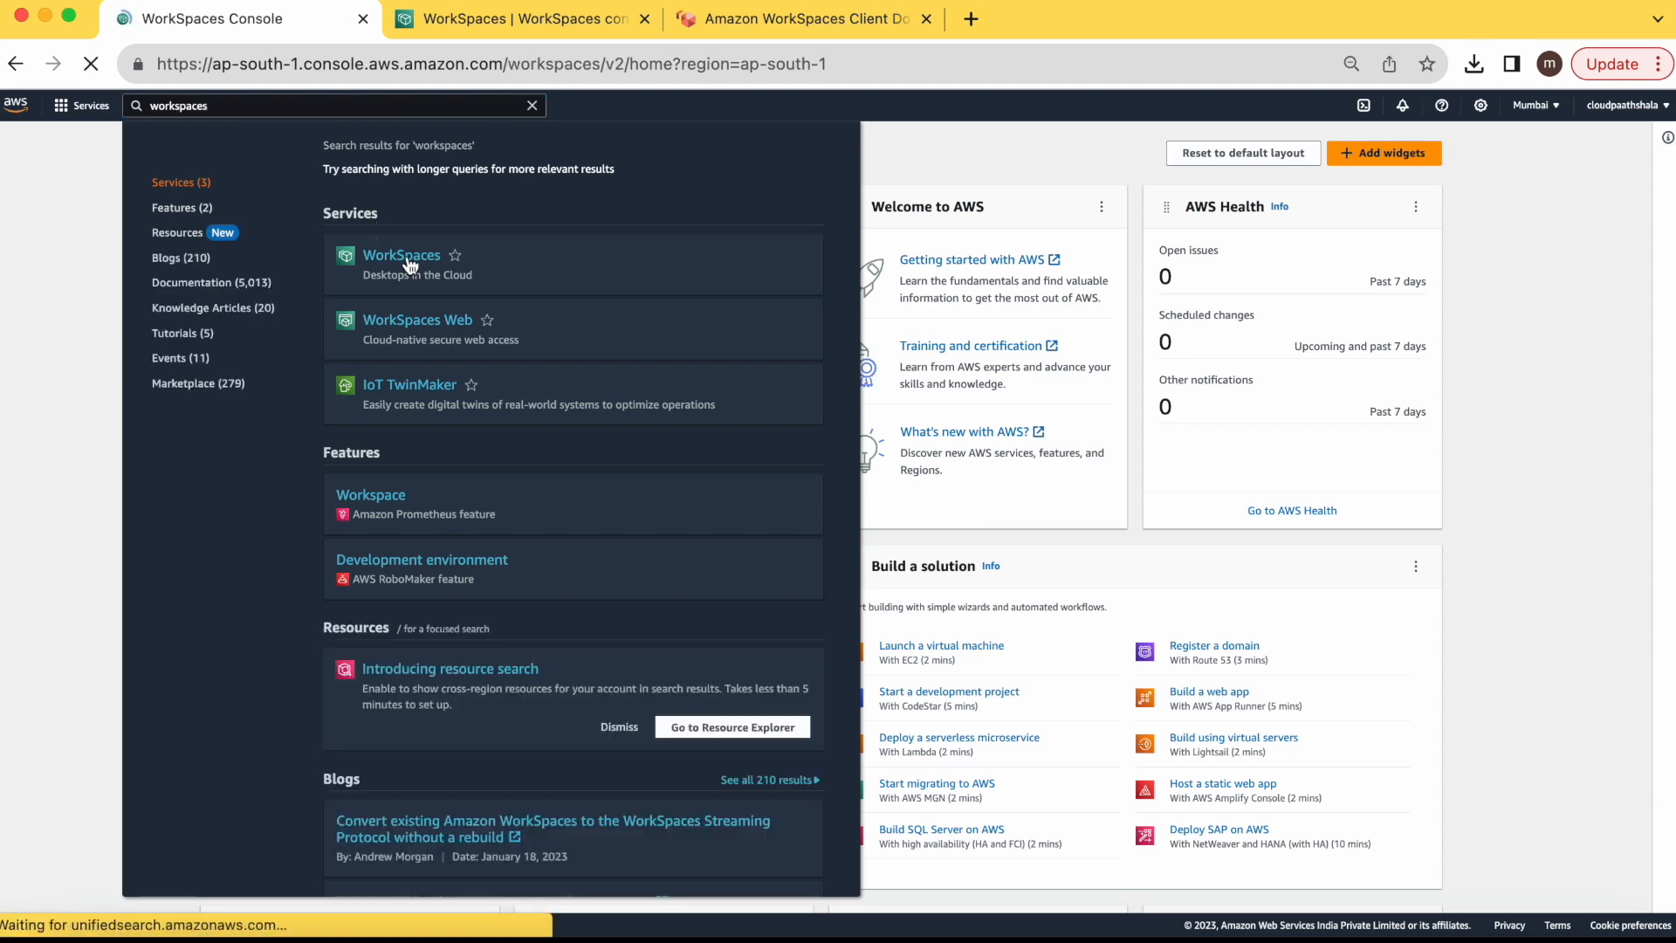
left_click(400, 254)
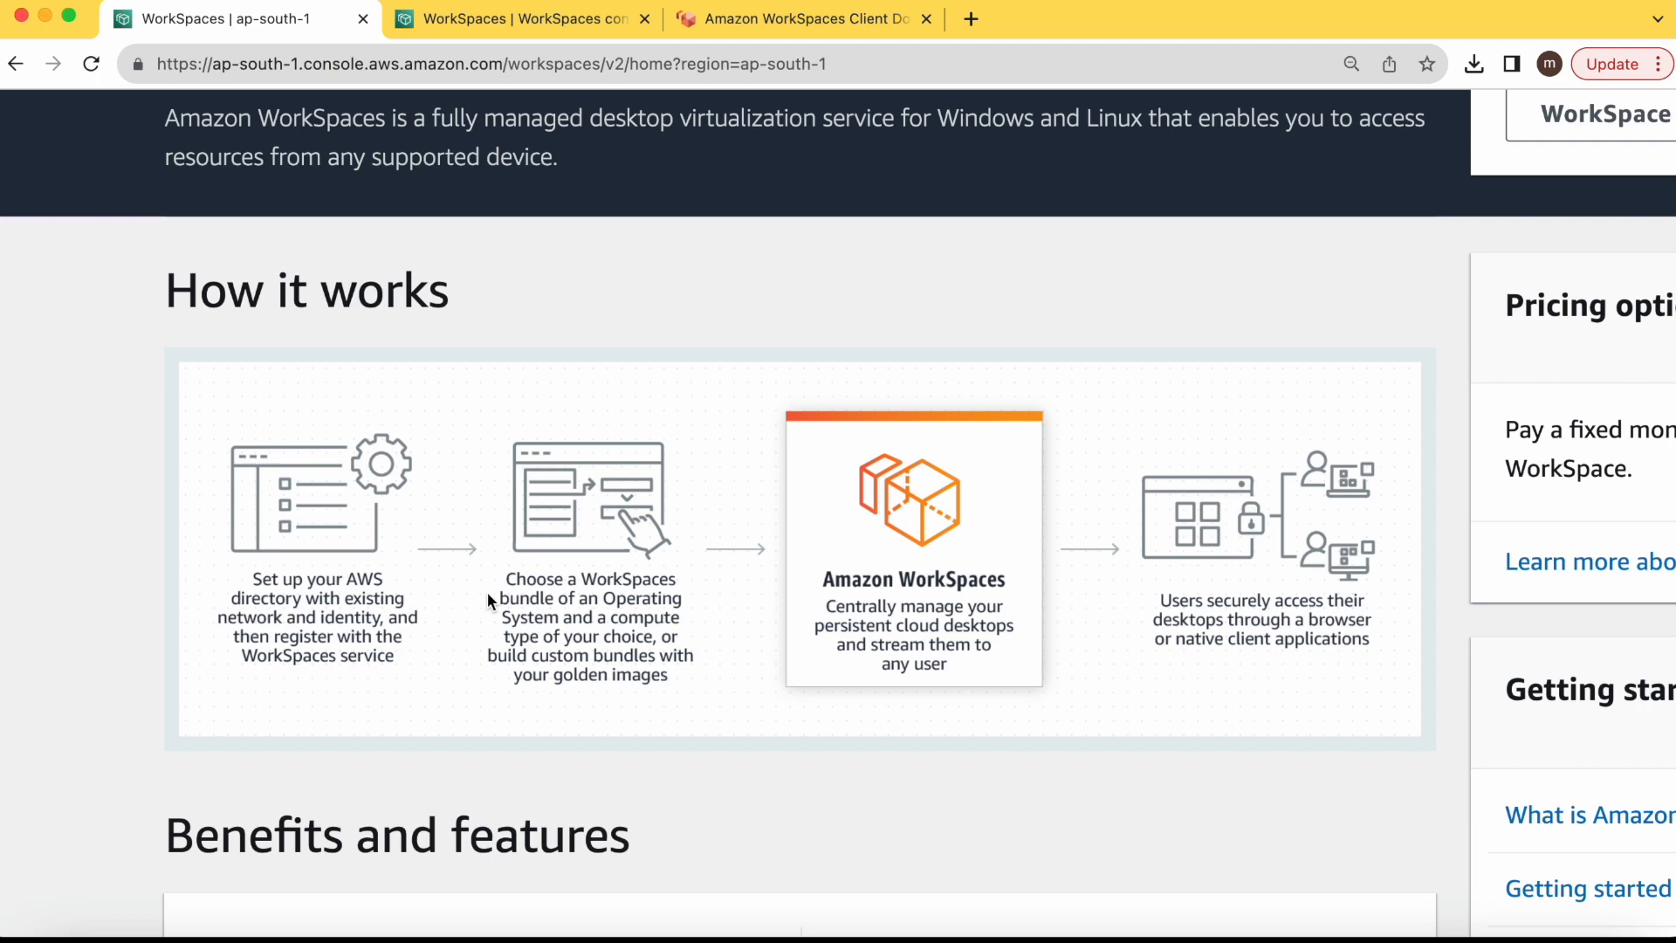
mouse_move(294, 650)
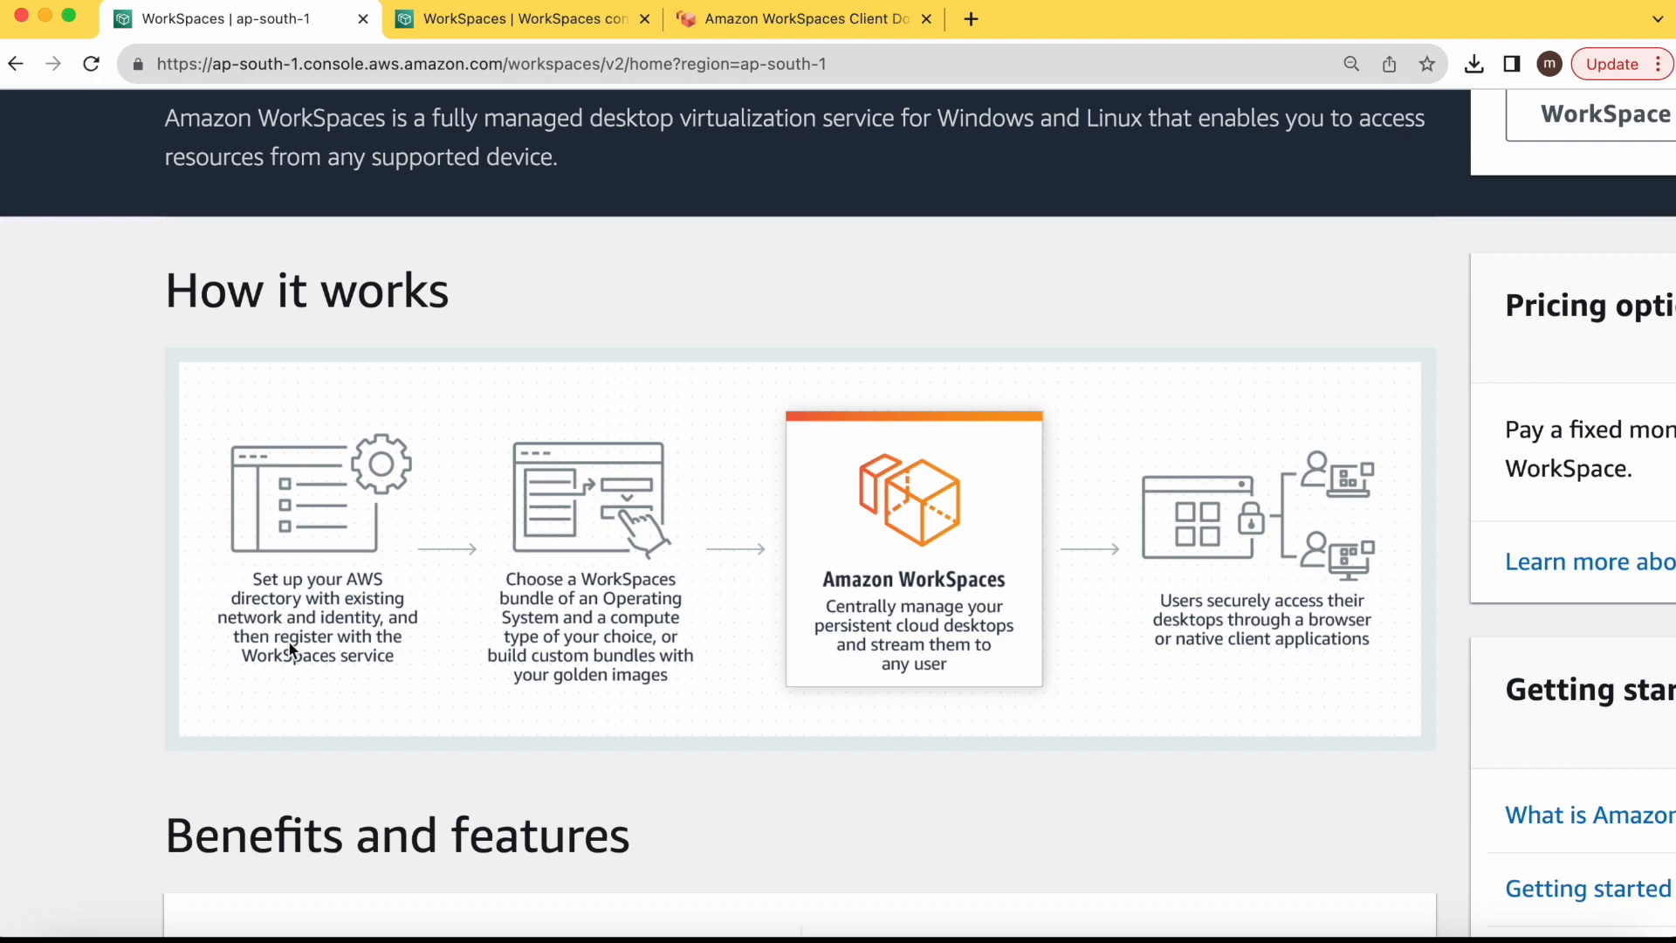
mouse_move(289, 649)
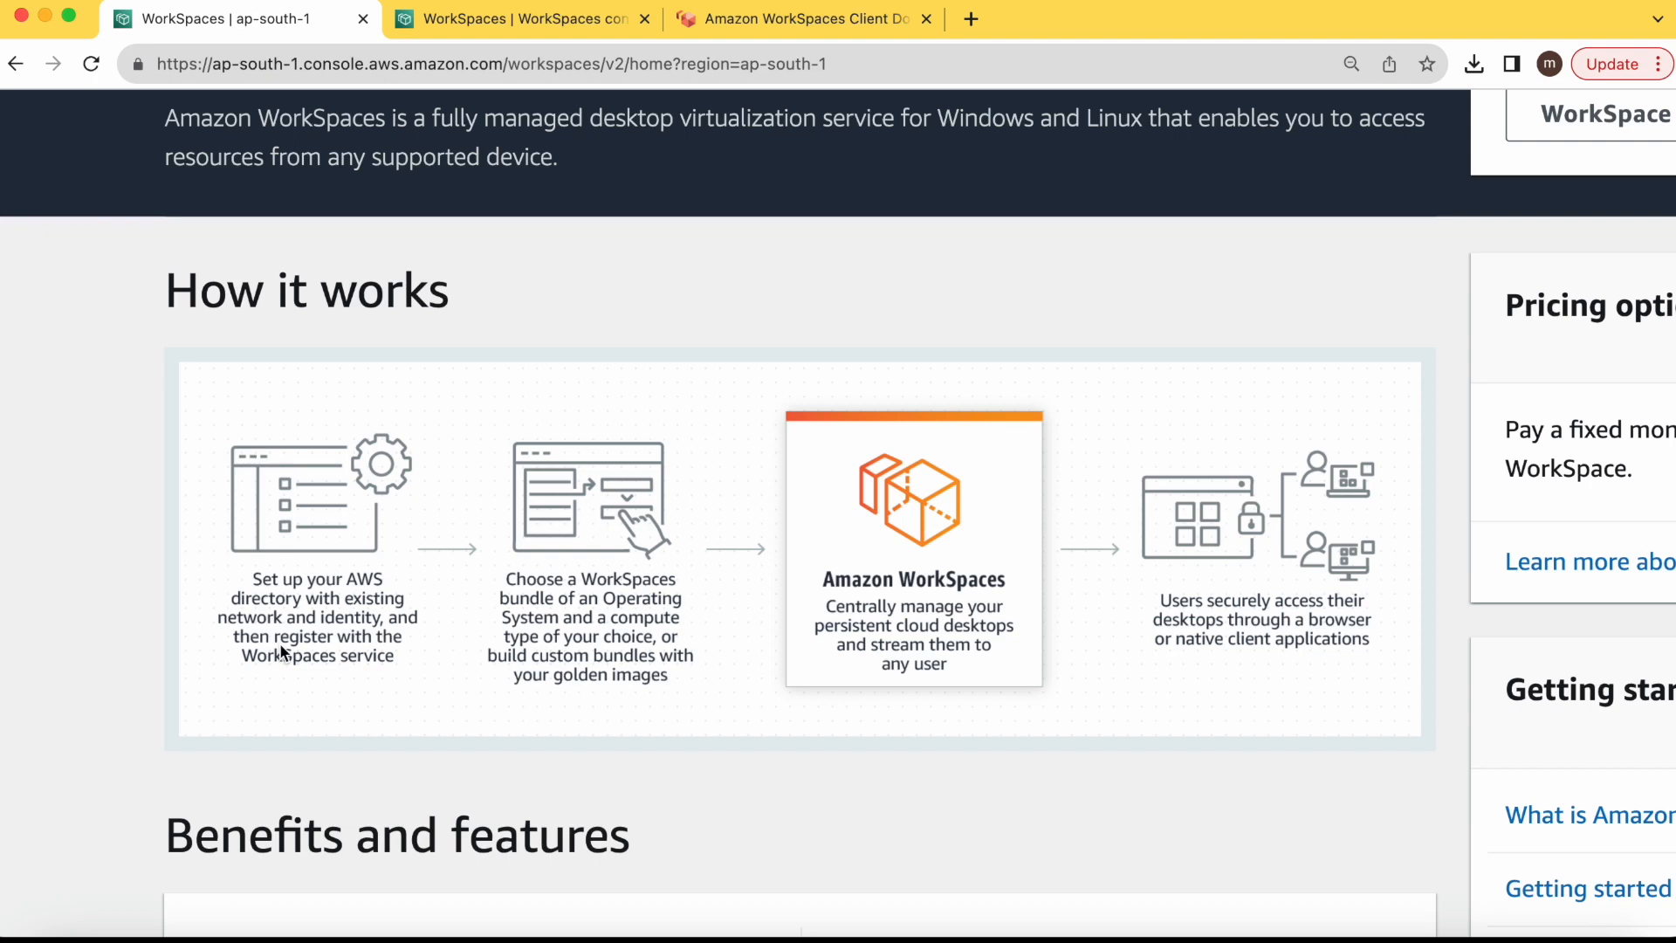
mouse_move(625, 286)
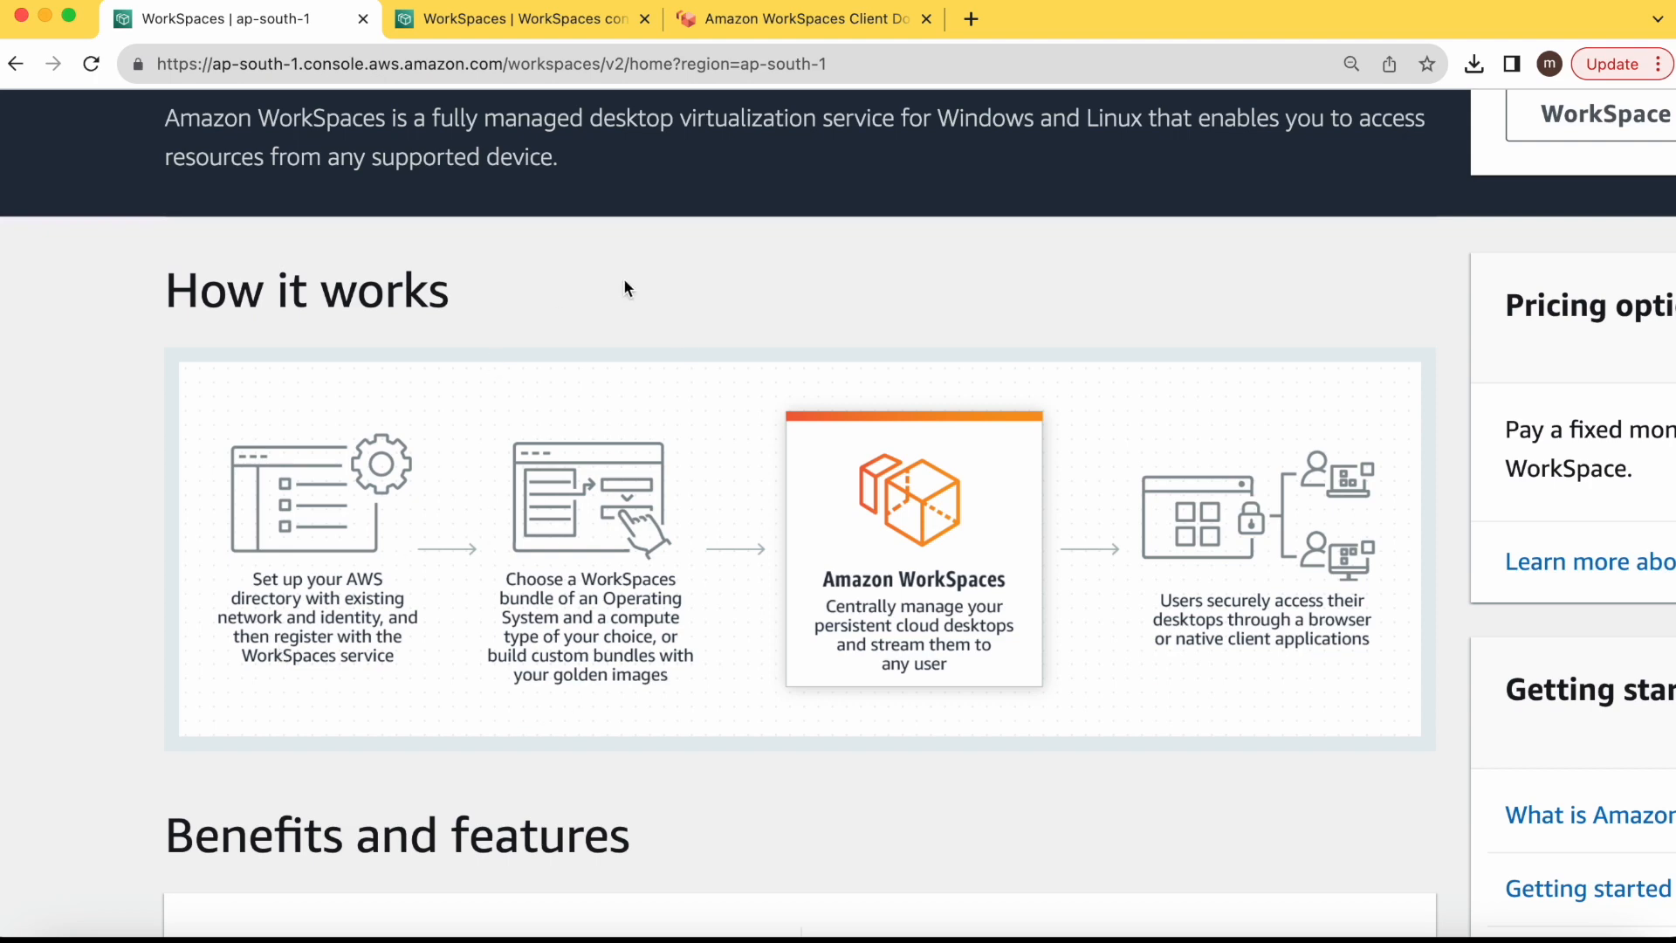
mouse_move(655, 691)
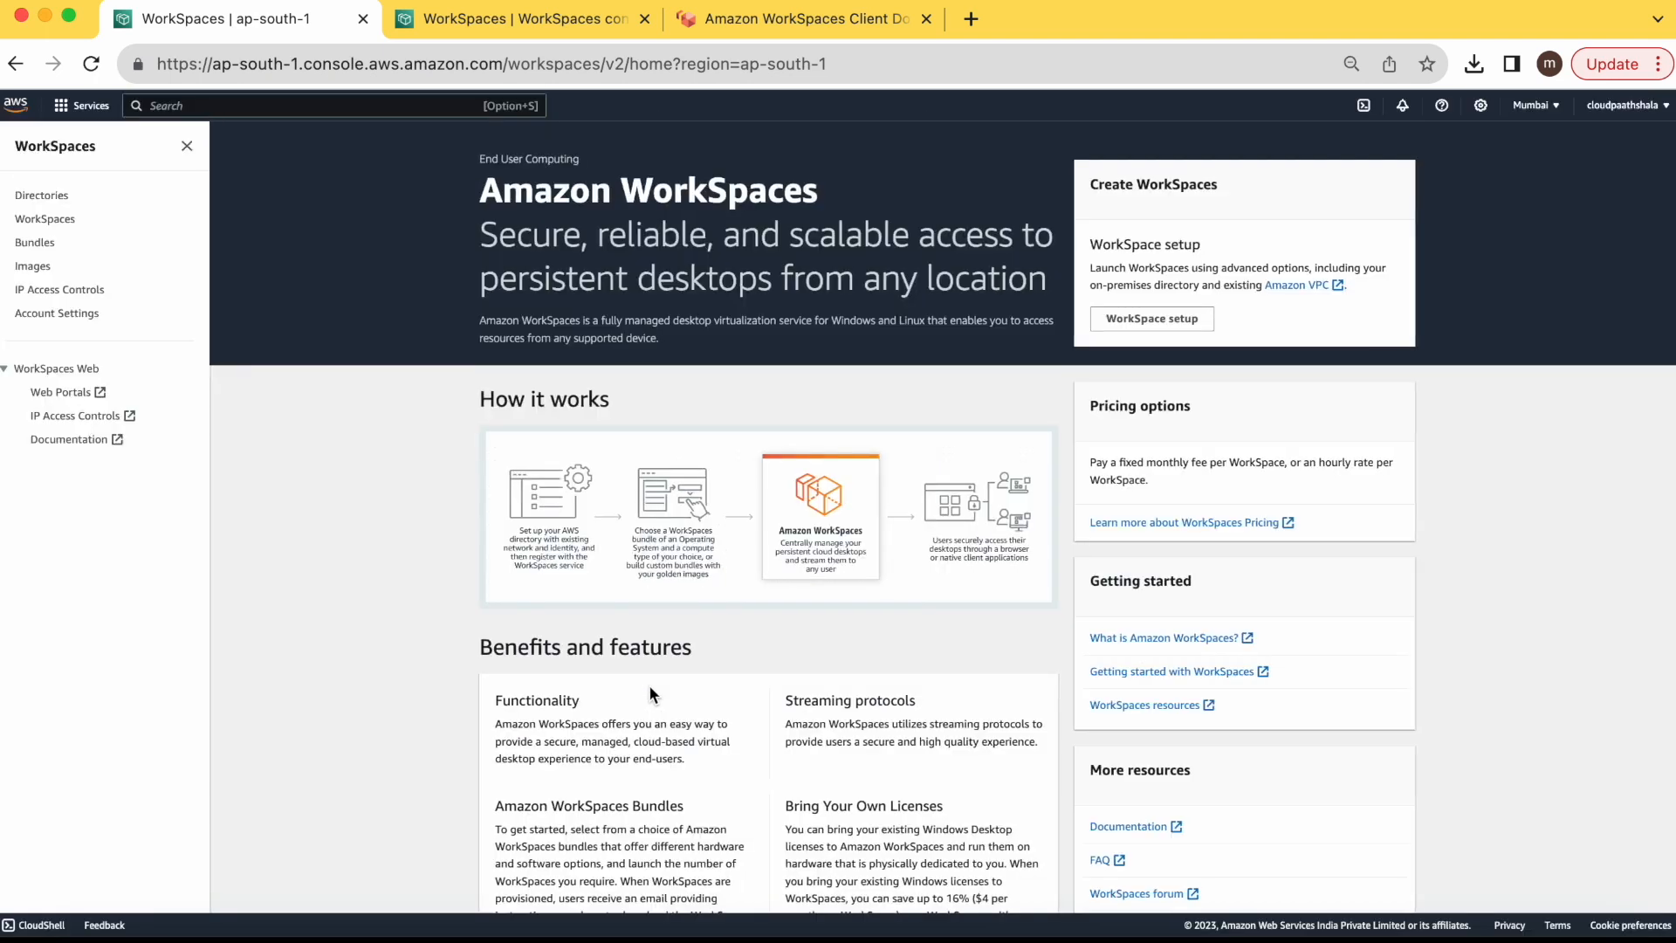
- From WorkSpaces Directories, start a new directory and choose AWS Managed Microsoft AD
left_click(42, 195)
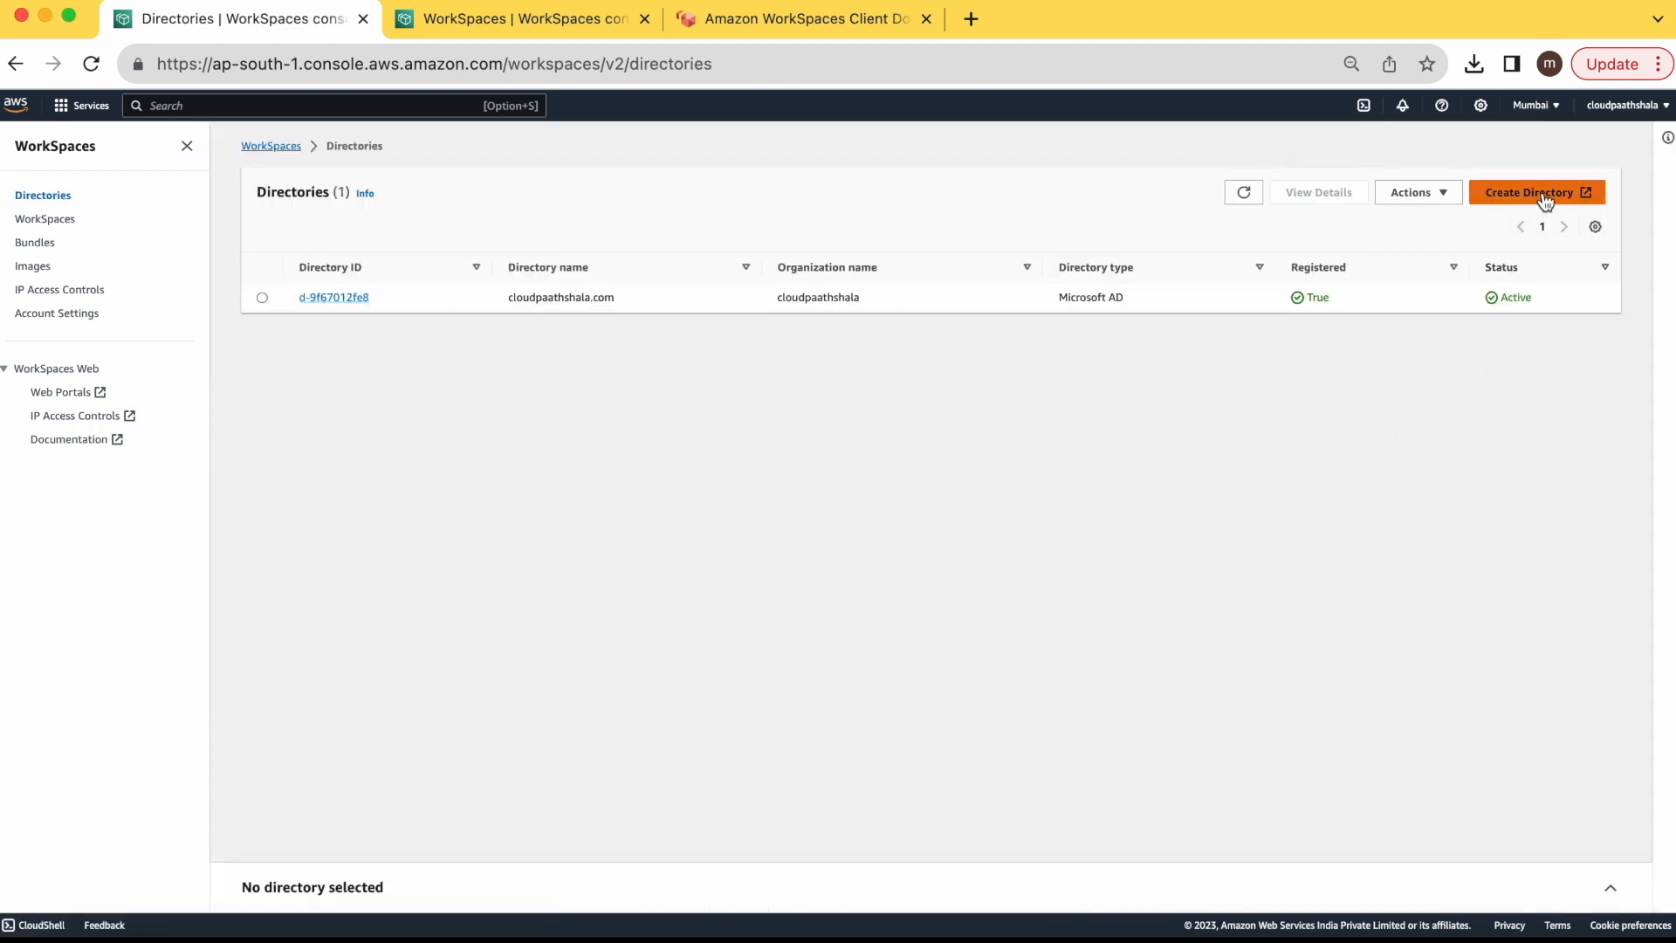
left_click(1536, 192)
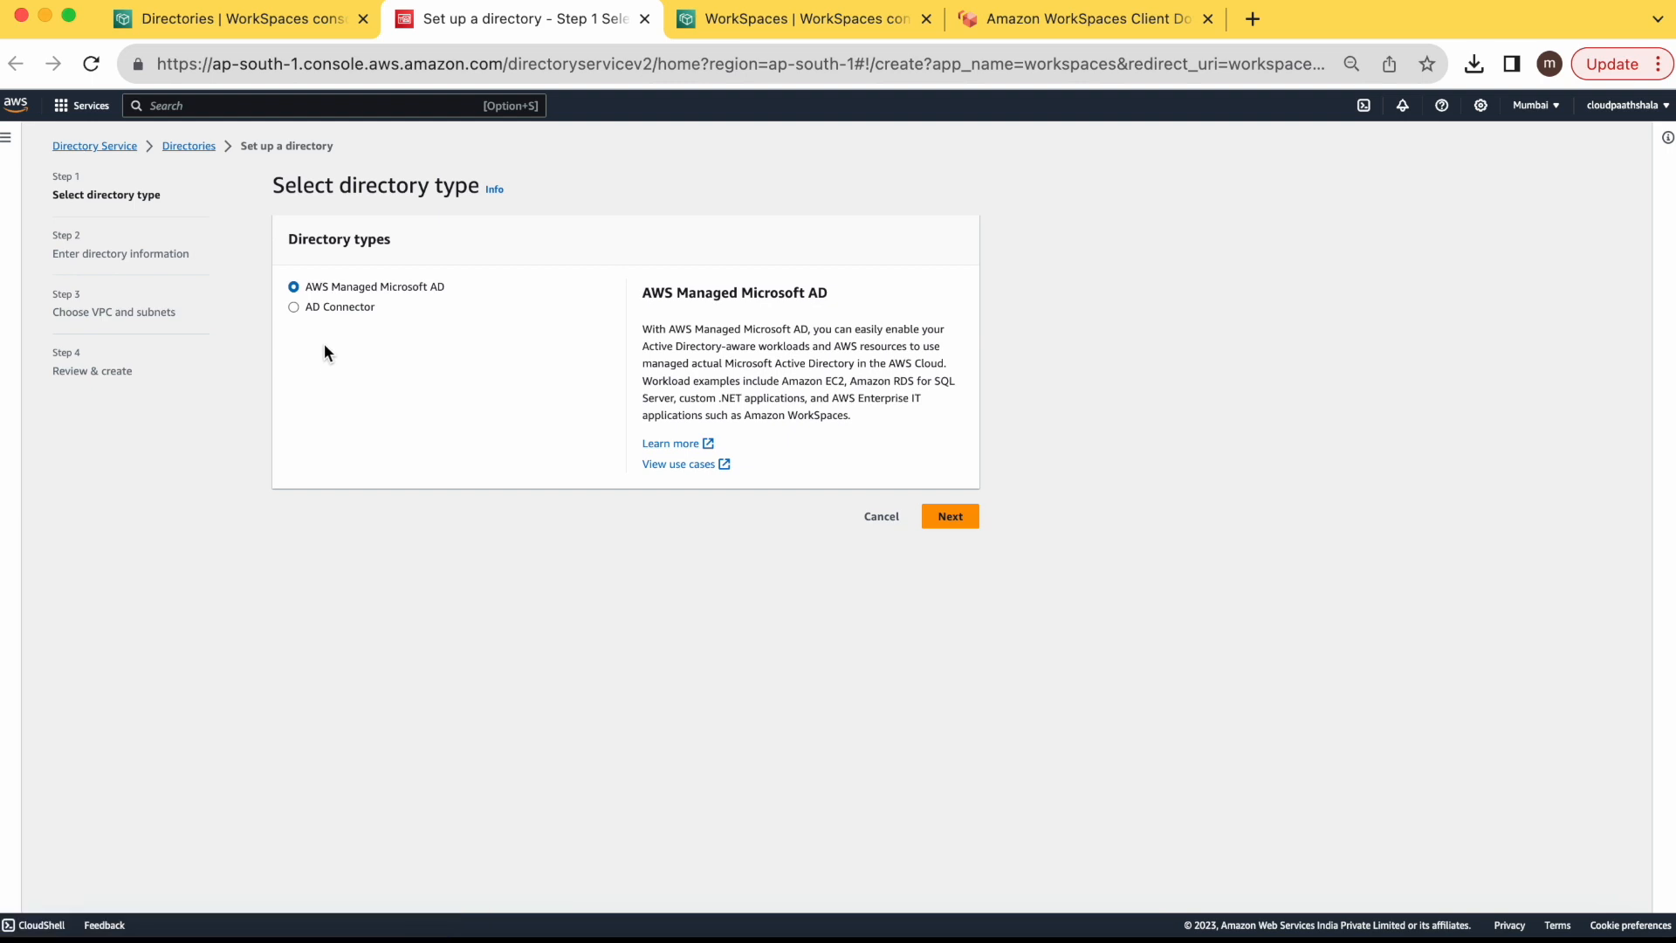
mouse_move(431, 421)
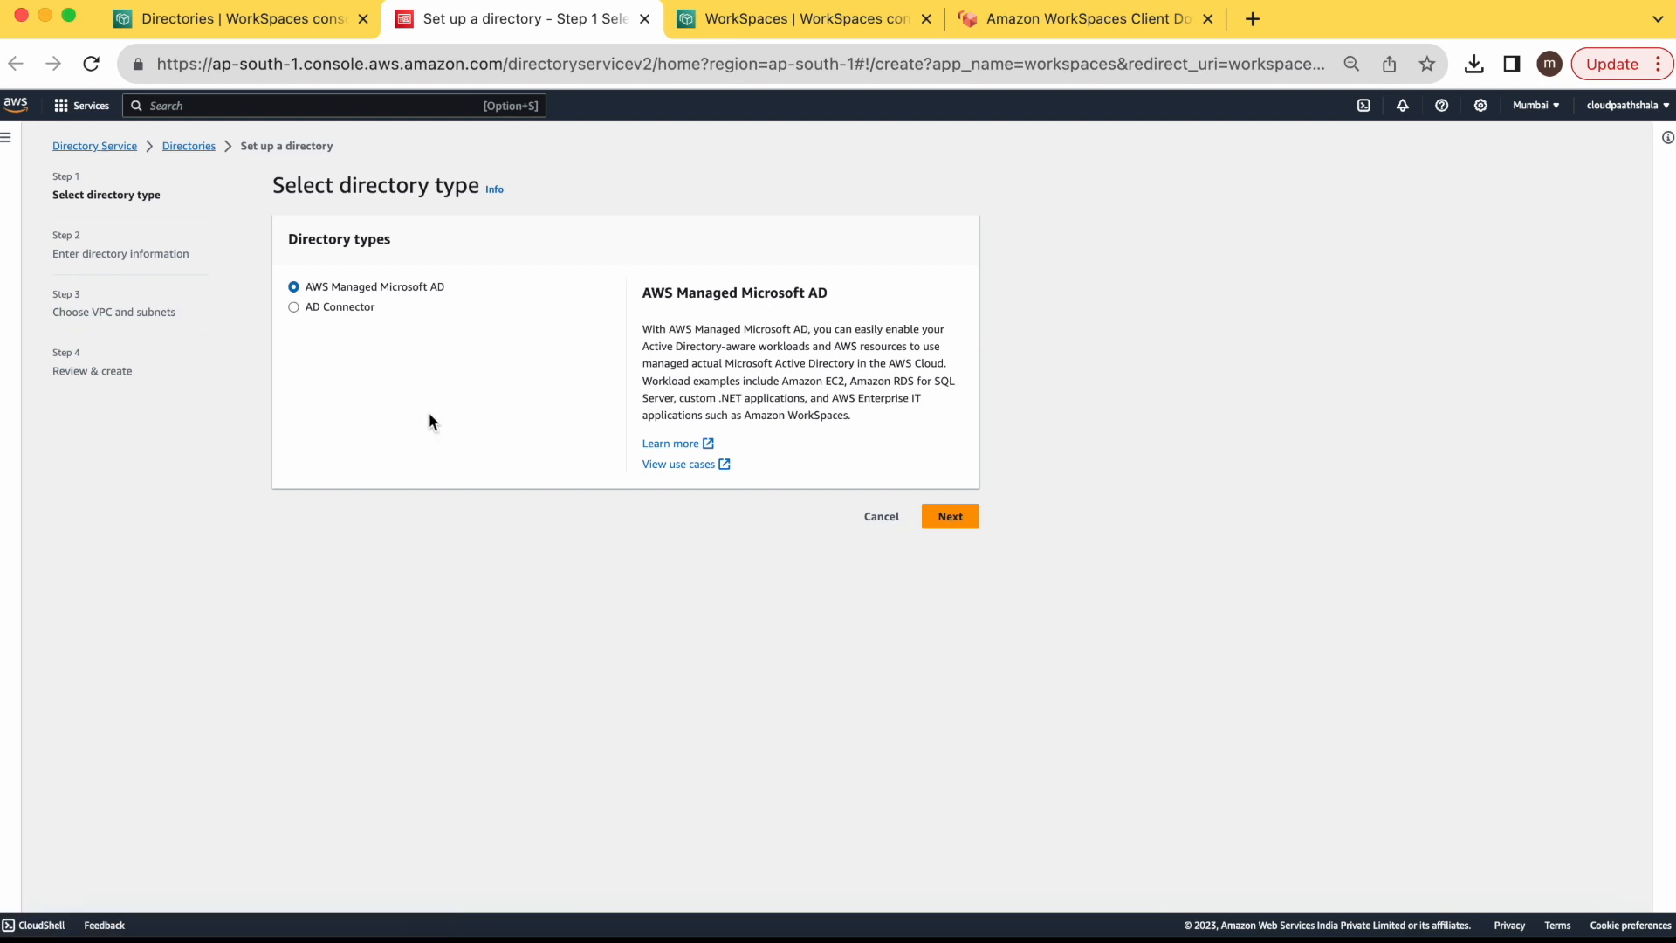
mouse_move(329, 361)
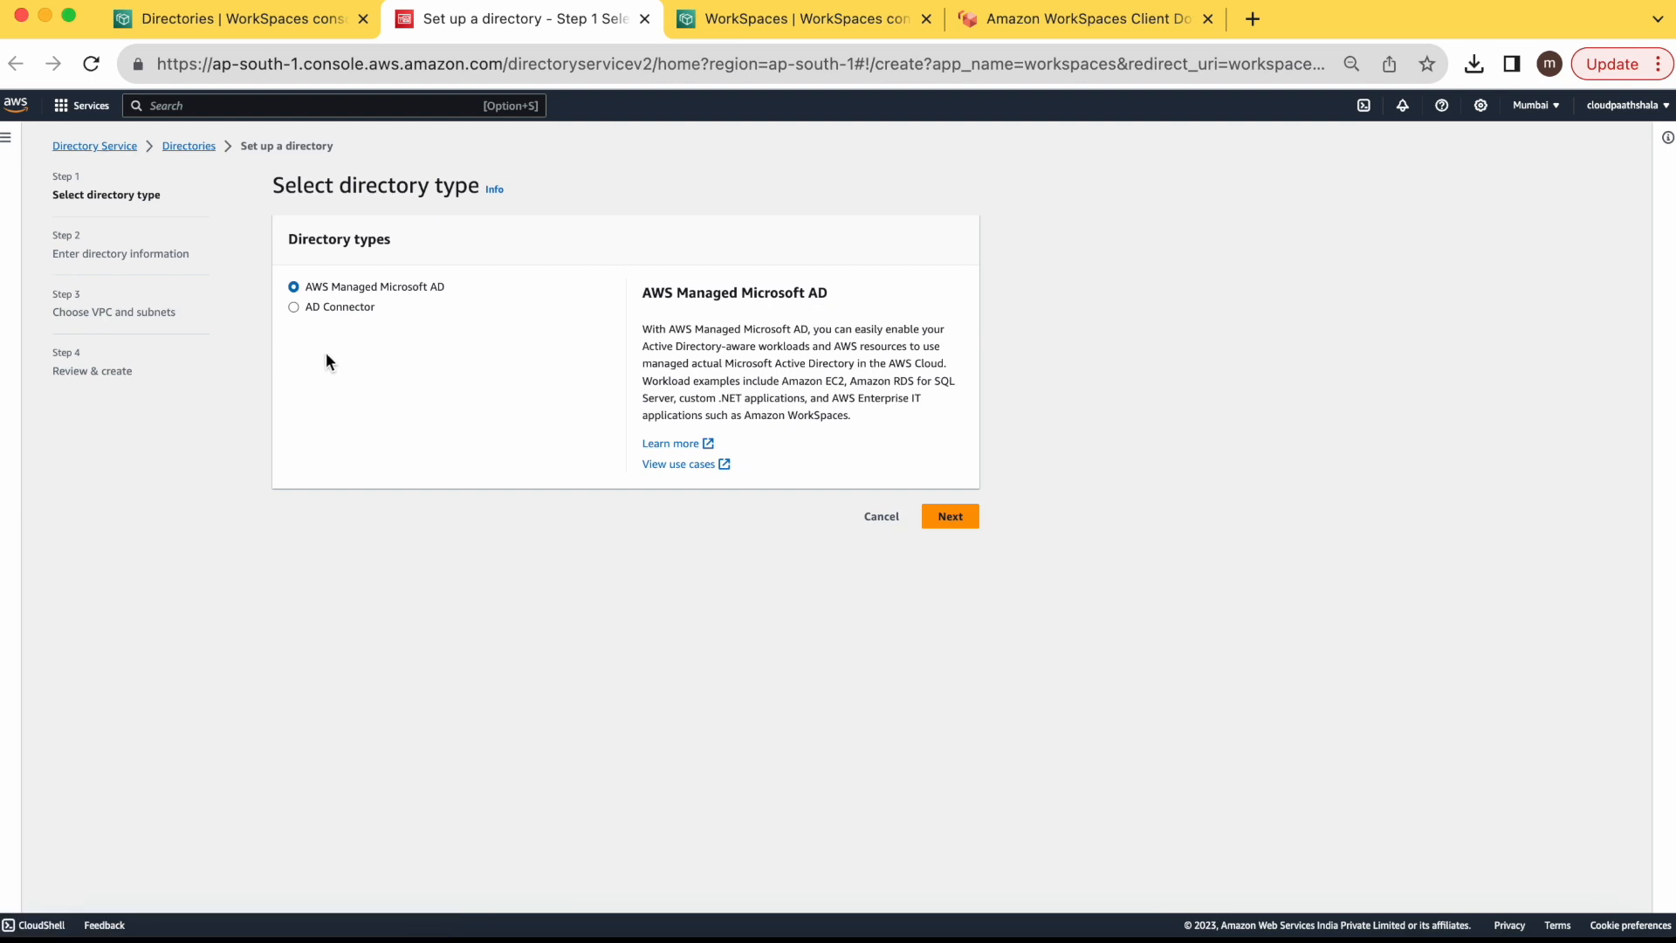
left_click(294, 308)
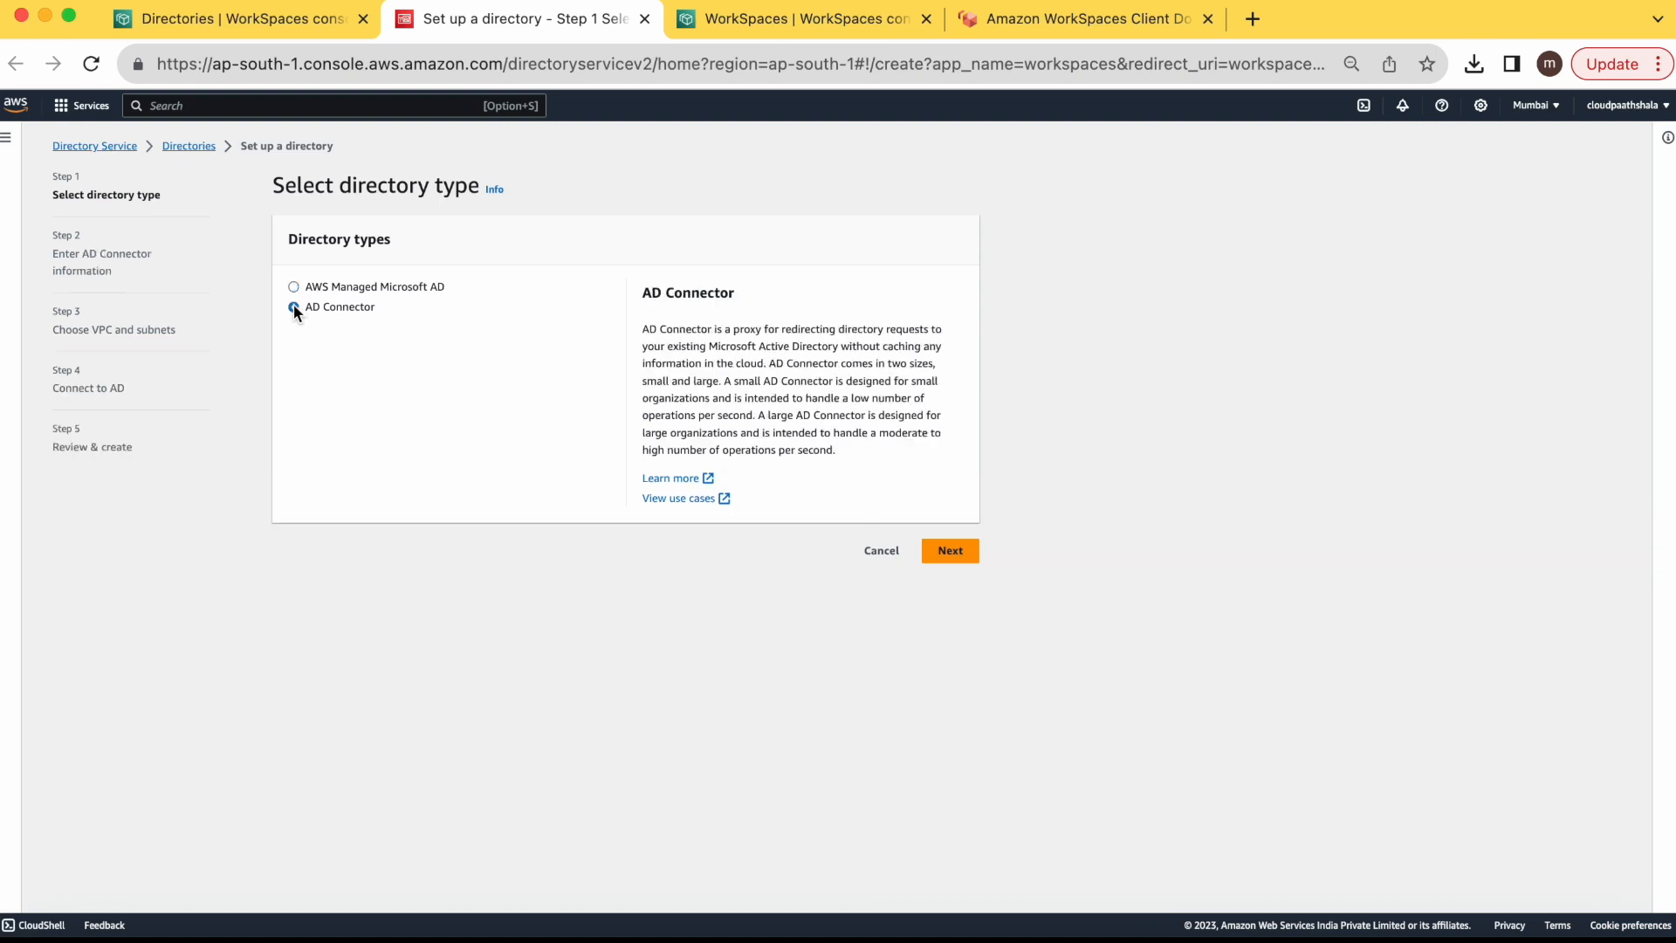
left_click(293, 307)
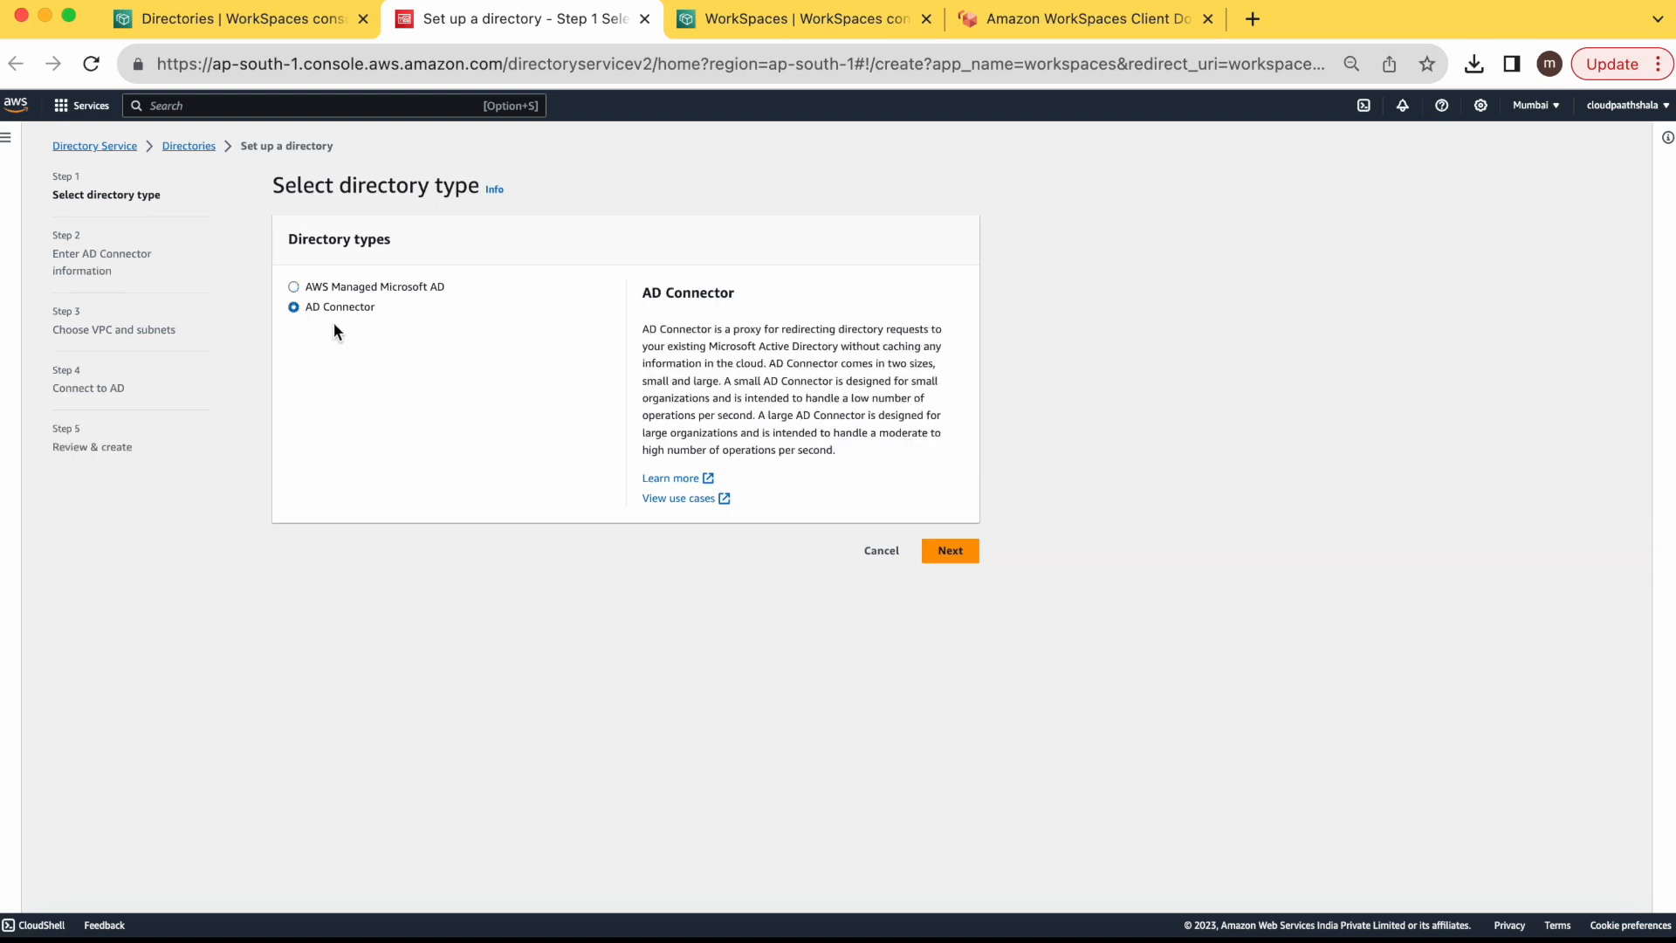
left_click(294, 286)
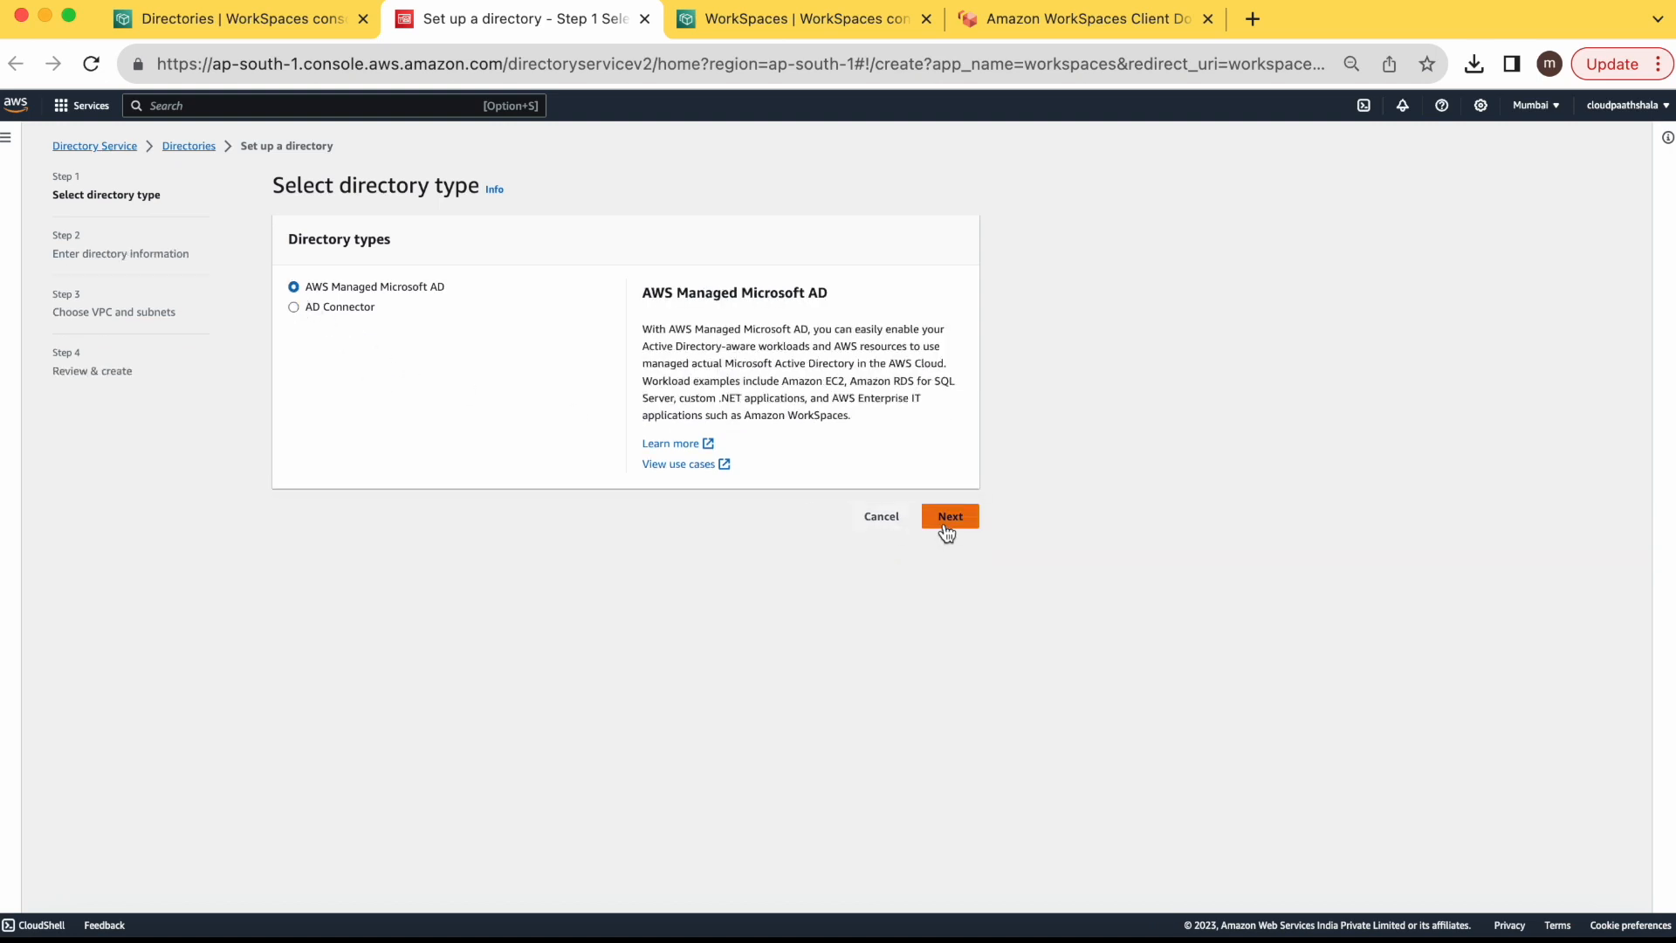
- Move to directory information and compare the Standard and Enterprise edition options
left_click(947, 516)
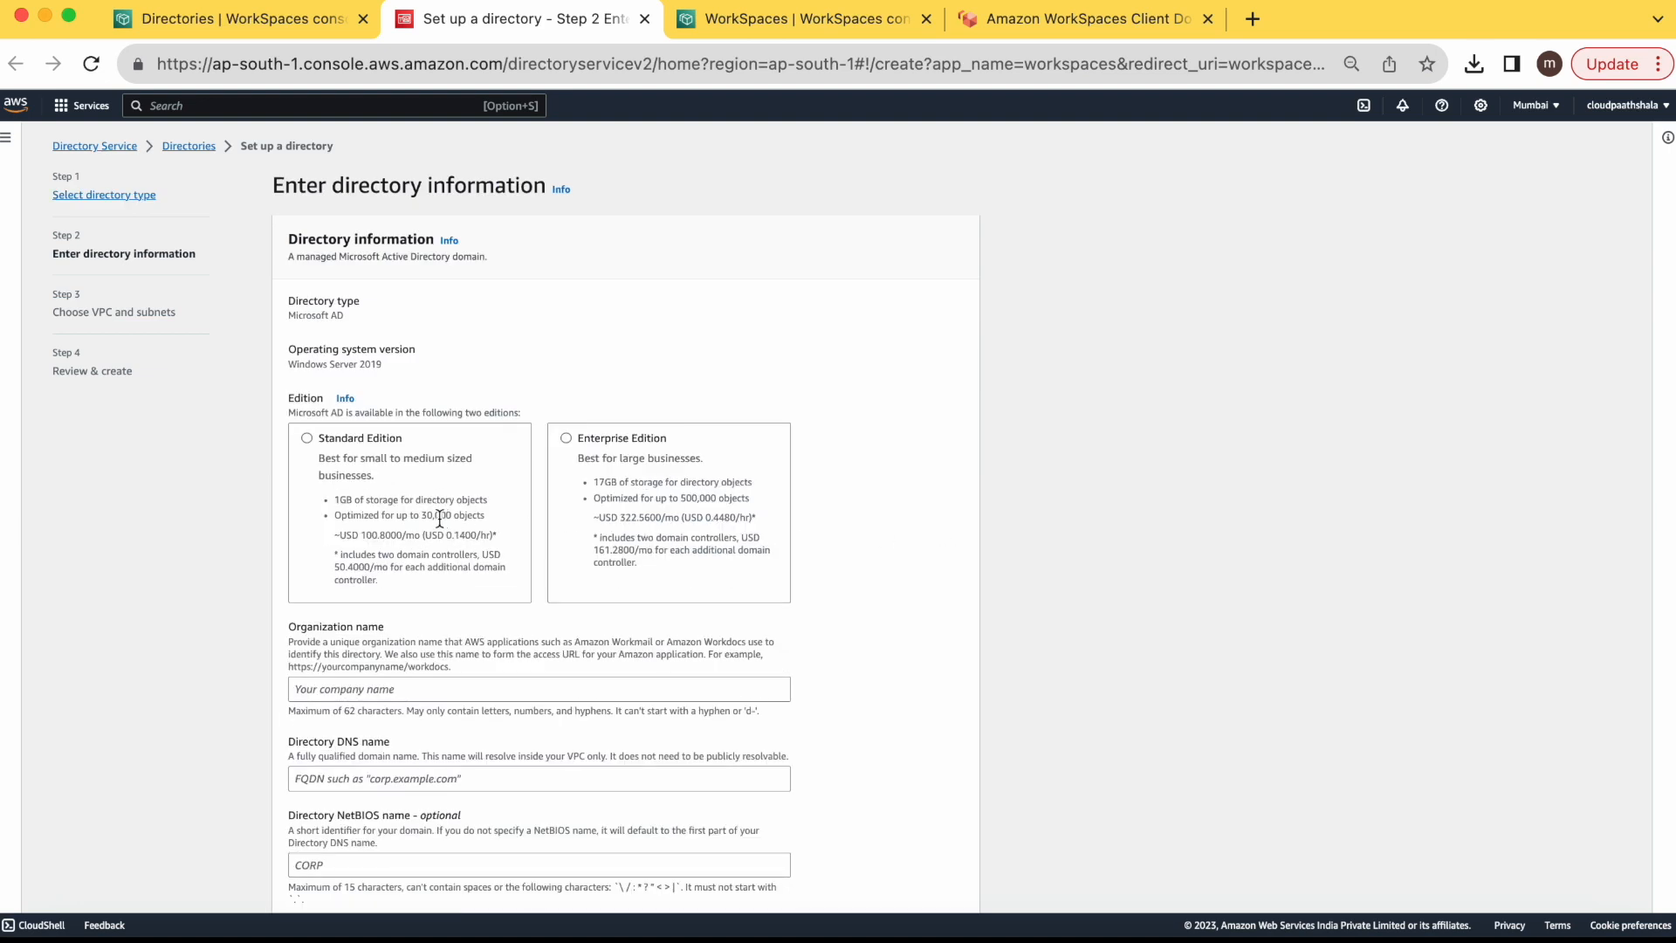
mouse_move(415, 515)
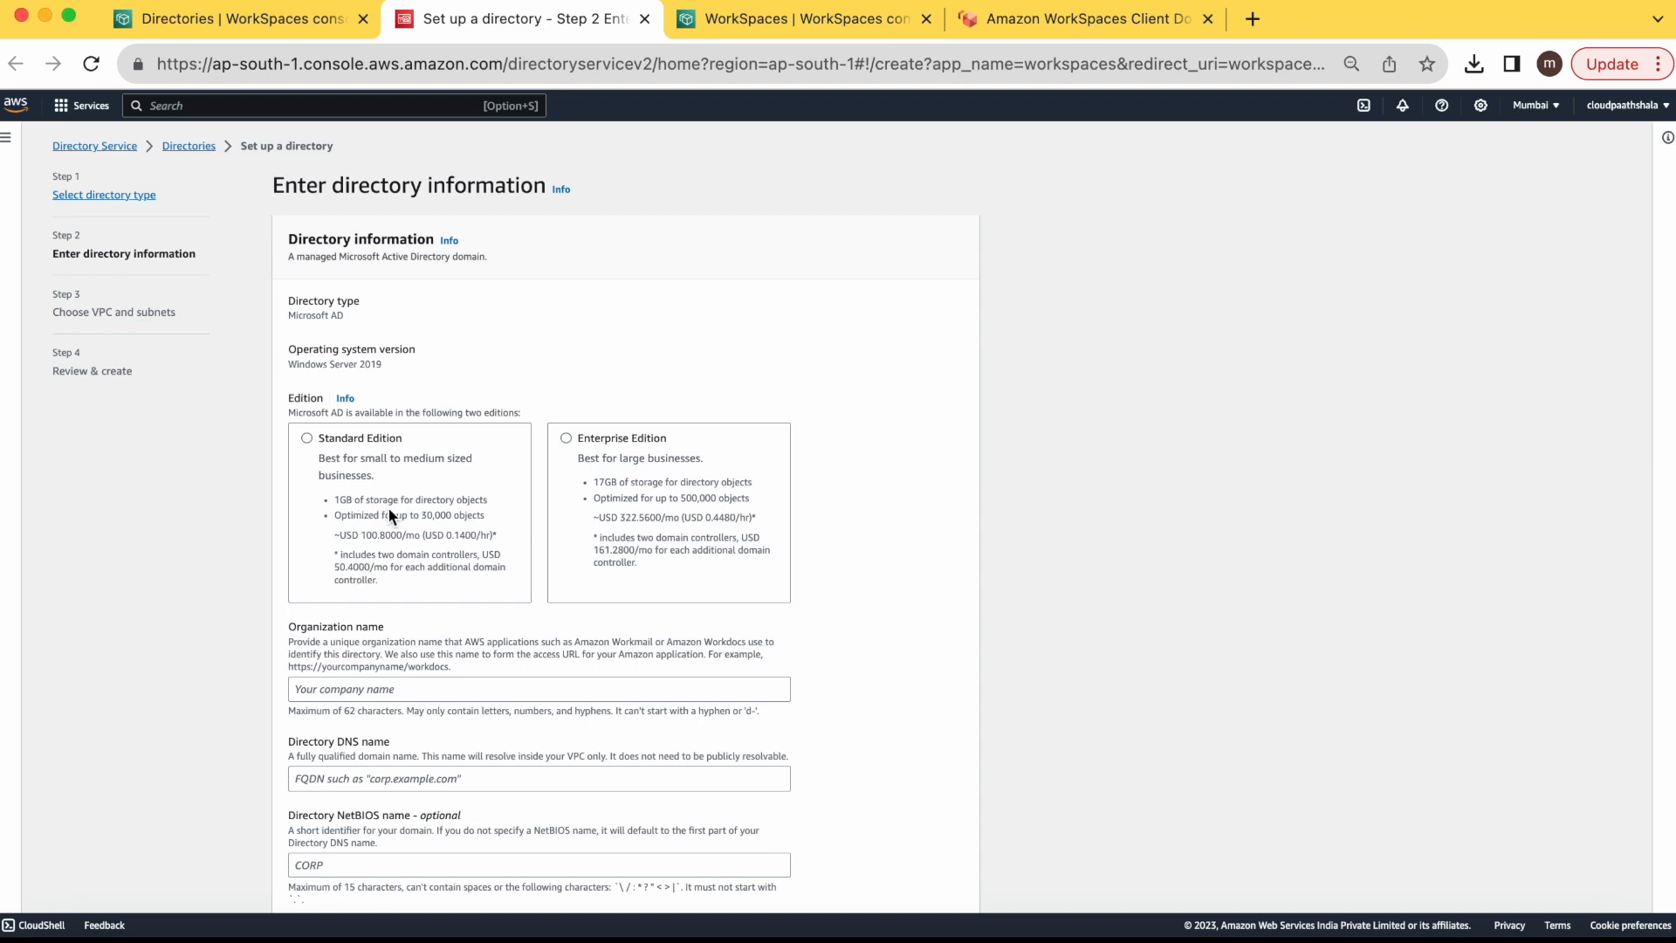
left_click_drag(335, 499, 438, 499)
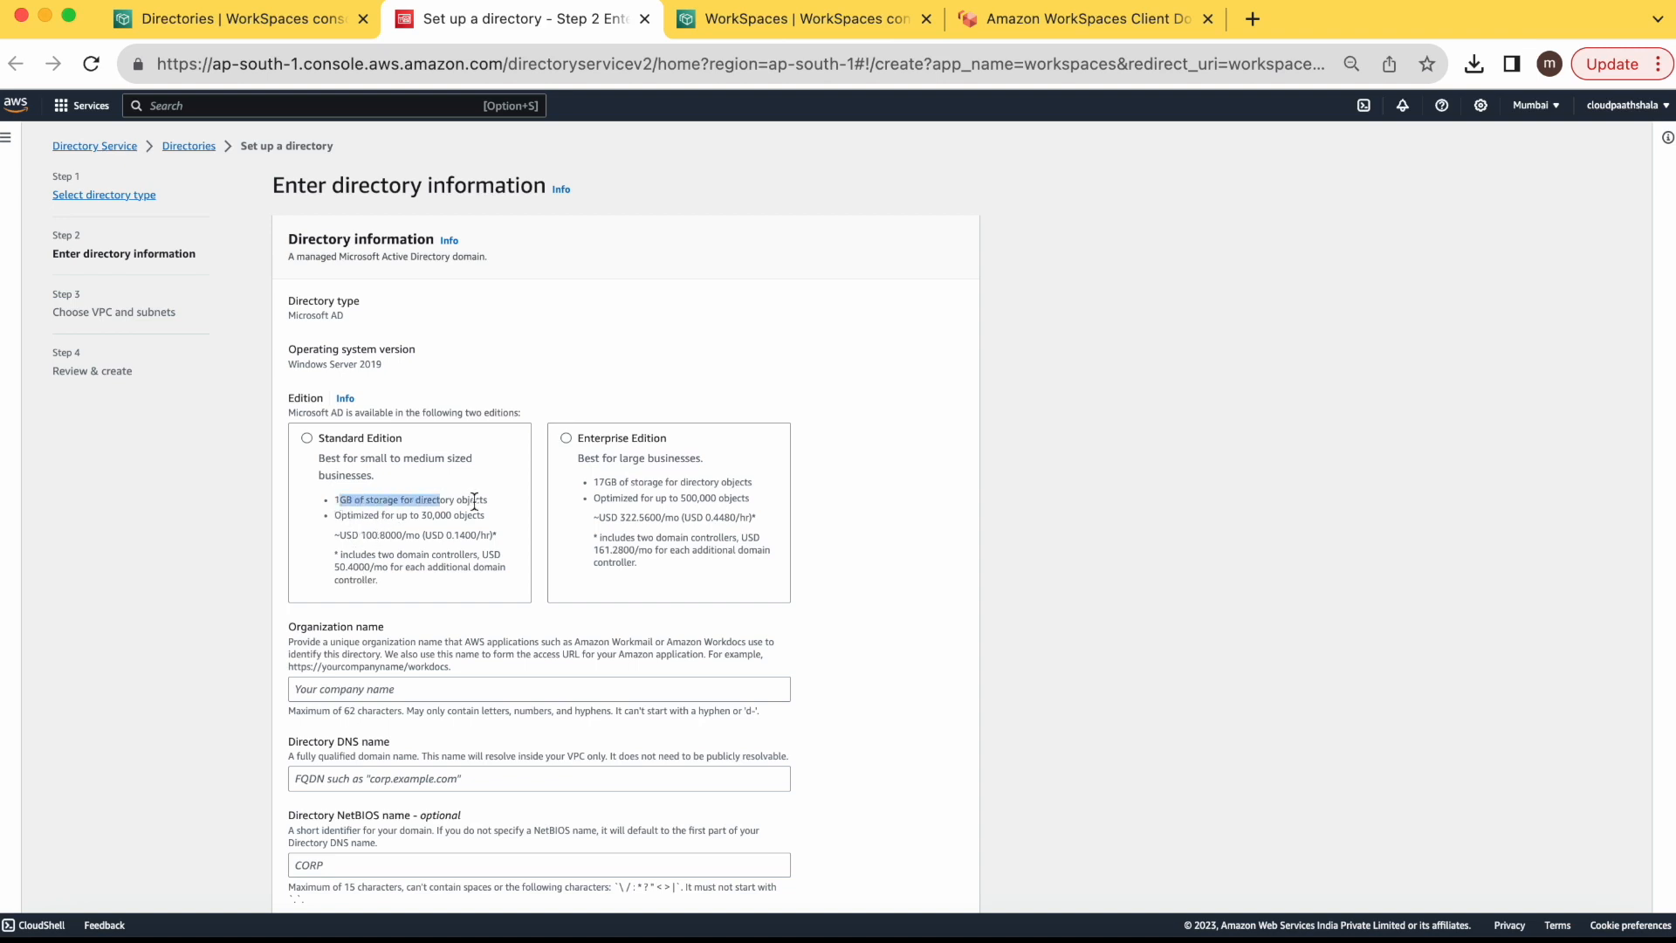
left_click(306, 439)
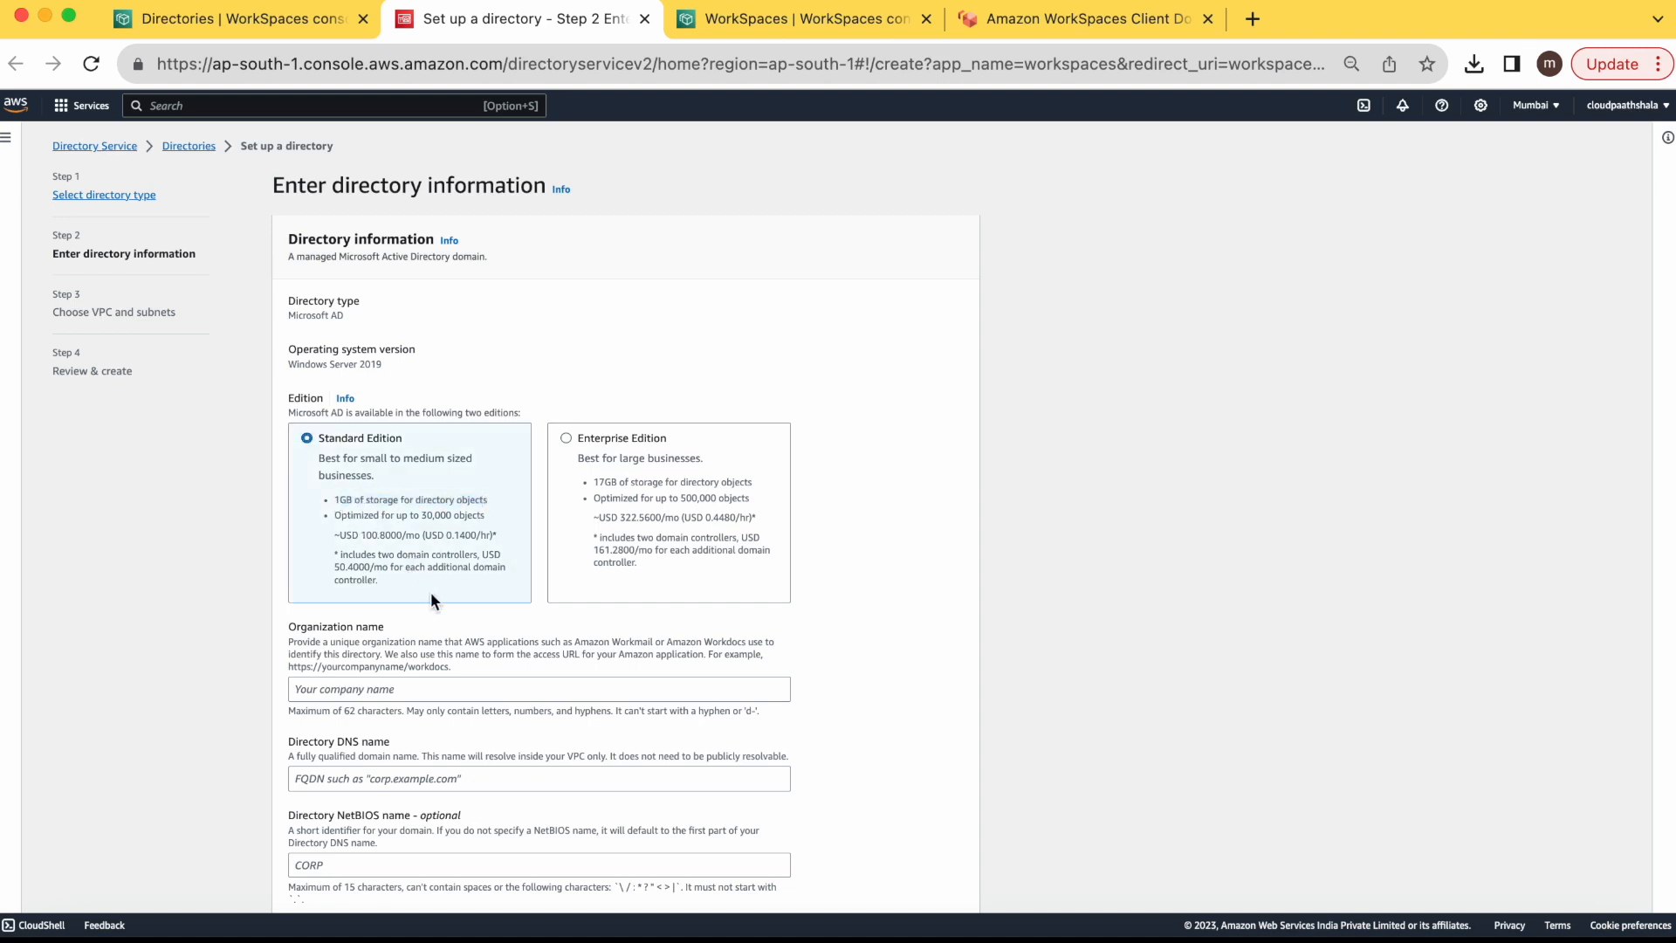
mouse_move(433, 548)
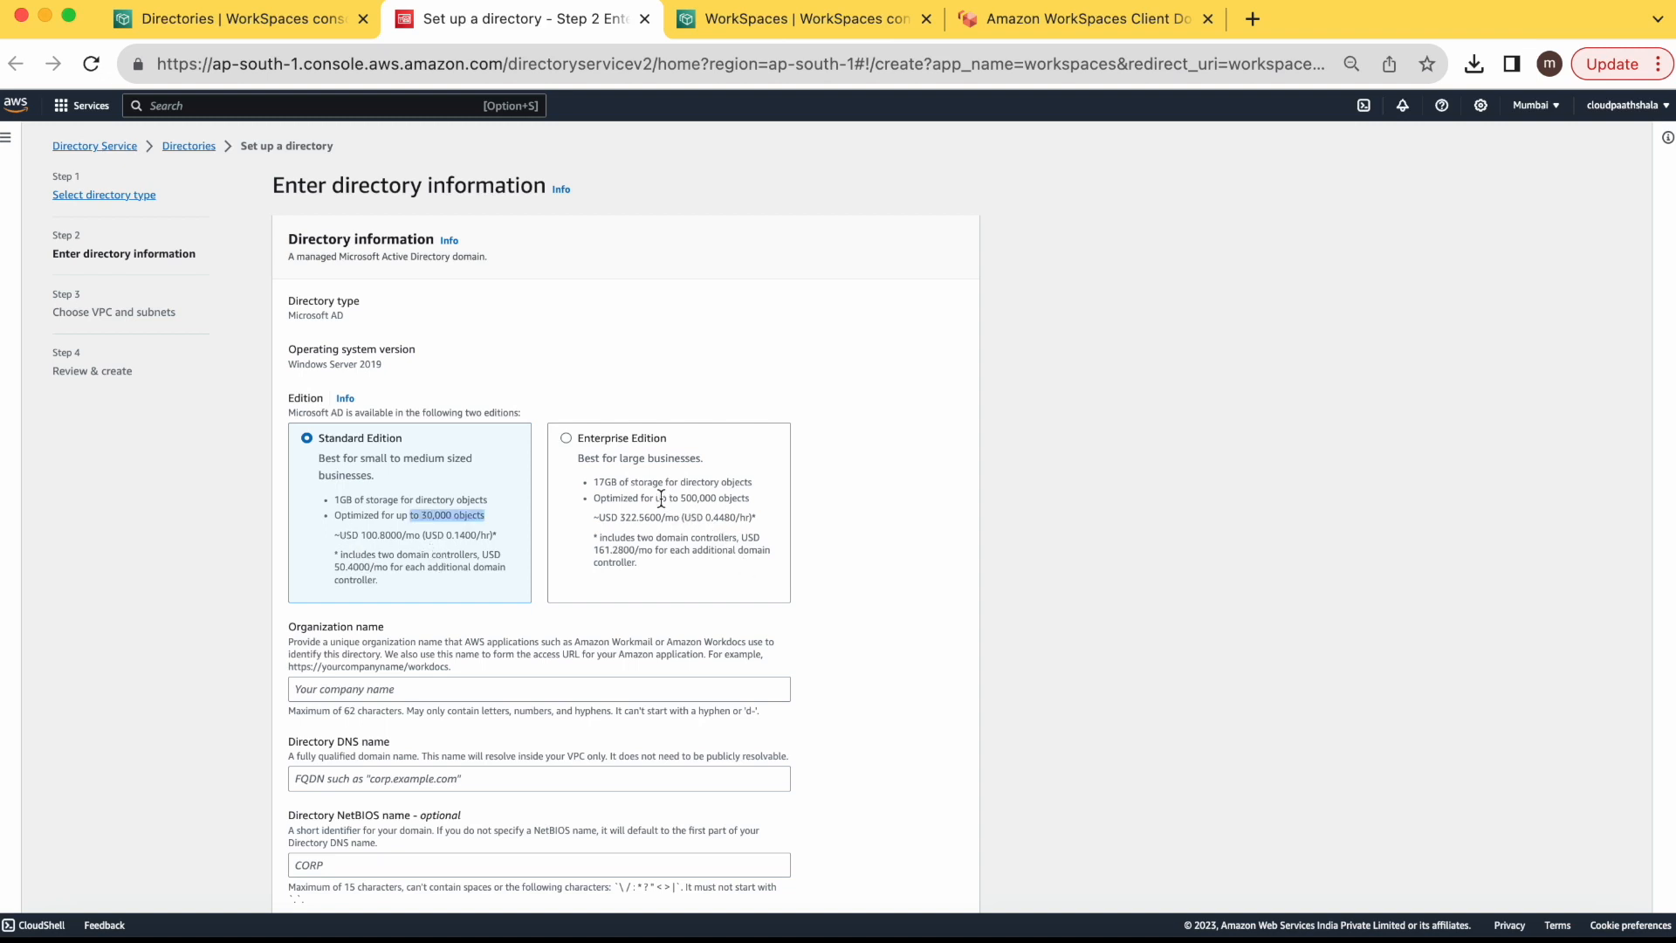
left_click(566, 437)
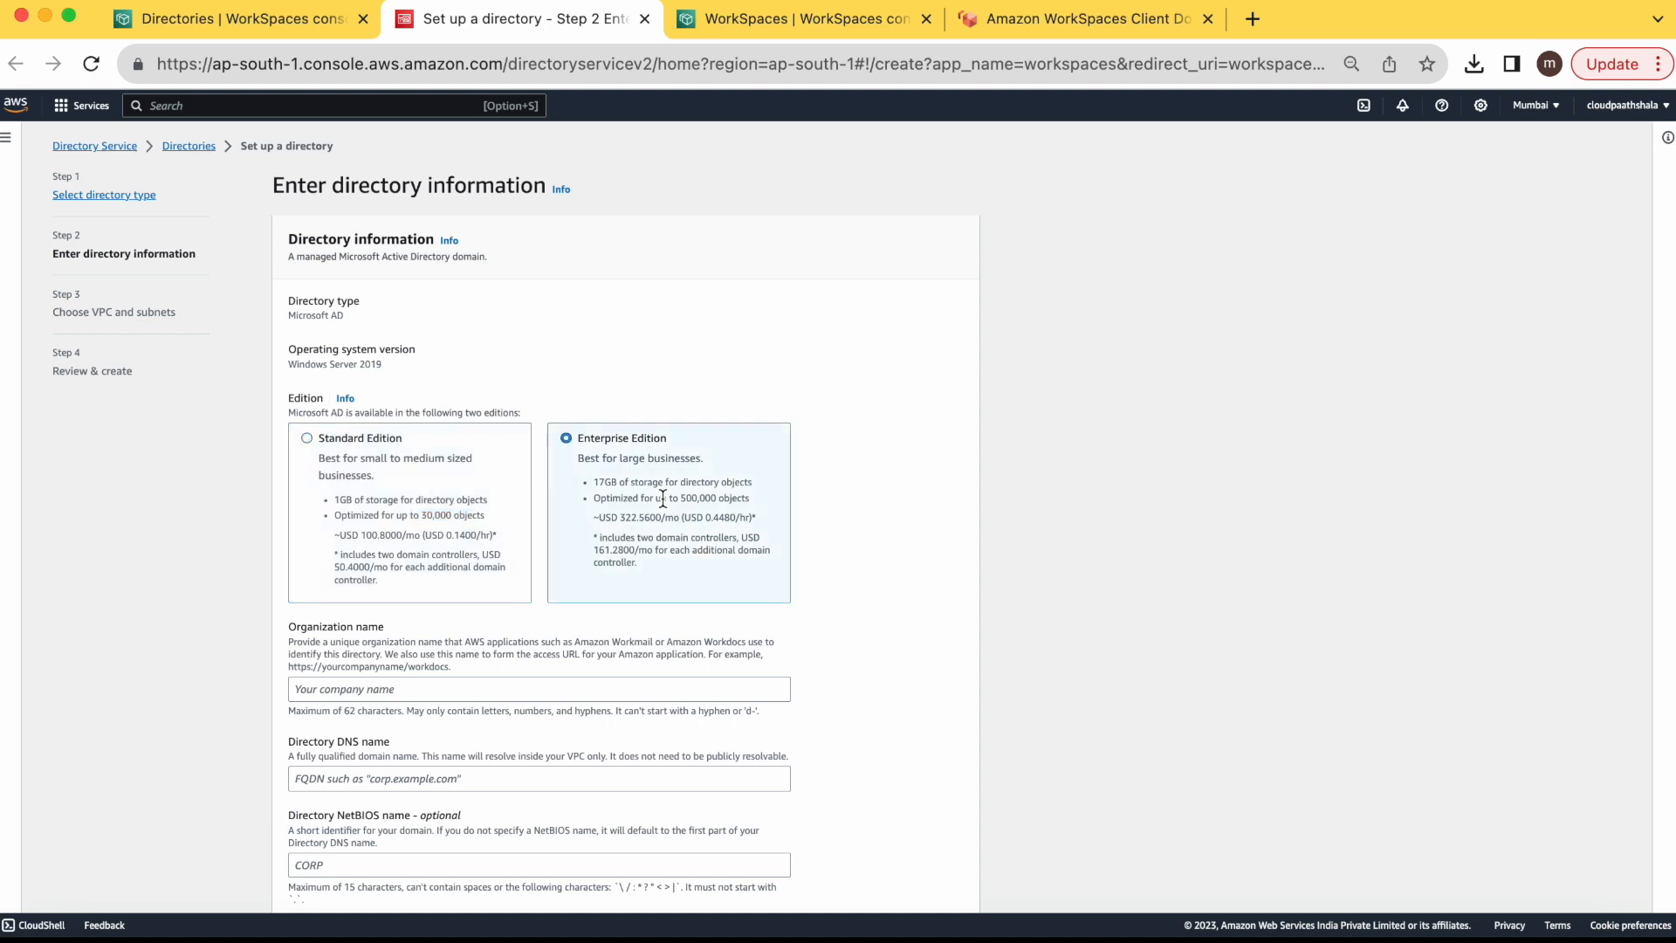
mouse_move(593, 485)
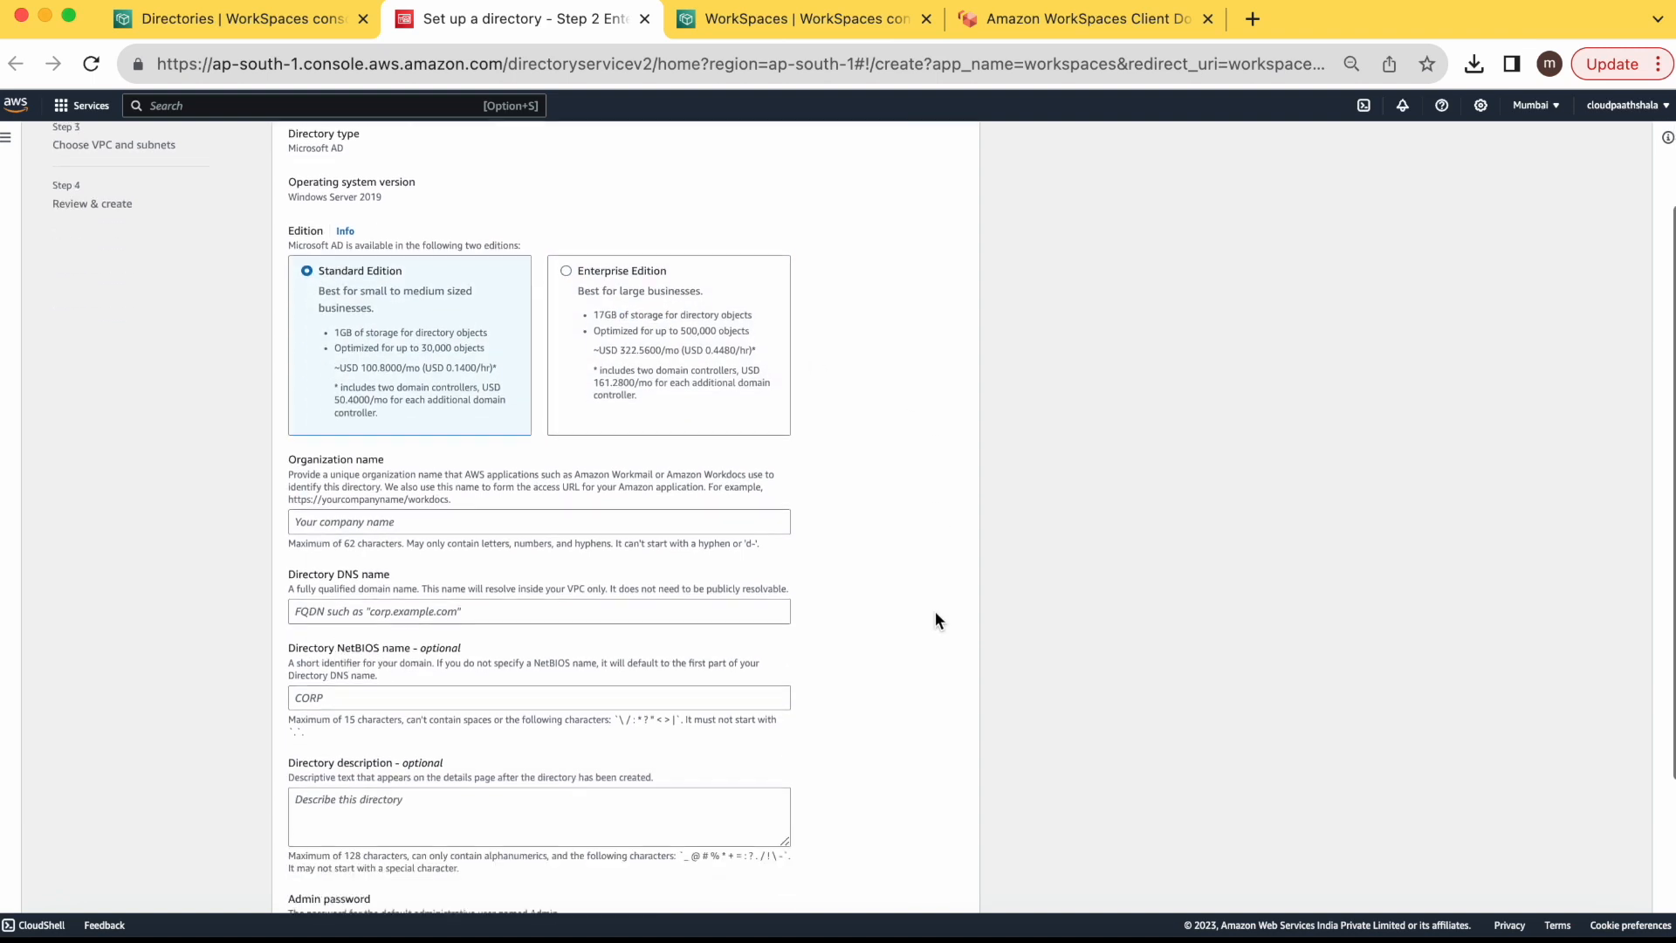
- Enter organization name cloudpathshala, DNS name cloudpathshala.com, and the admin password
left_click(537, 490)
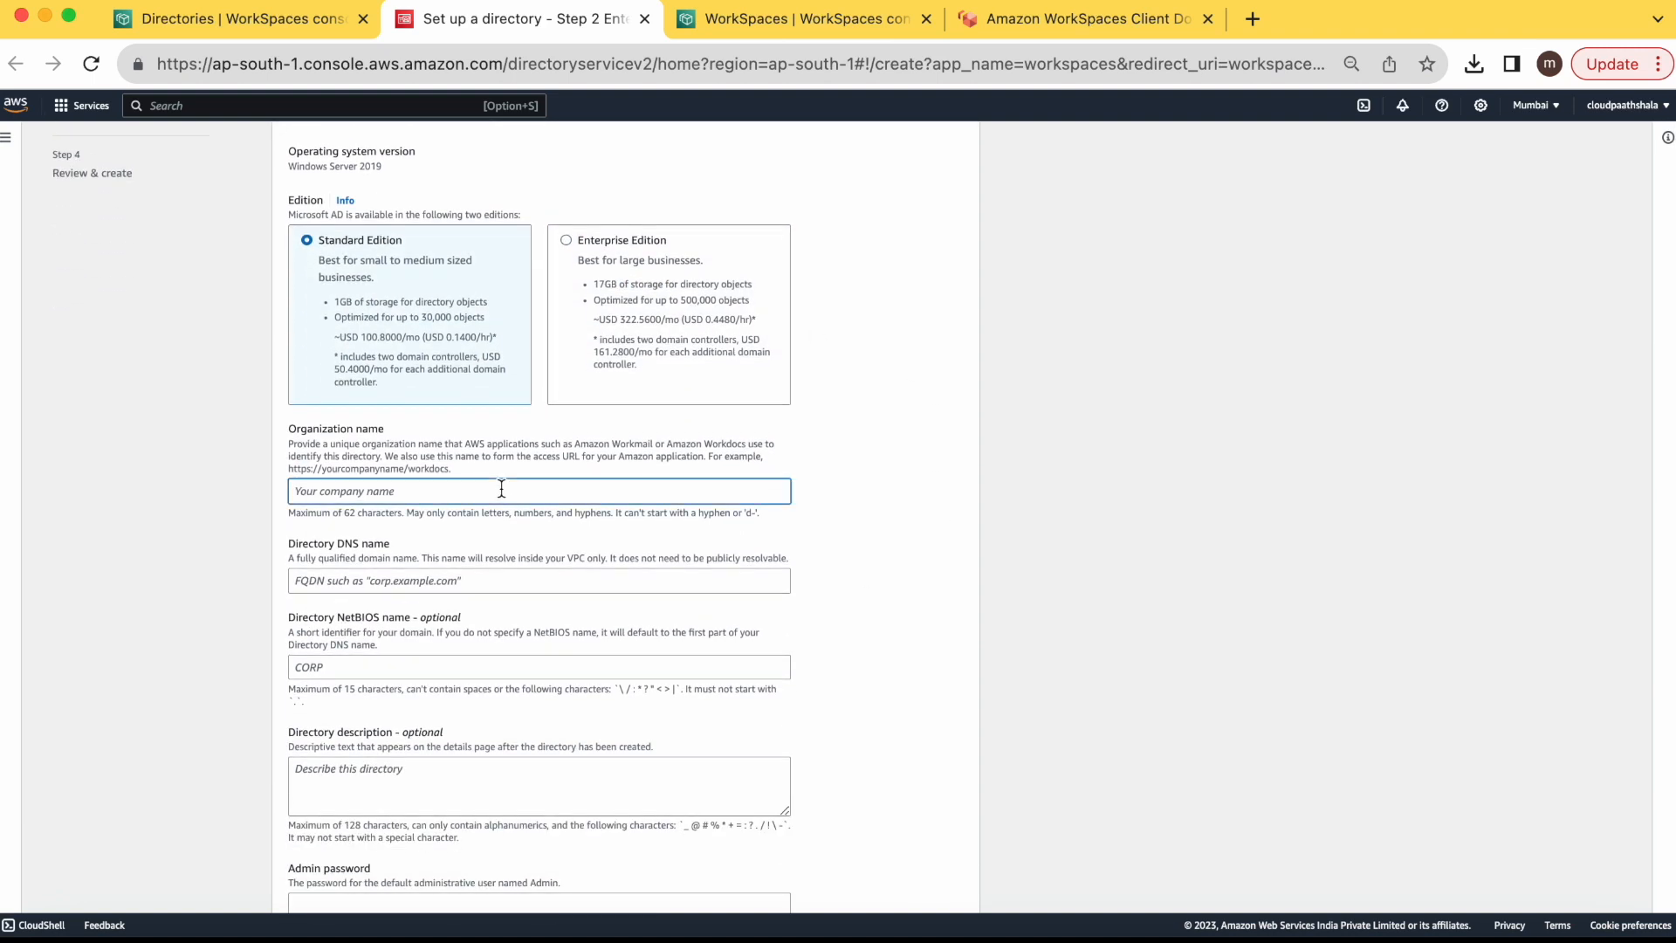
type("cloudp")
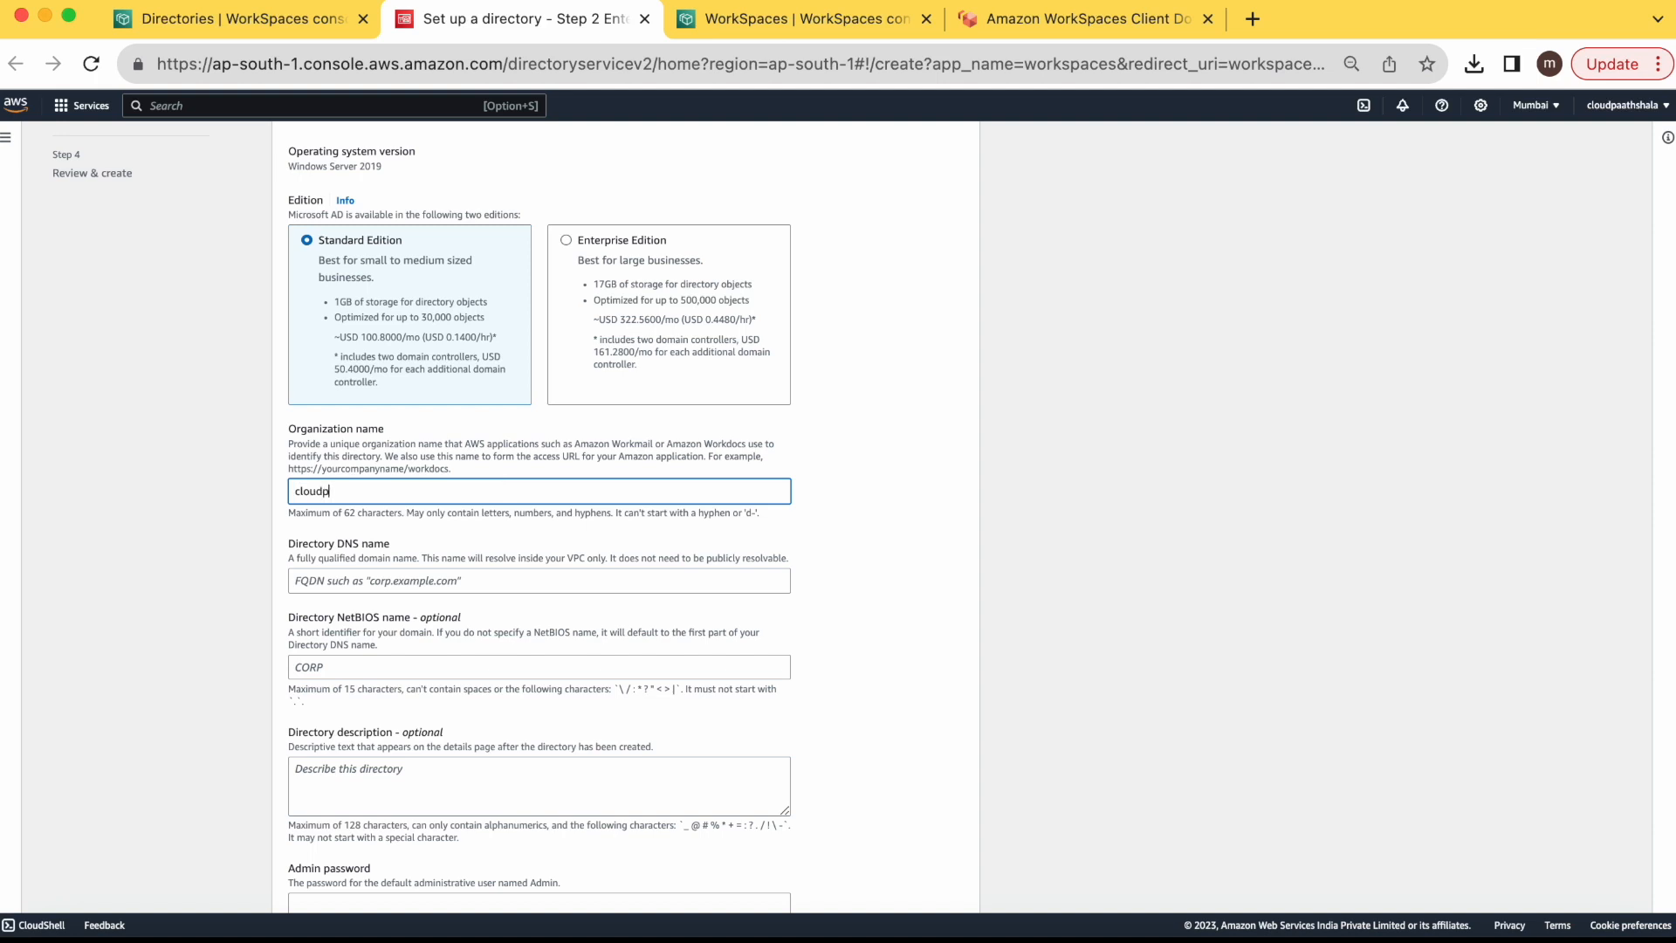
type("athshala")
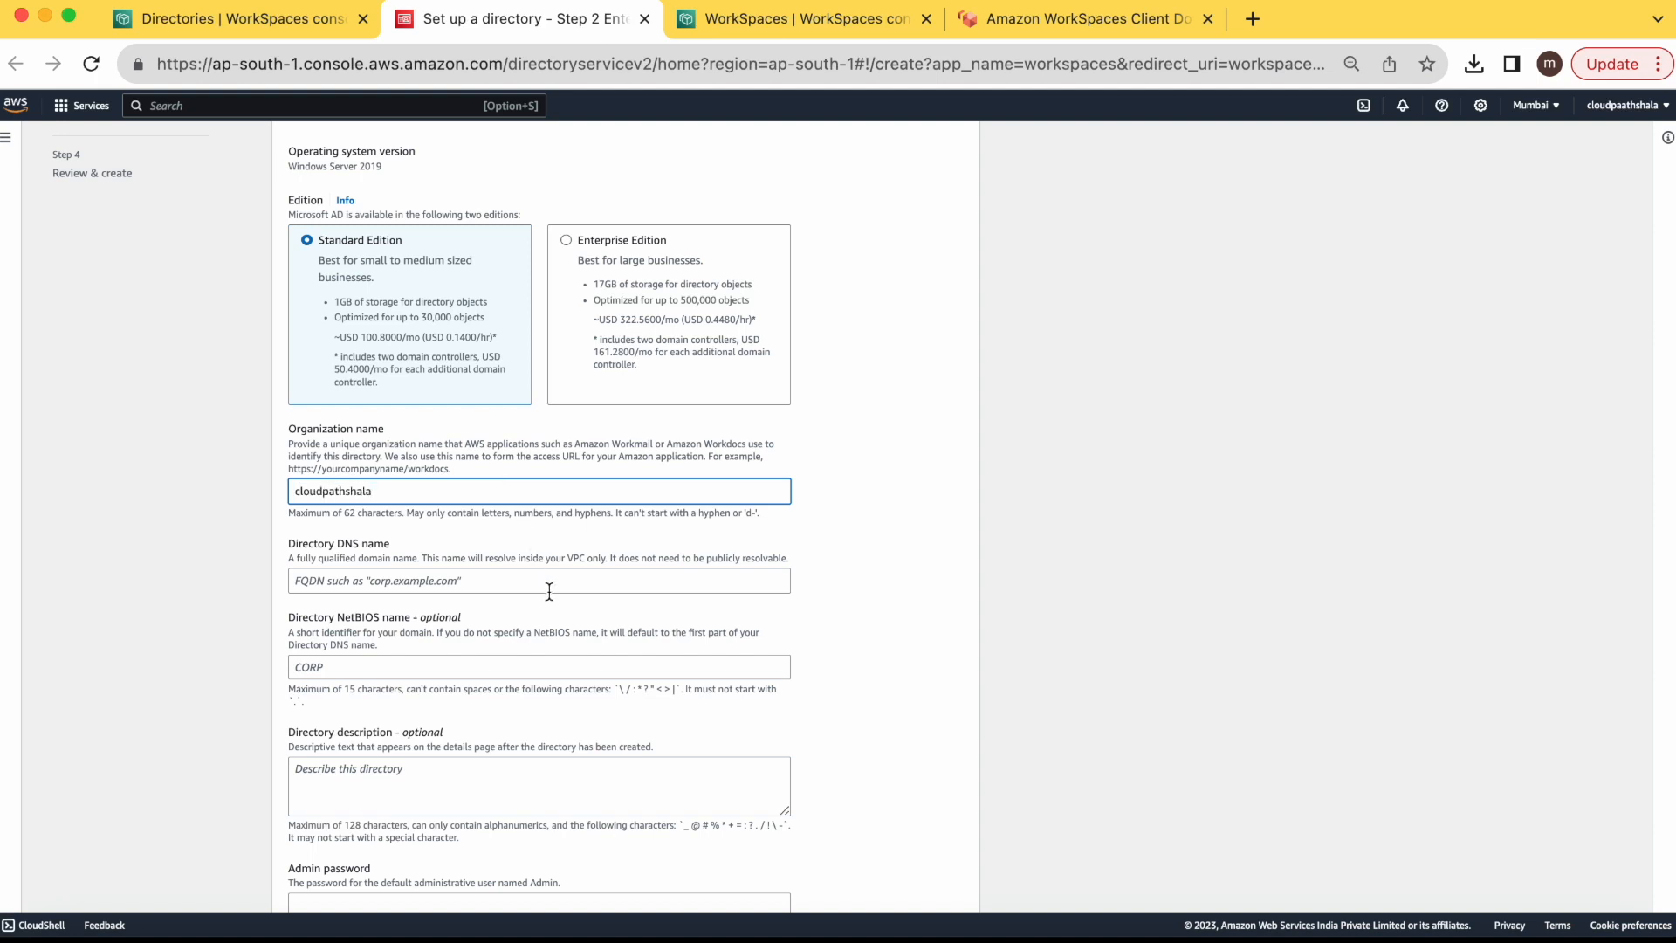
left_click(539, 580)
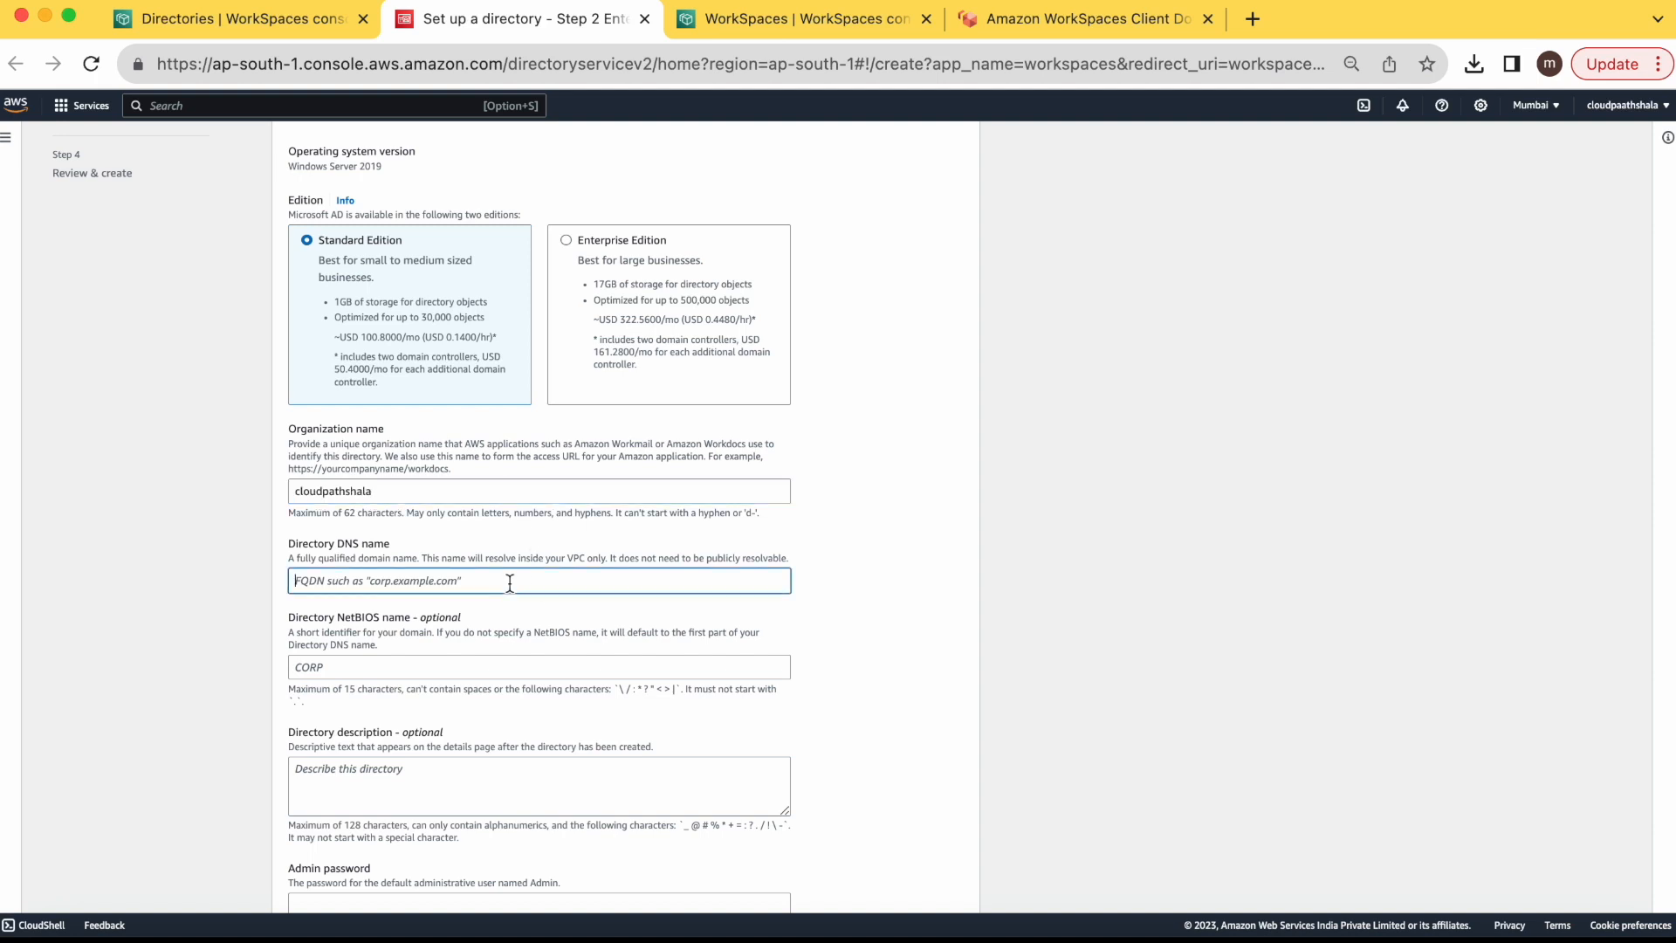
type("cloudpathshal")
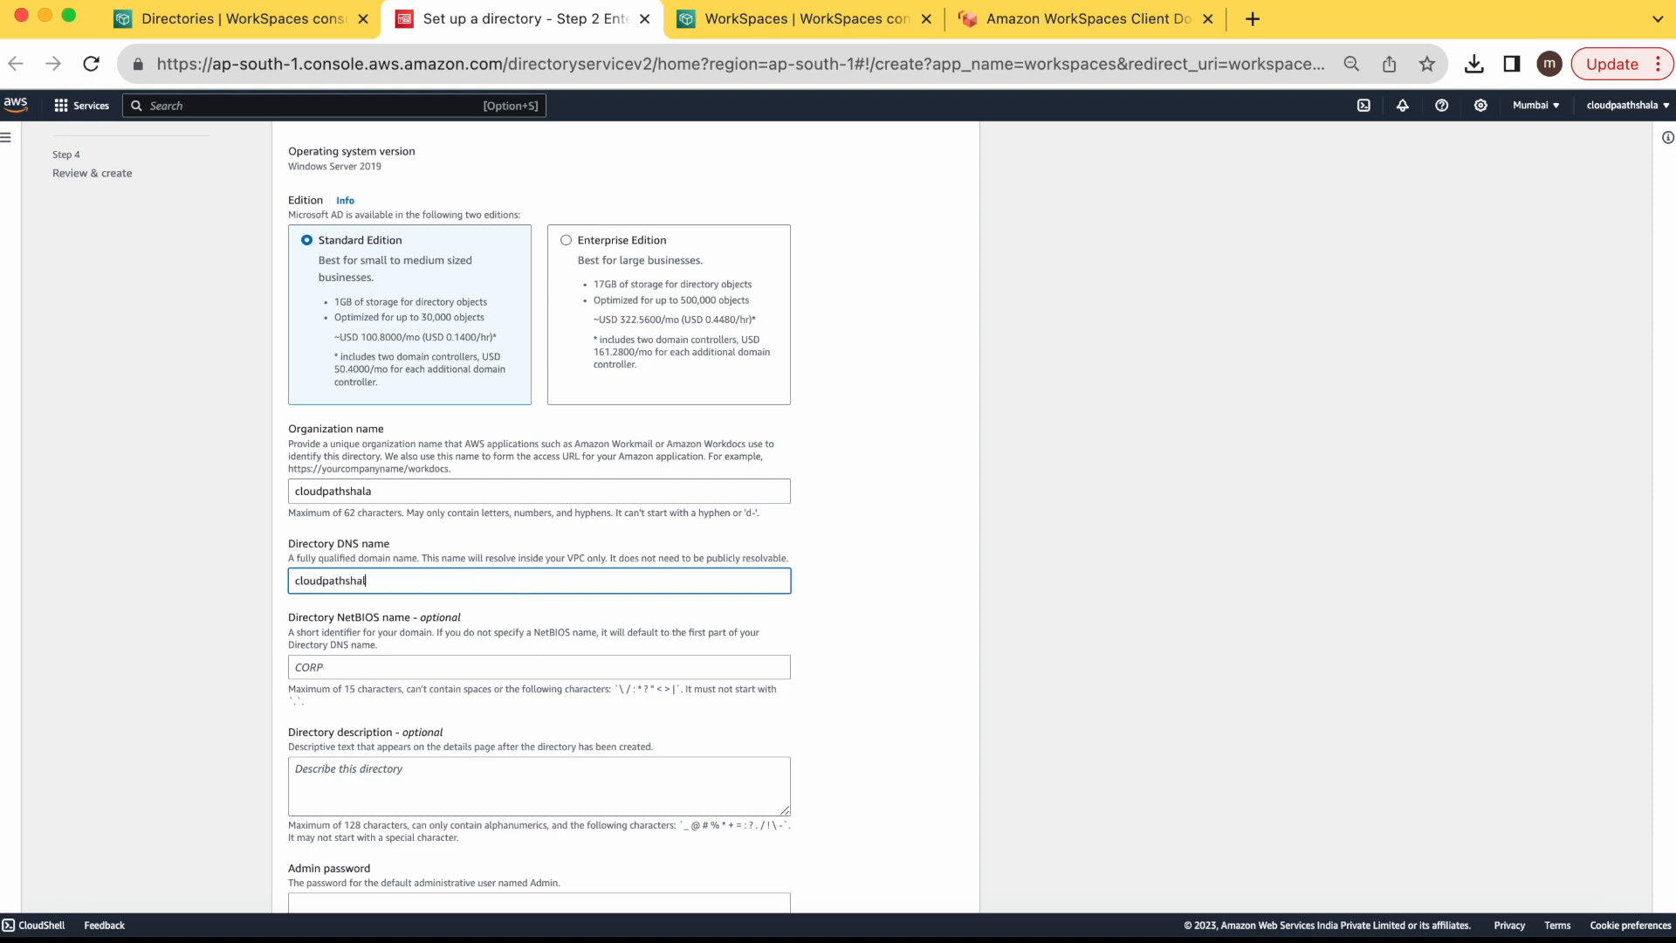
type("a.com")
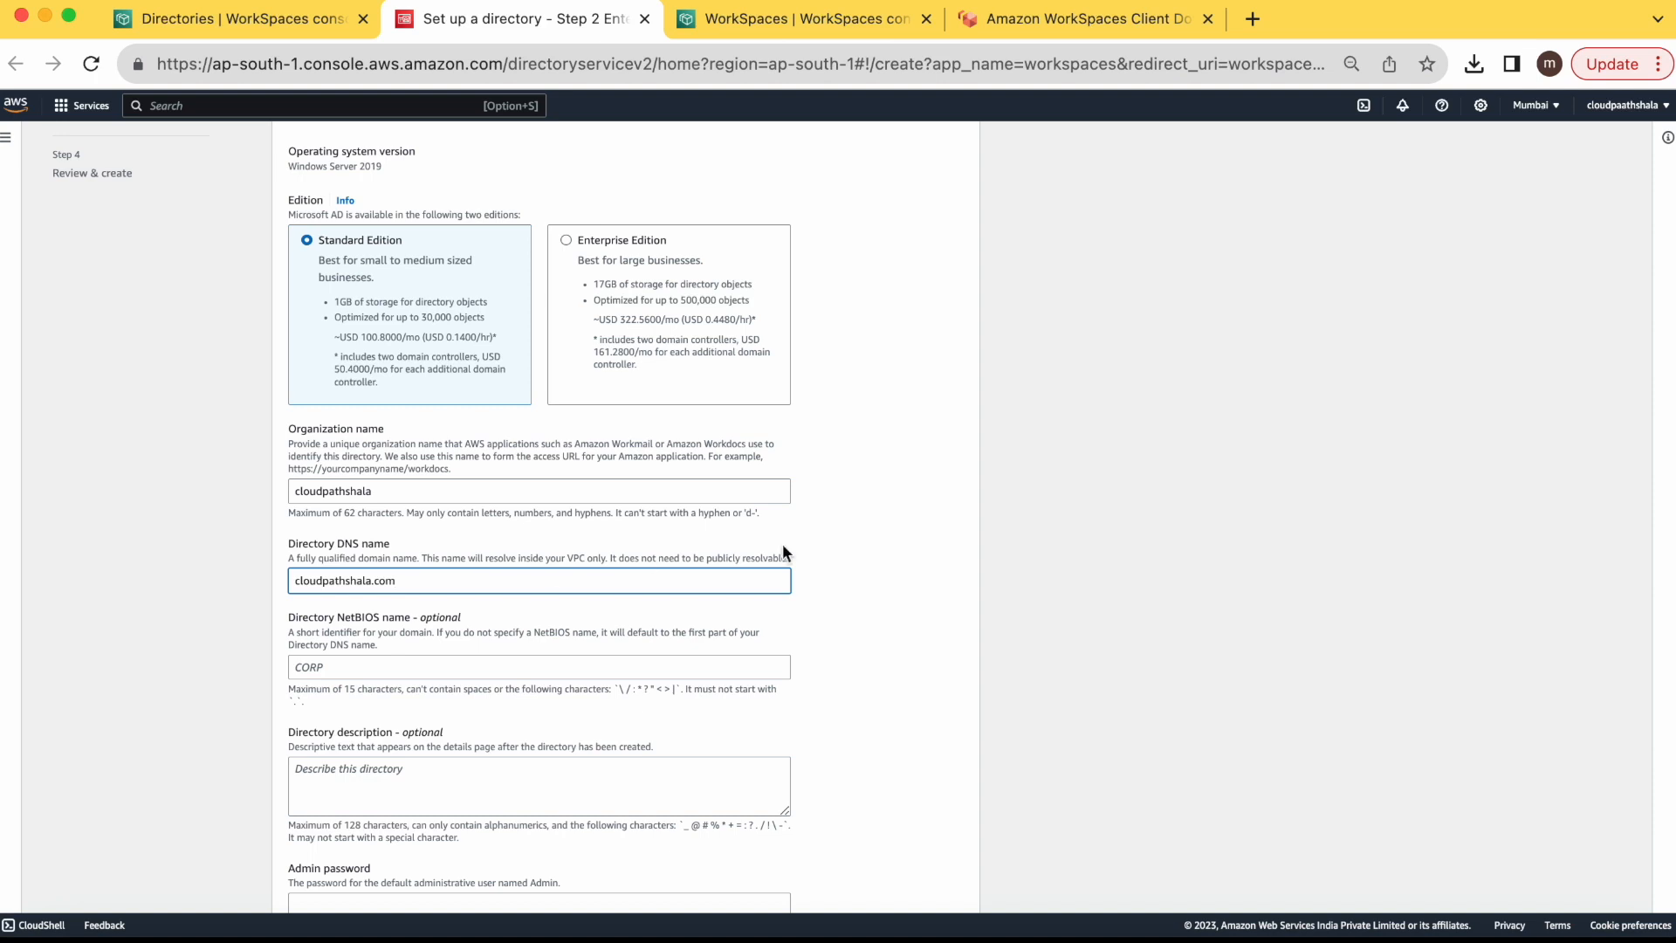
scroll("down", 3)
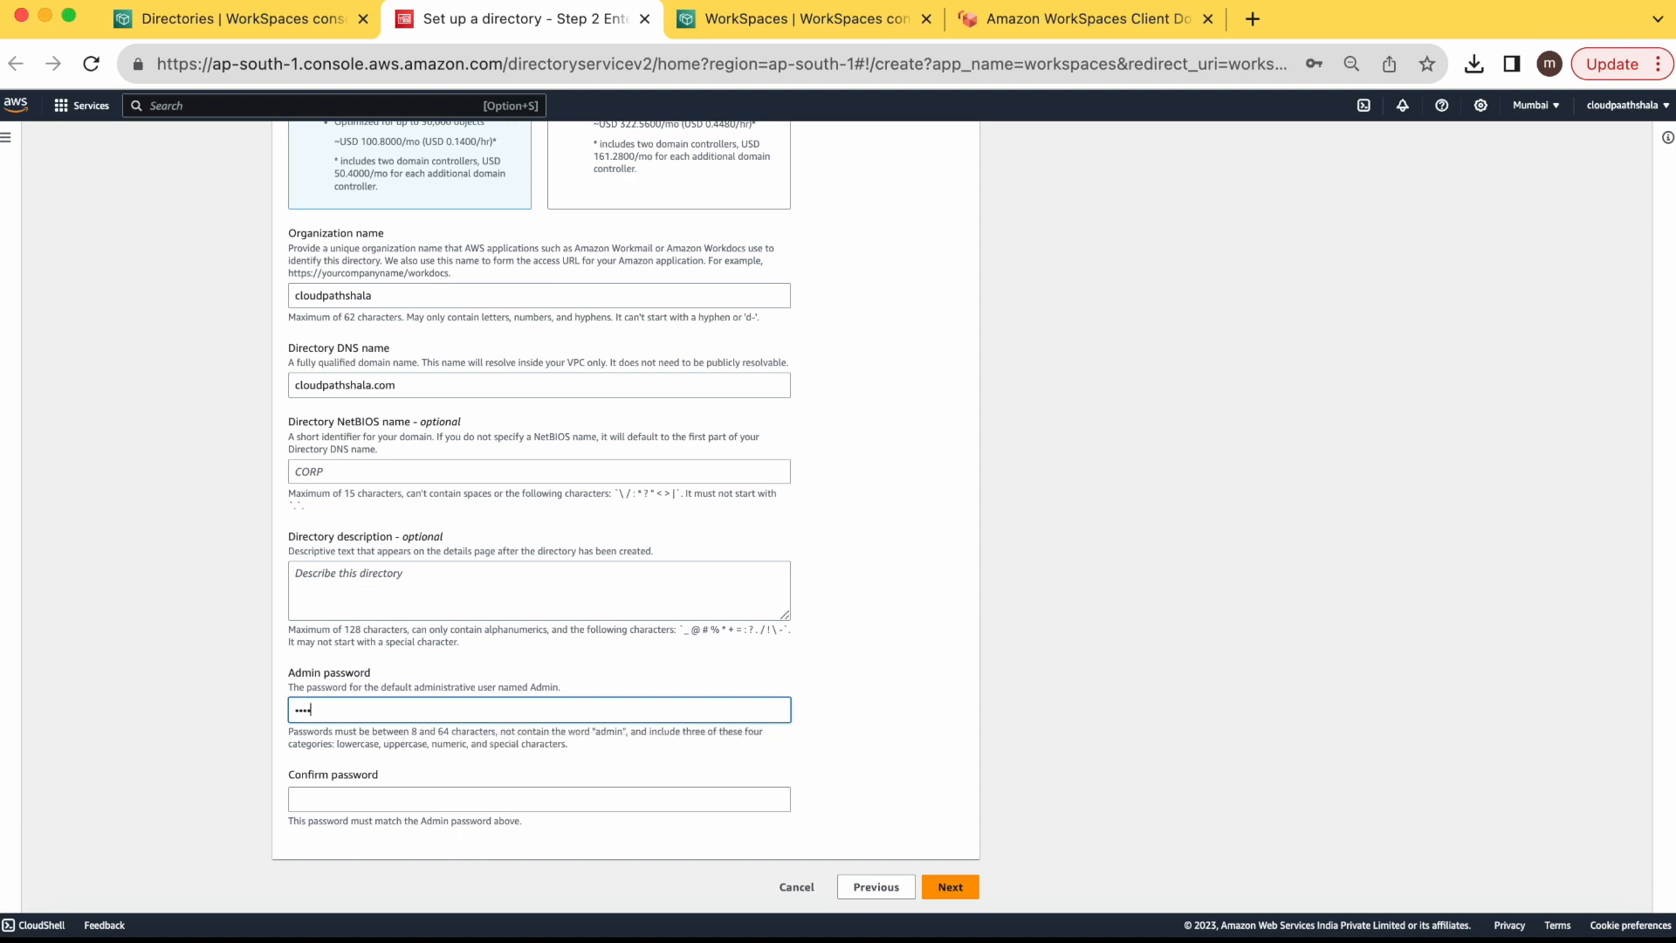
left_click(537, 799)
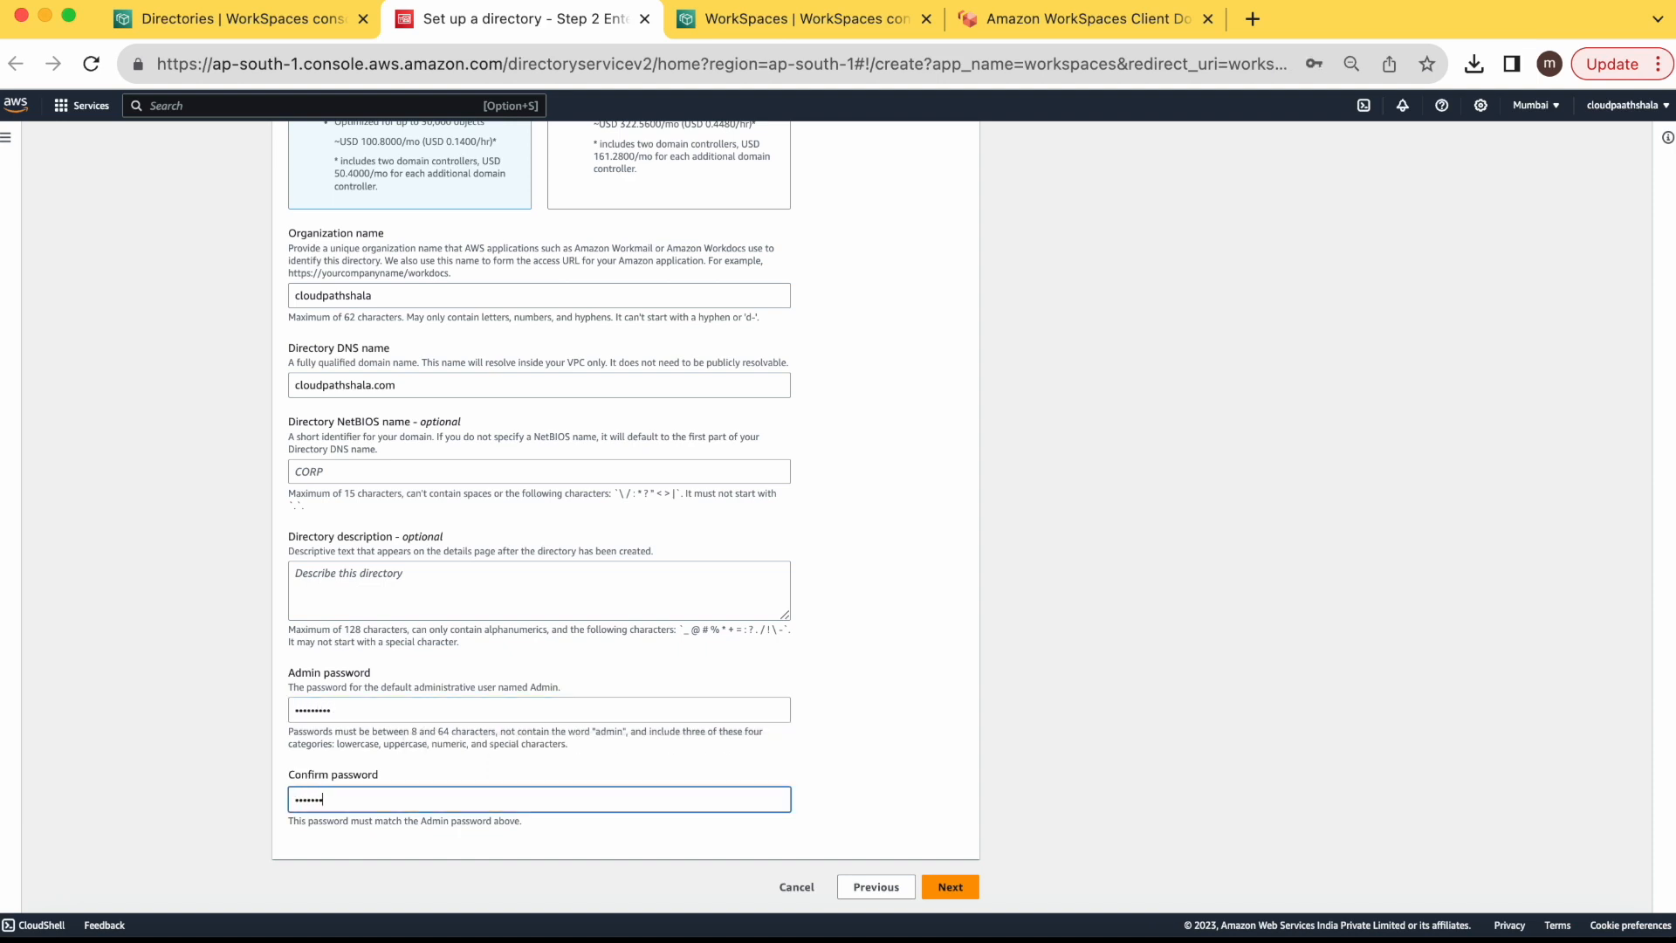
- Select the ap-south-1a and ap-south-1b subnets for the directory
left_click(948, 885)
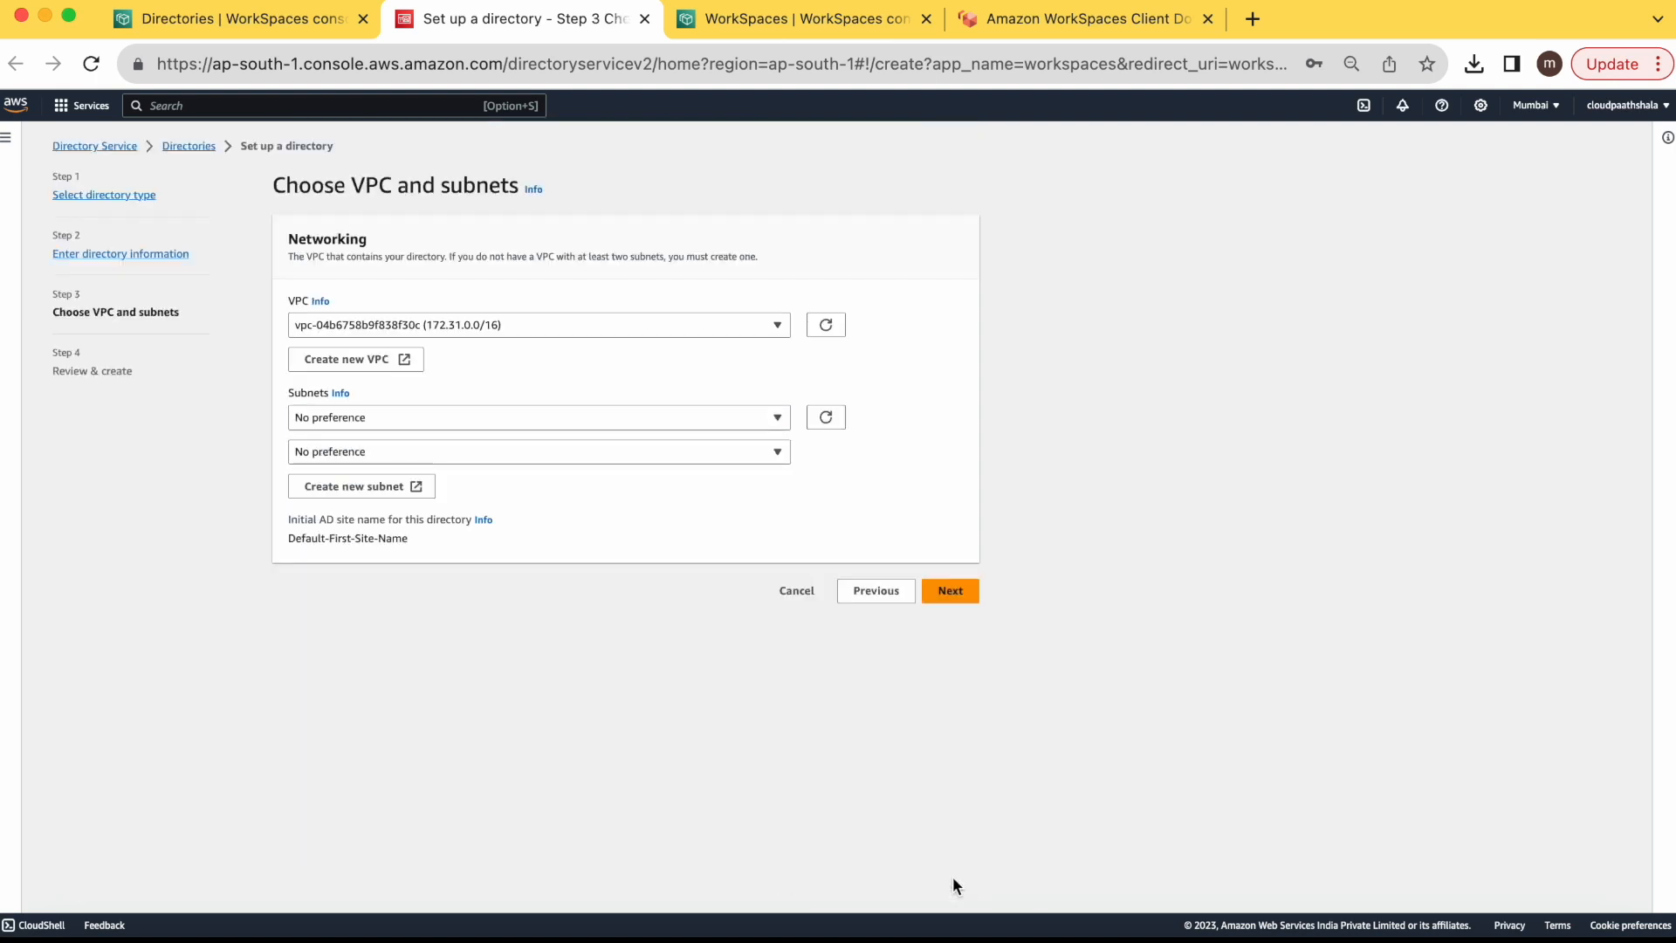
mouse_move(618, 367)
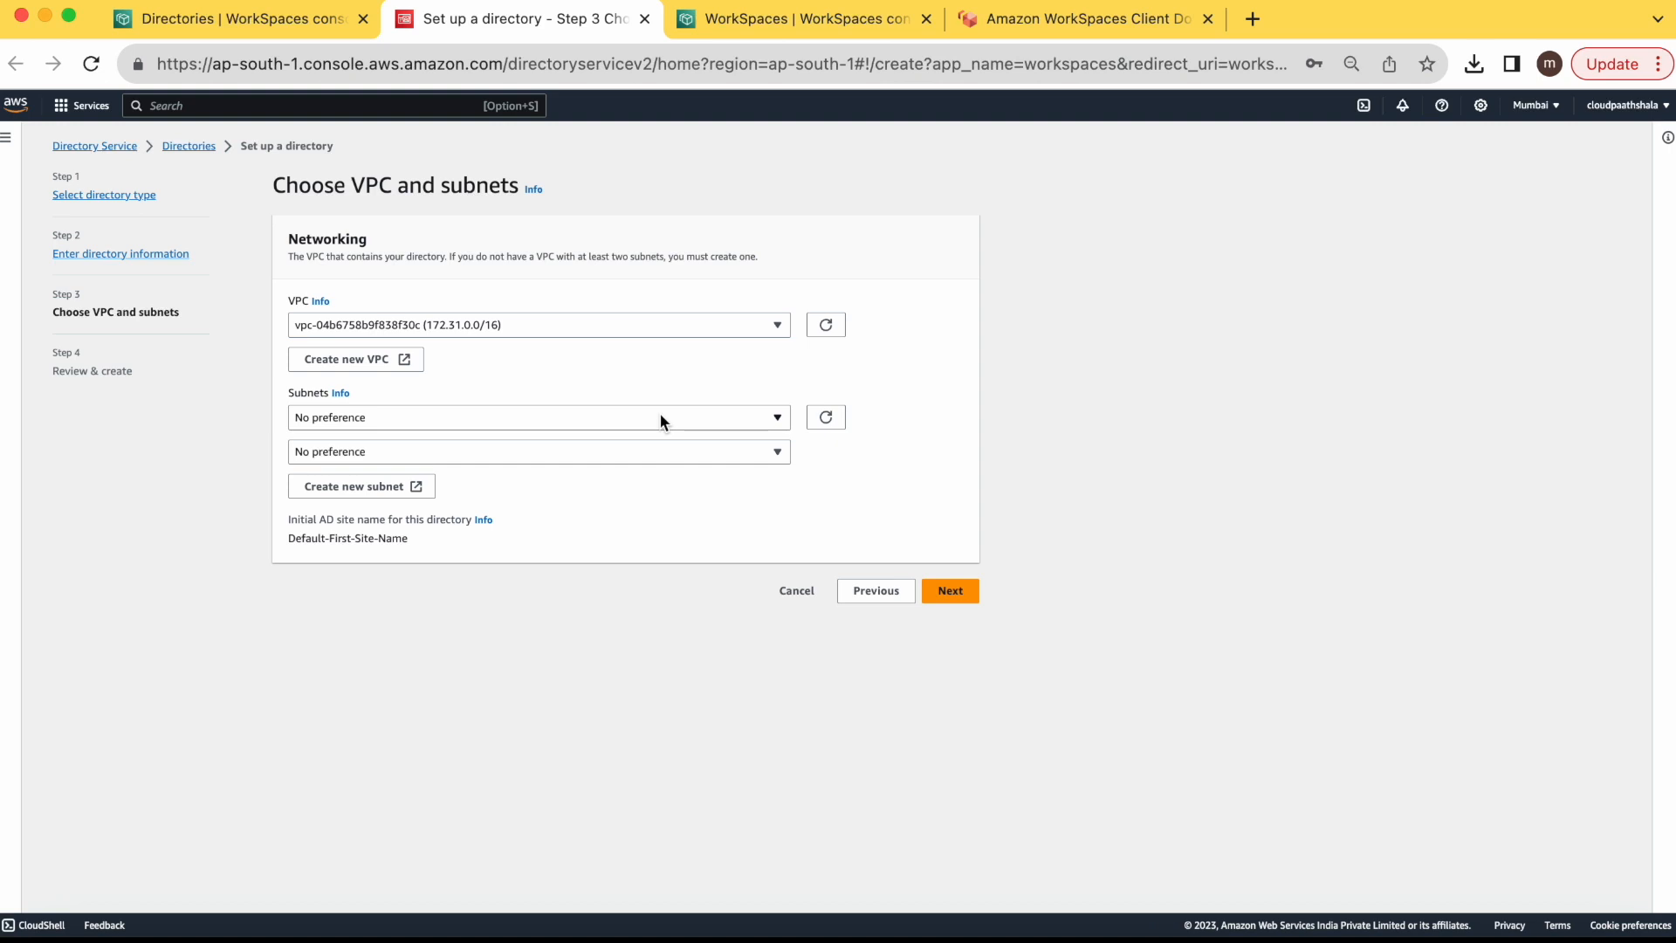
left_click(534, 417)
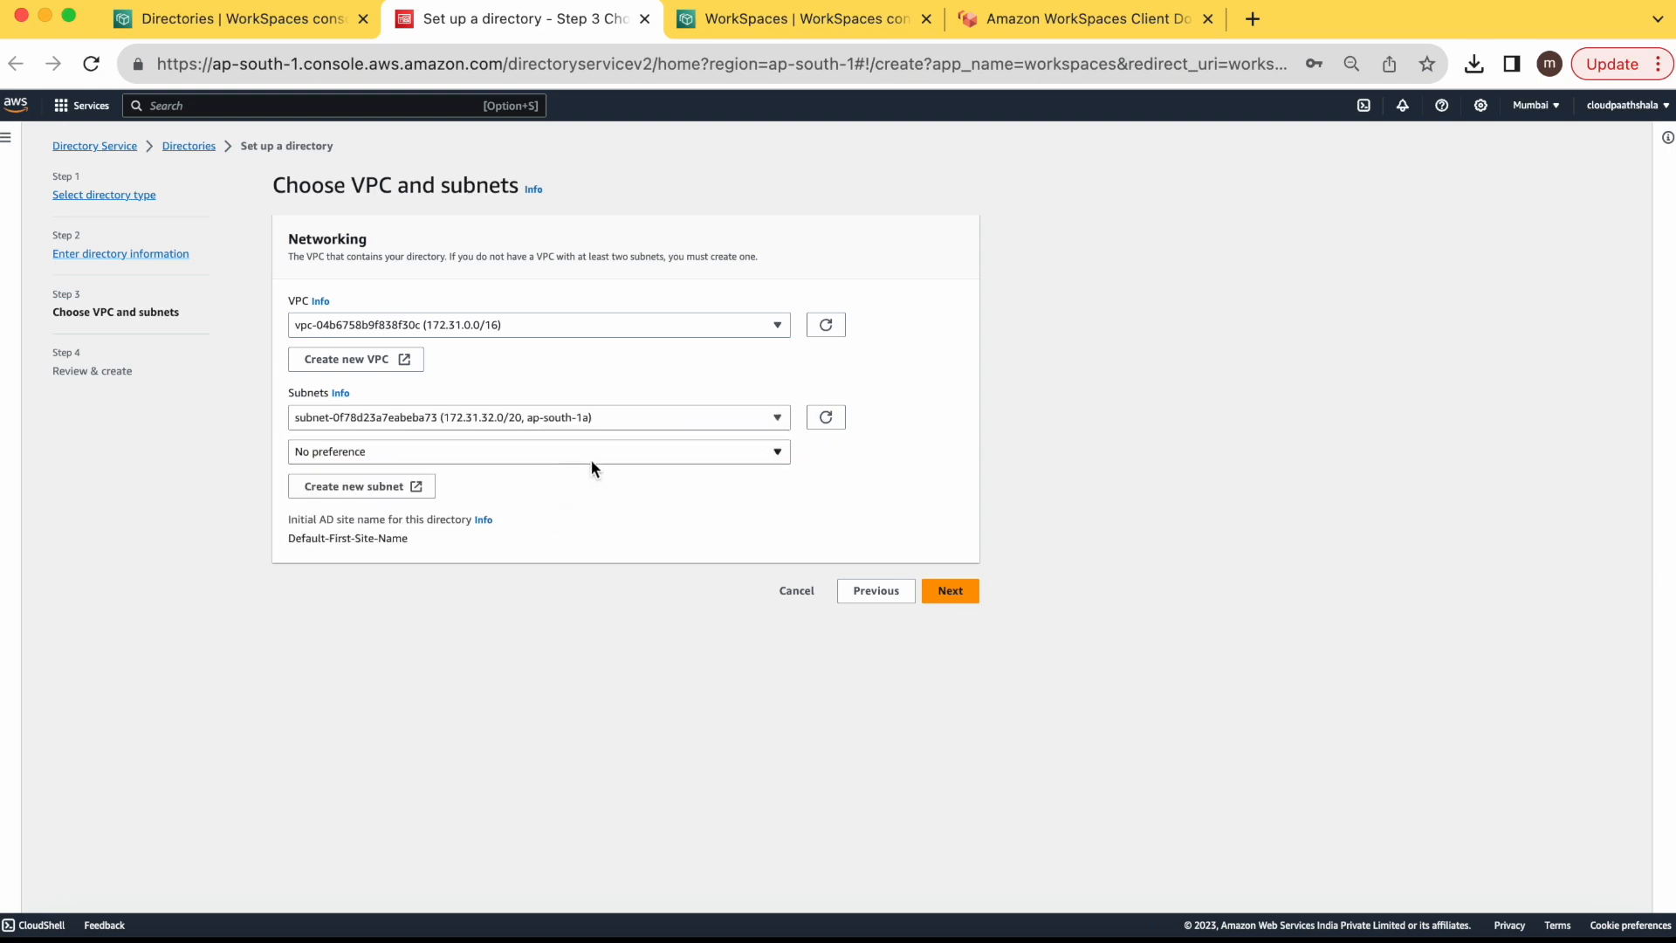
left_click(537, 450)
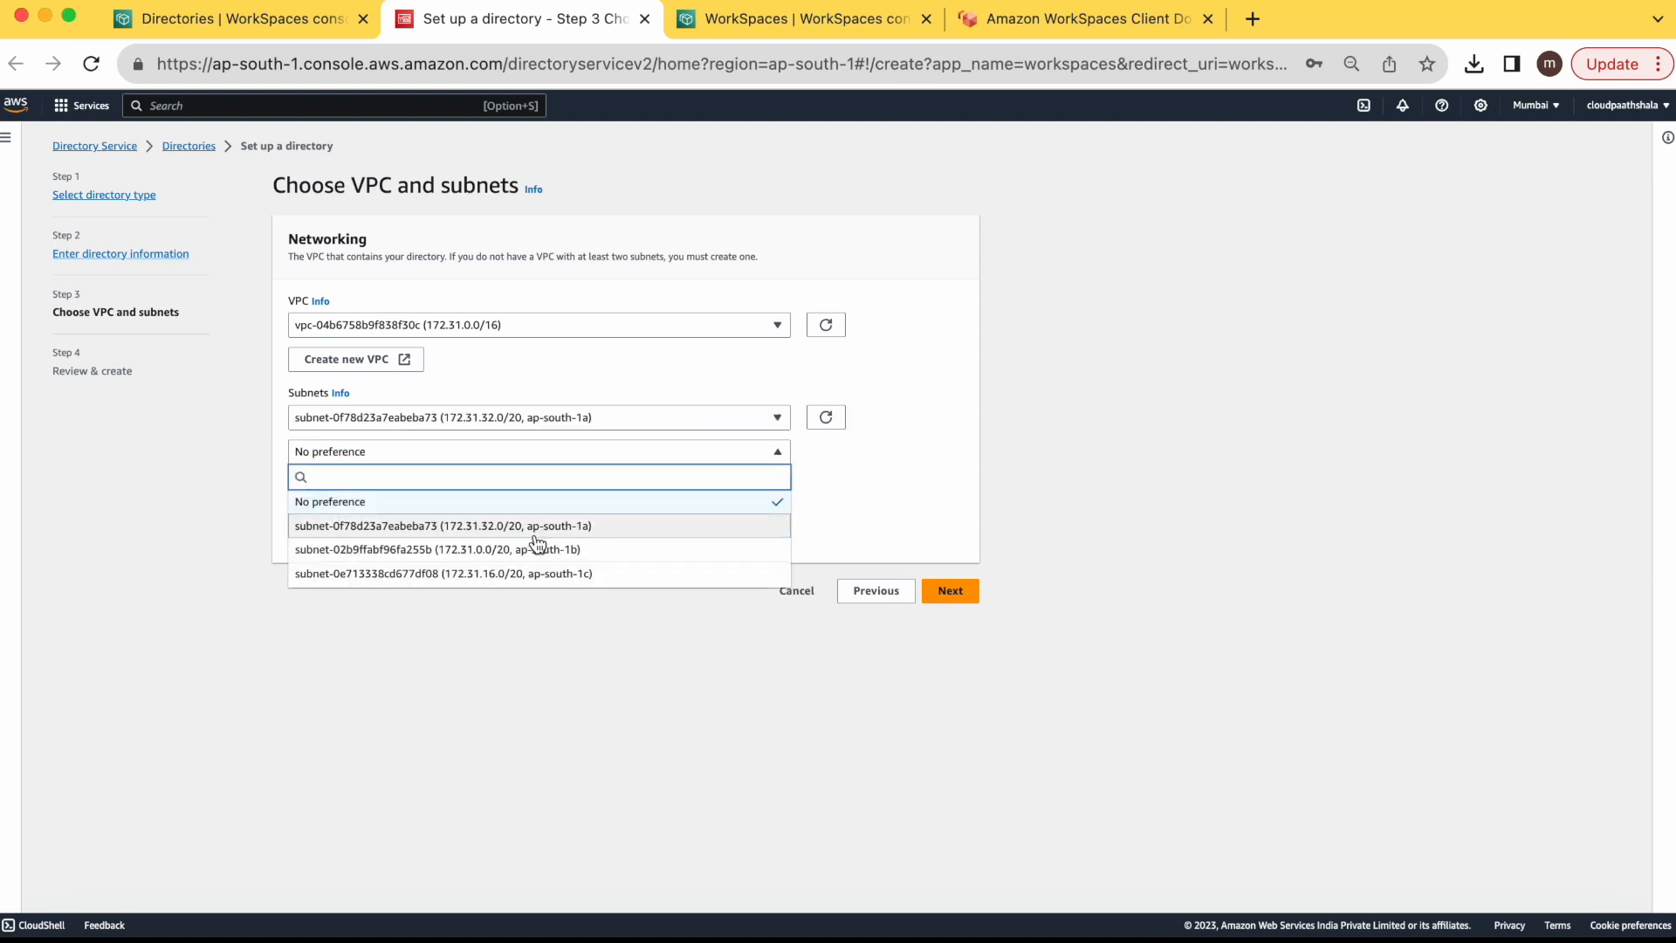
left_click(434, 548)
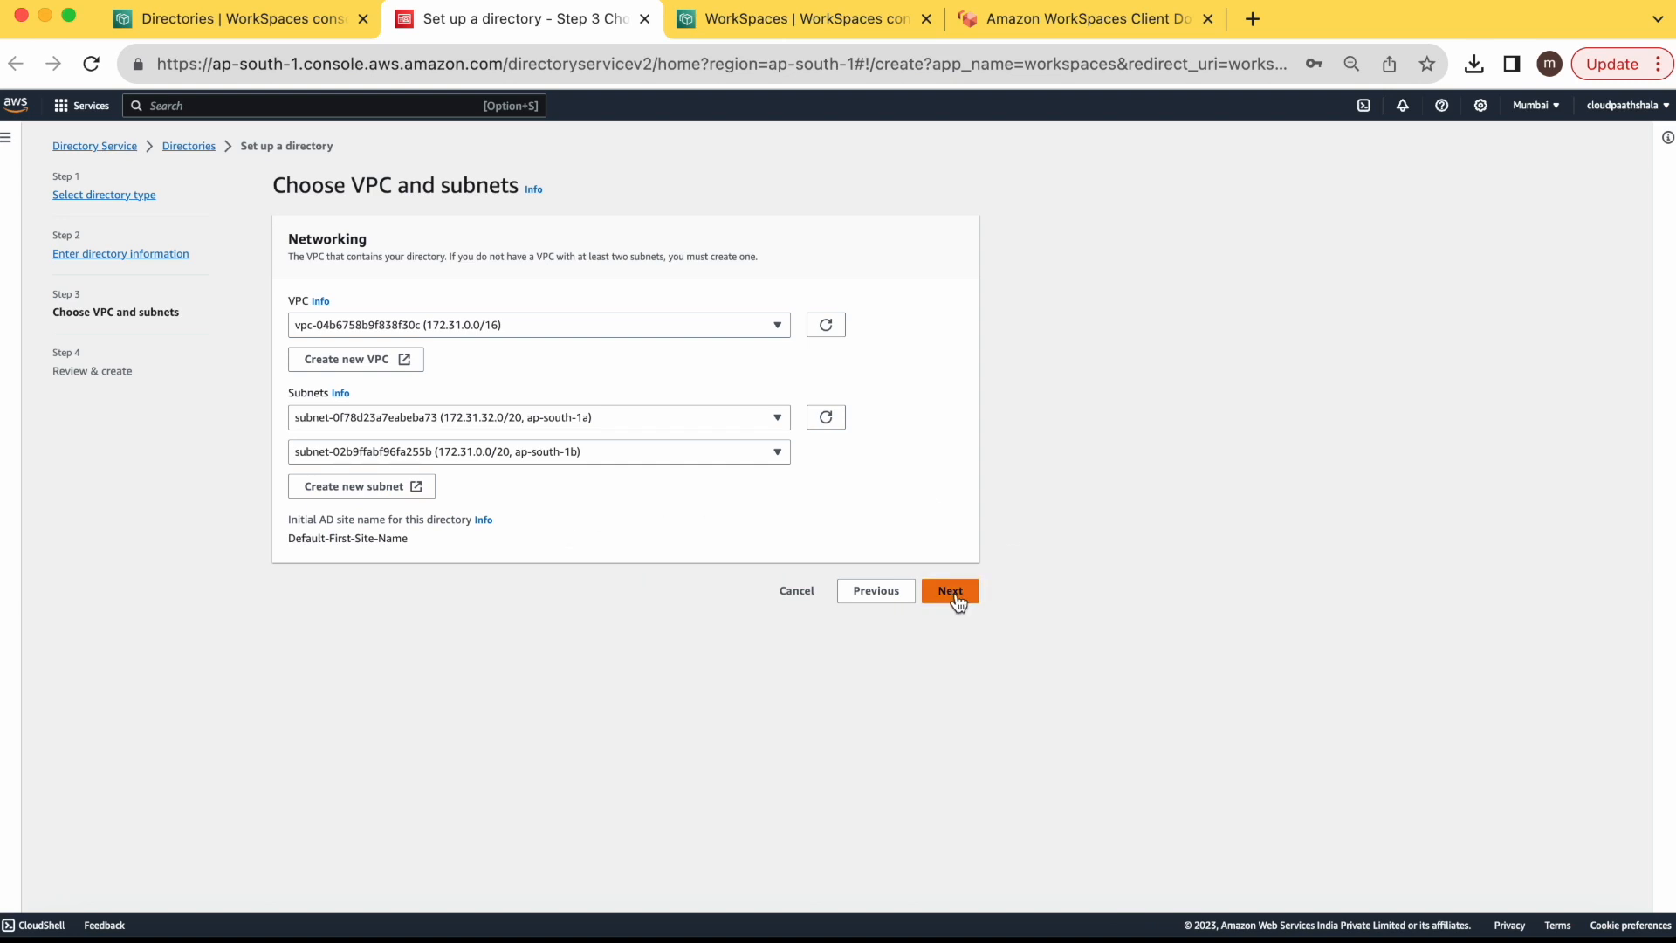
- Review the directory settings, noting the 30-day trial, and create the directory
left_click(948, 590)
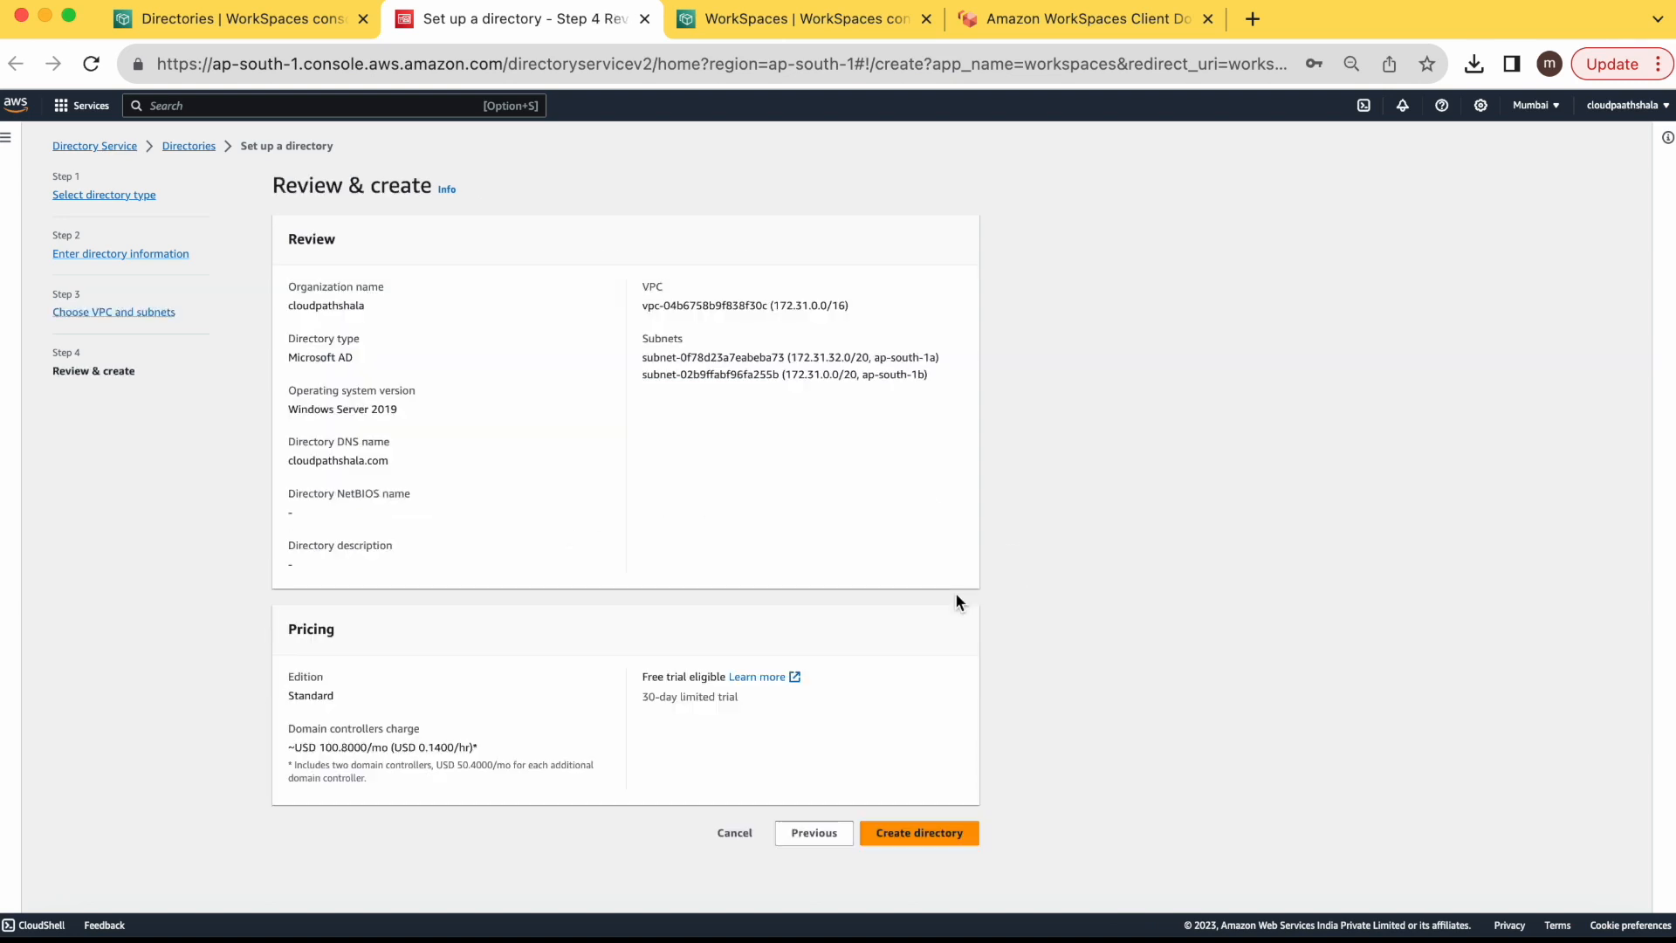
mouse_move(304, 668)
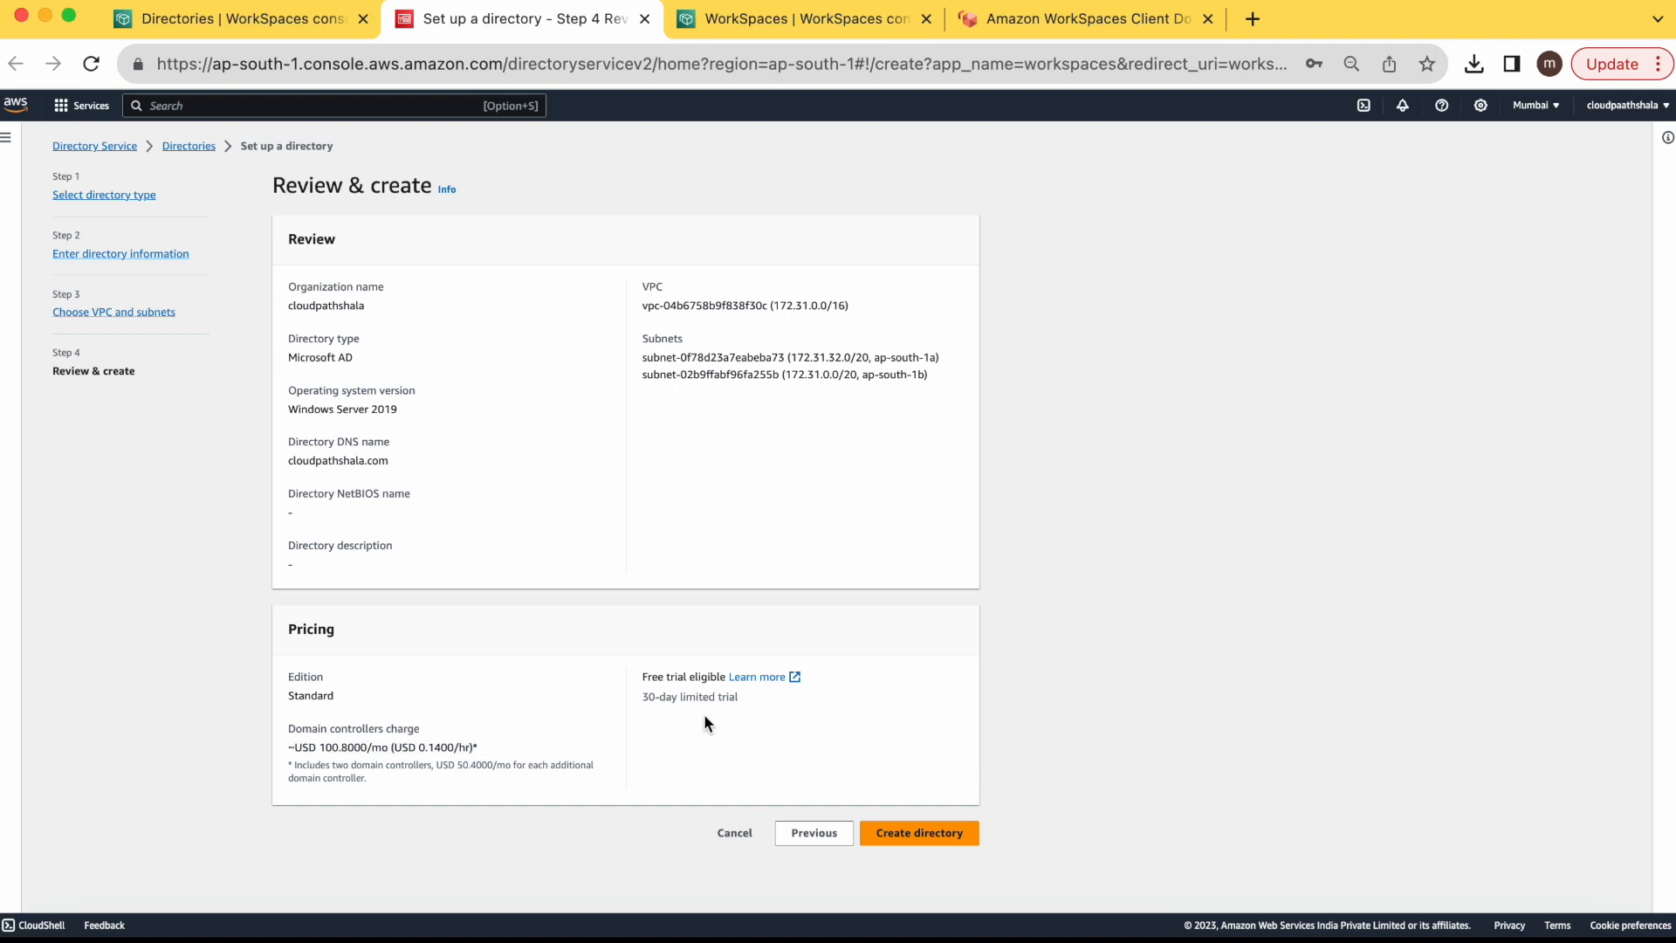
left_click_drag(642, 695, 738, 696)
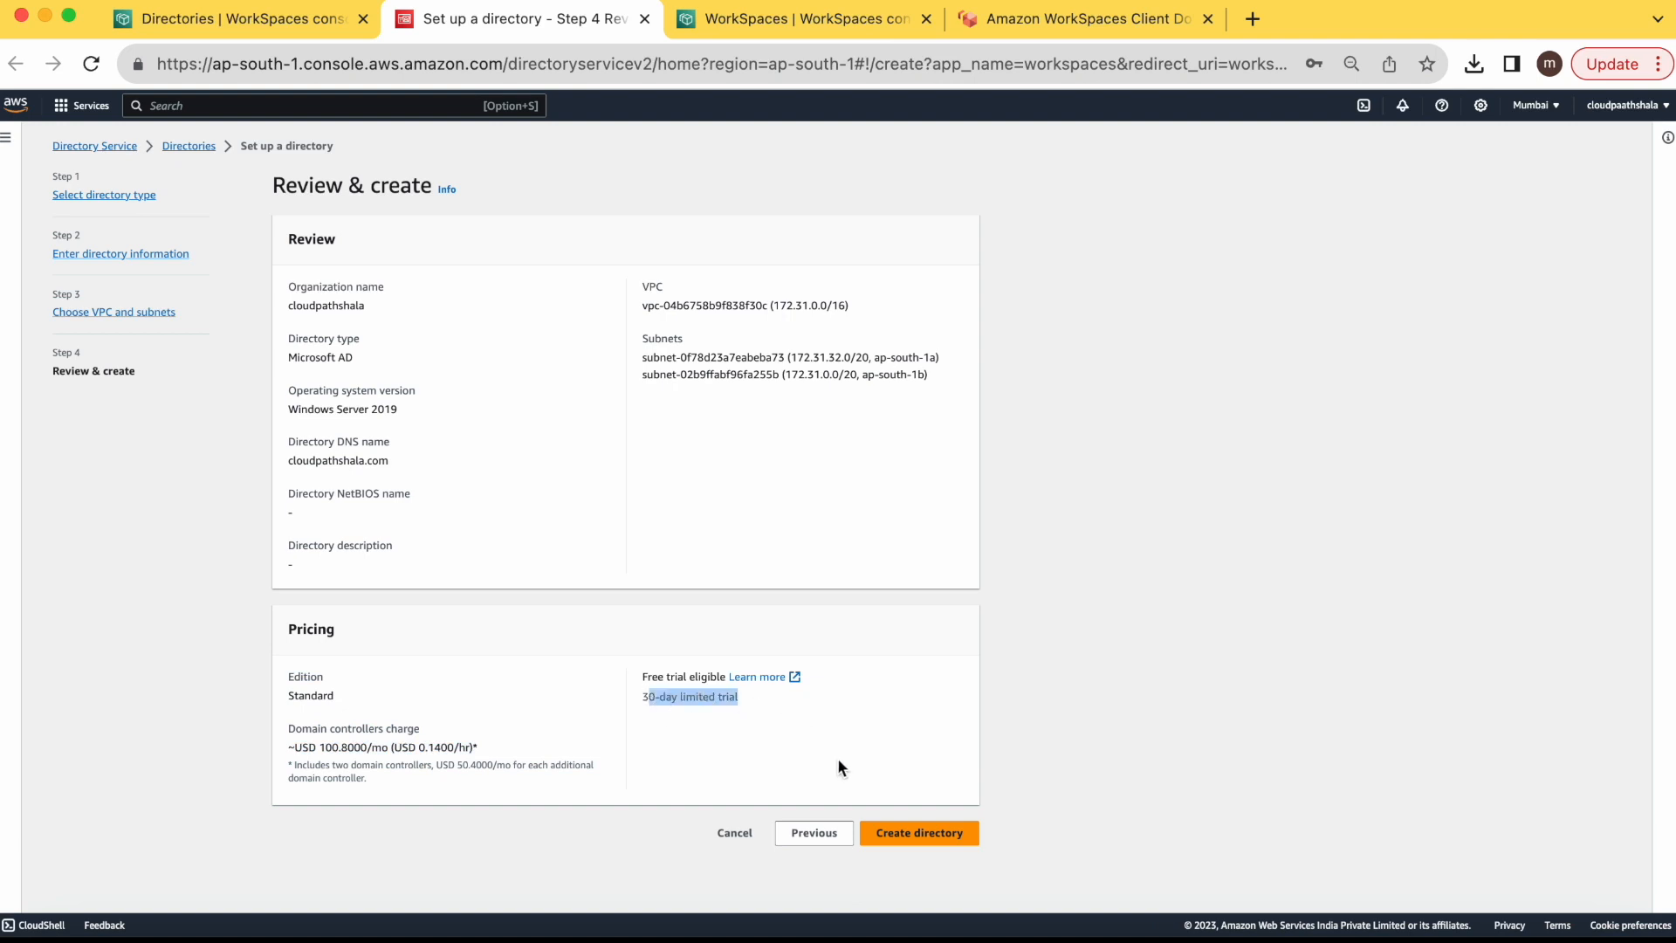
mouse_move(918, 832)
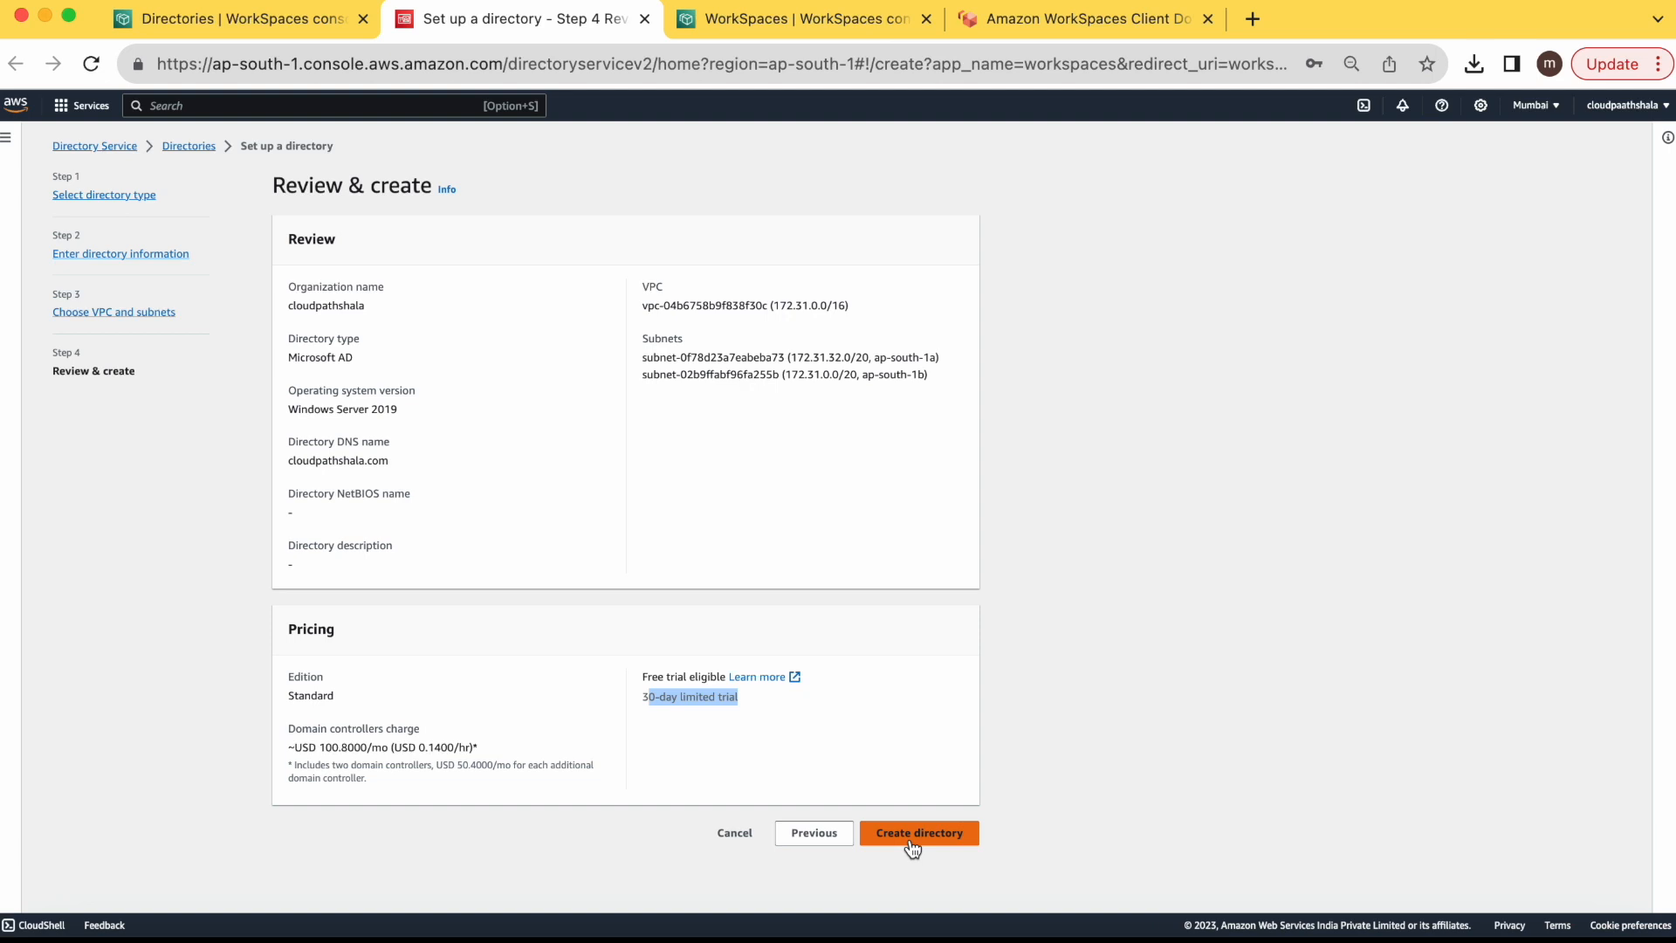
left_click(917, 832)
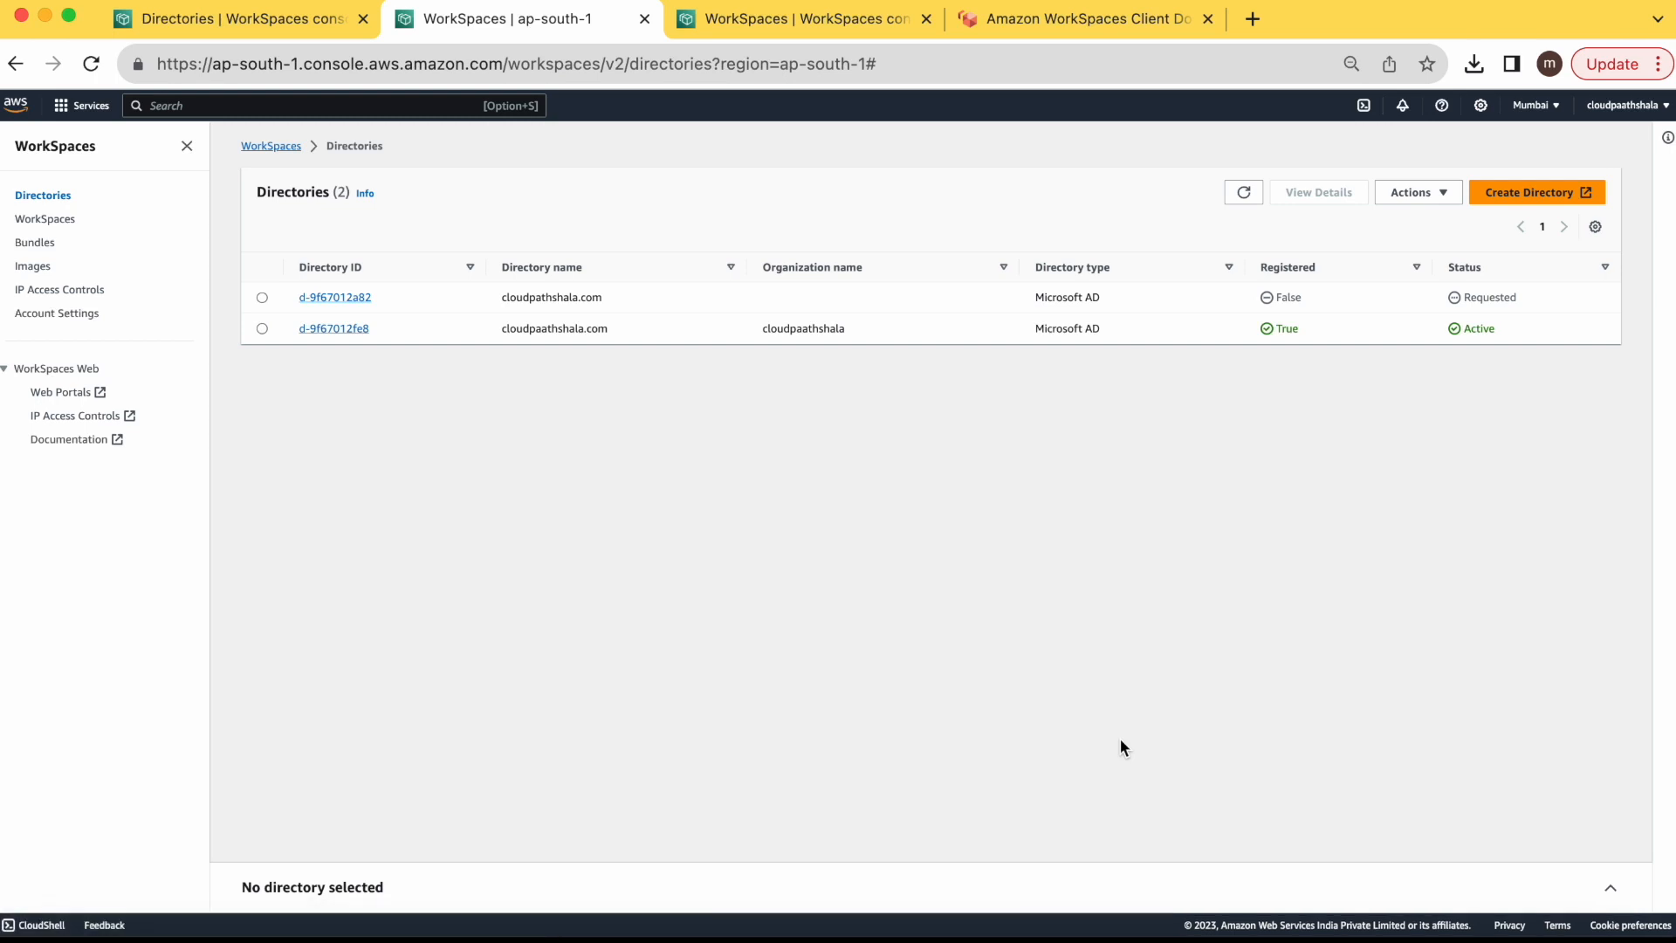
mouse_move(491, 299)
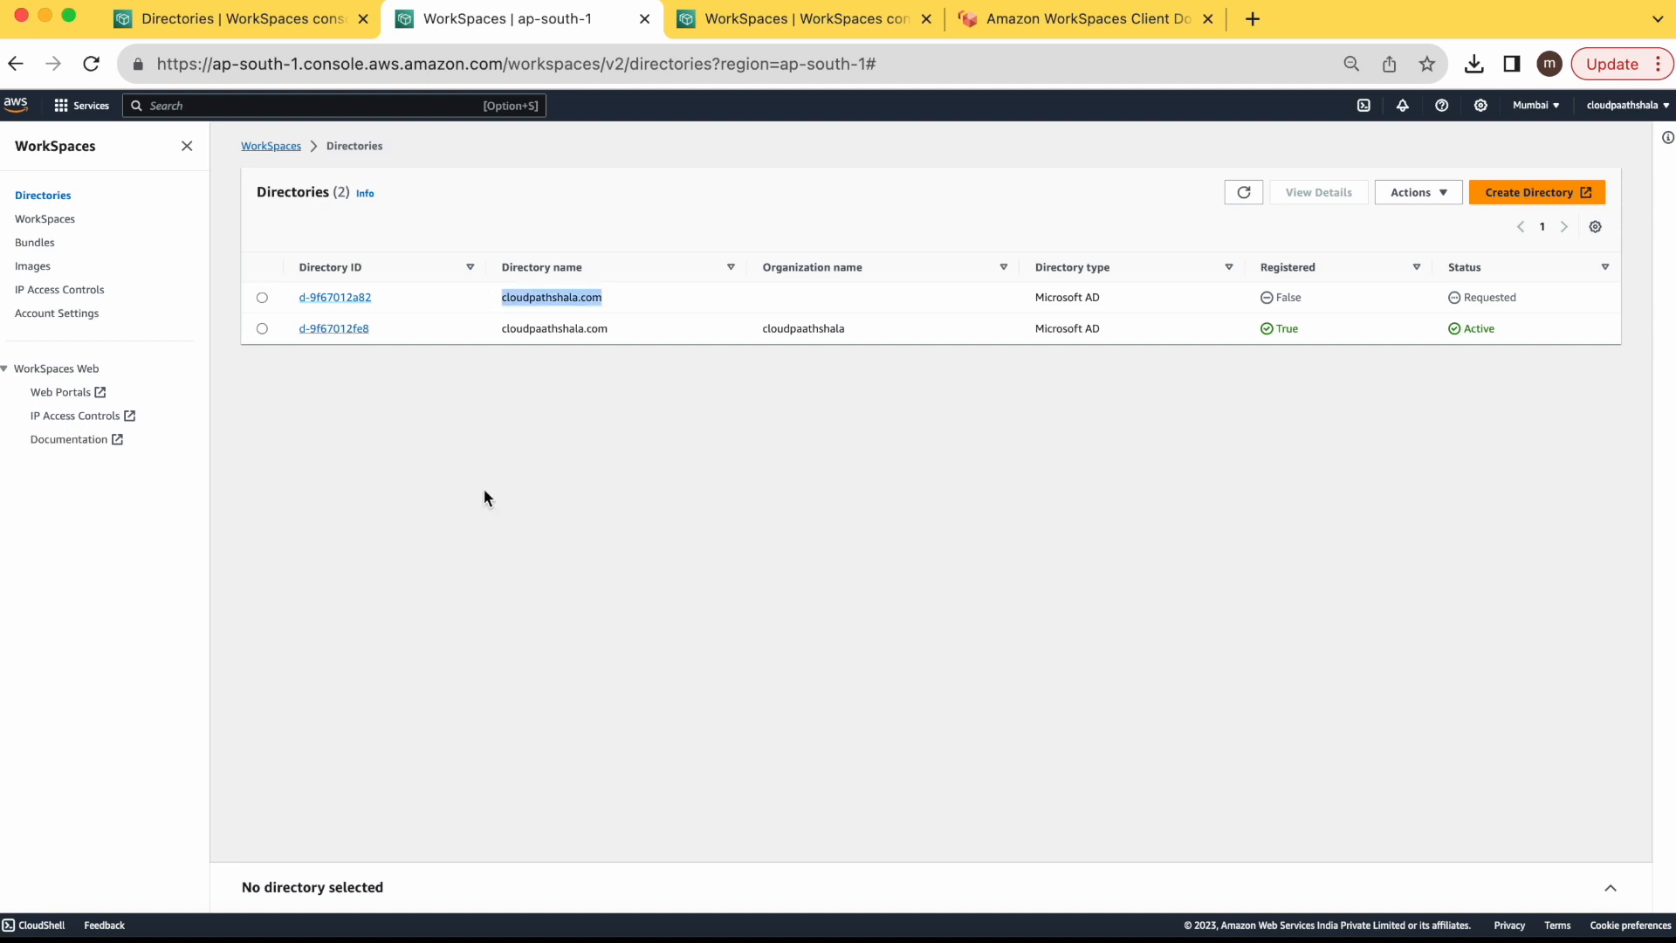
mouse_move(486, 352)
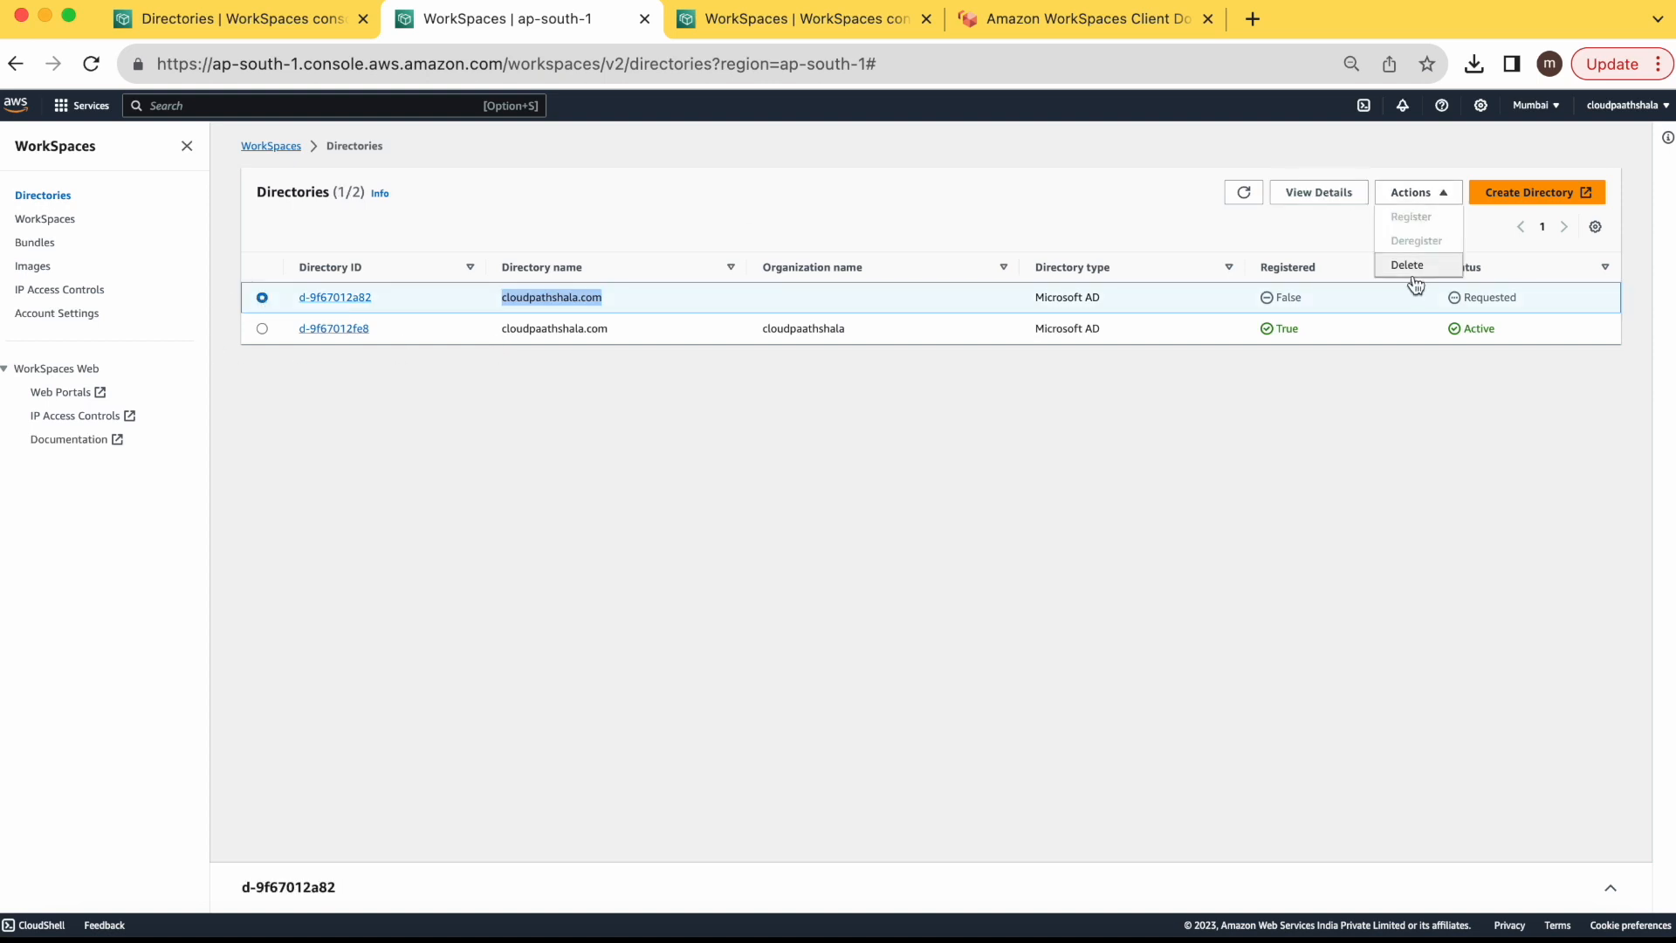
- Delete the unregistered duplicate directory d-9f67012a82
left_click(1406, 263)
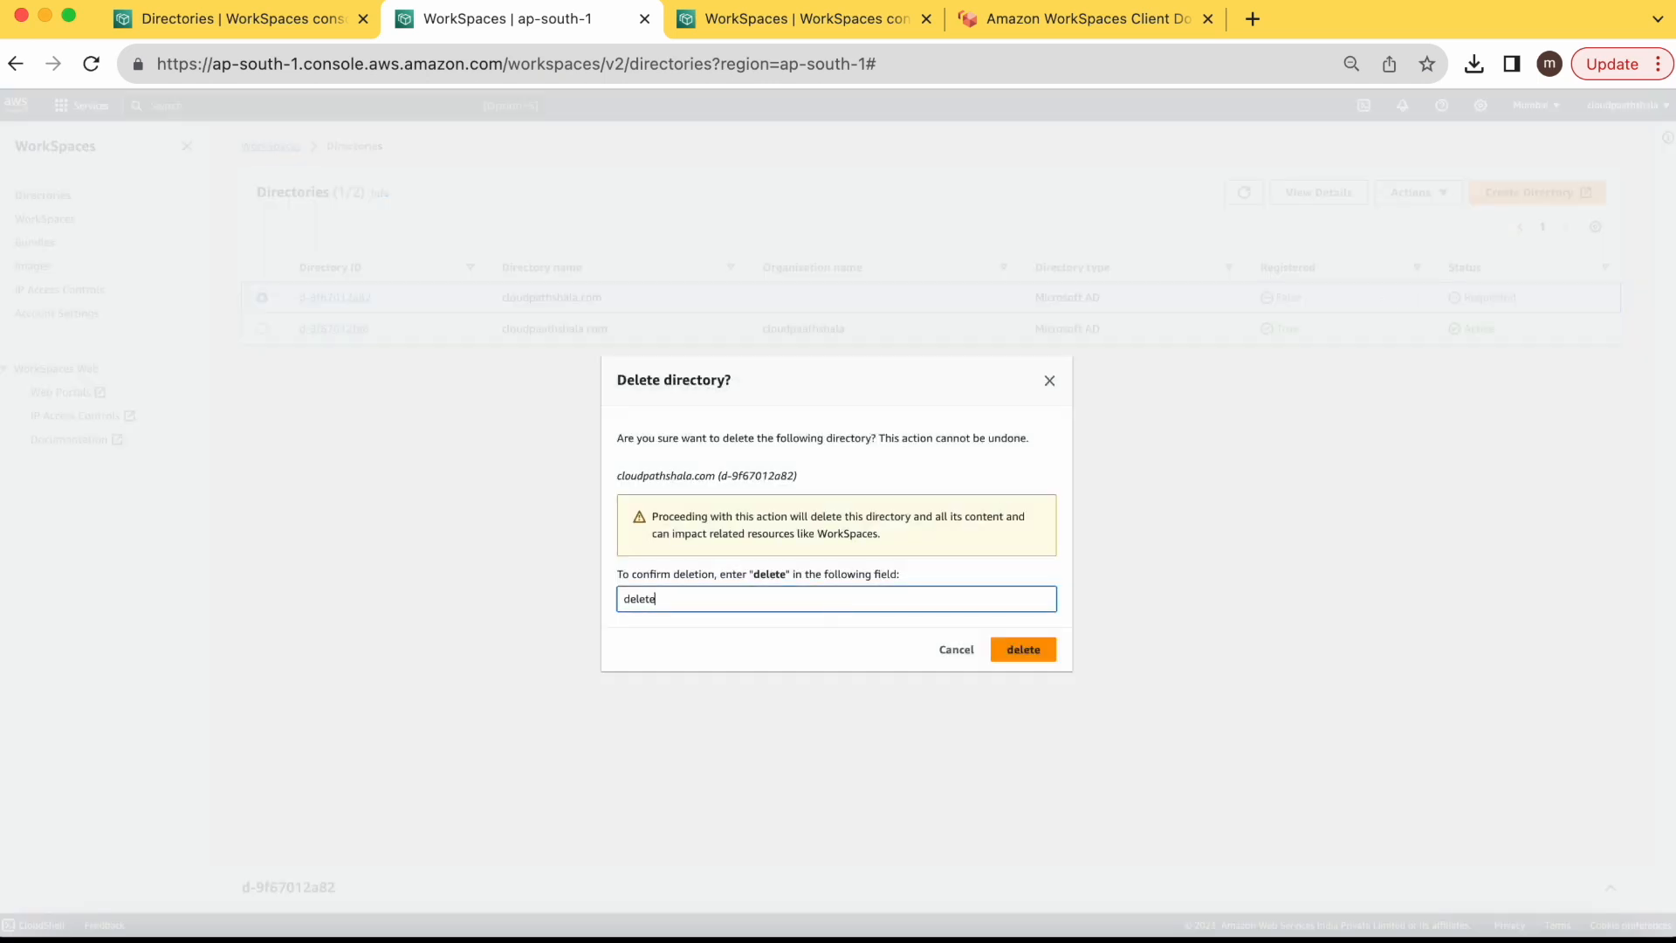
left_click(1020, 649)
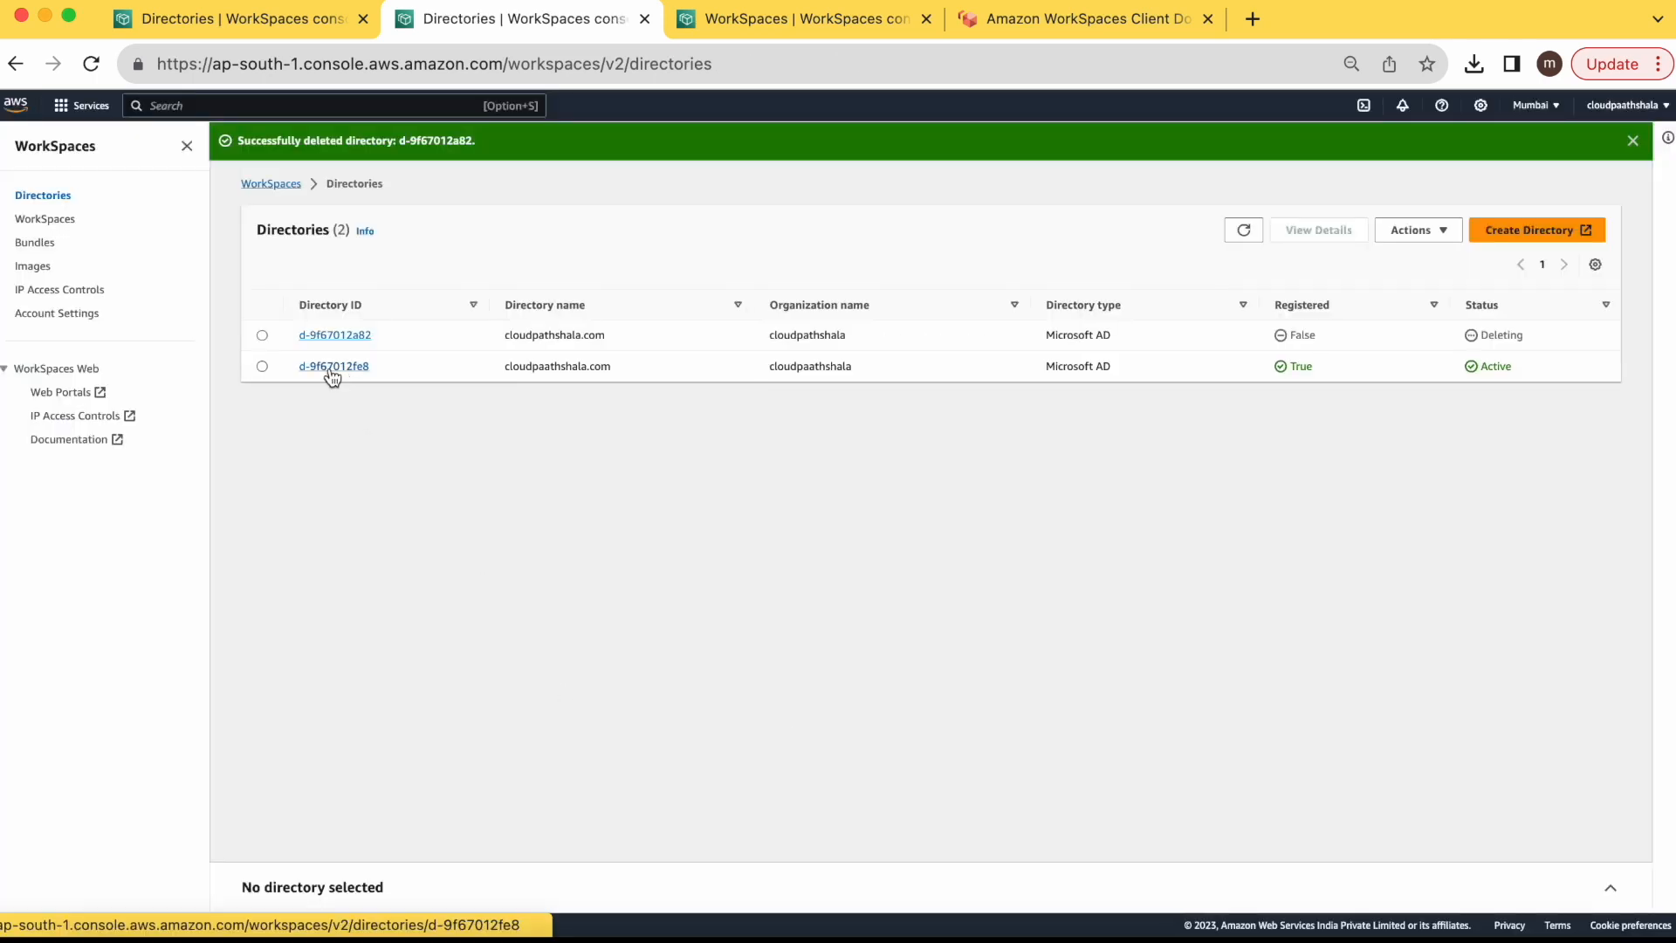
- View the Active directory's details, then switch to the empty WorkSpaces list
left_click(333, 366)
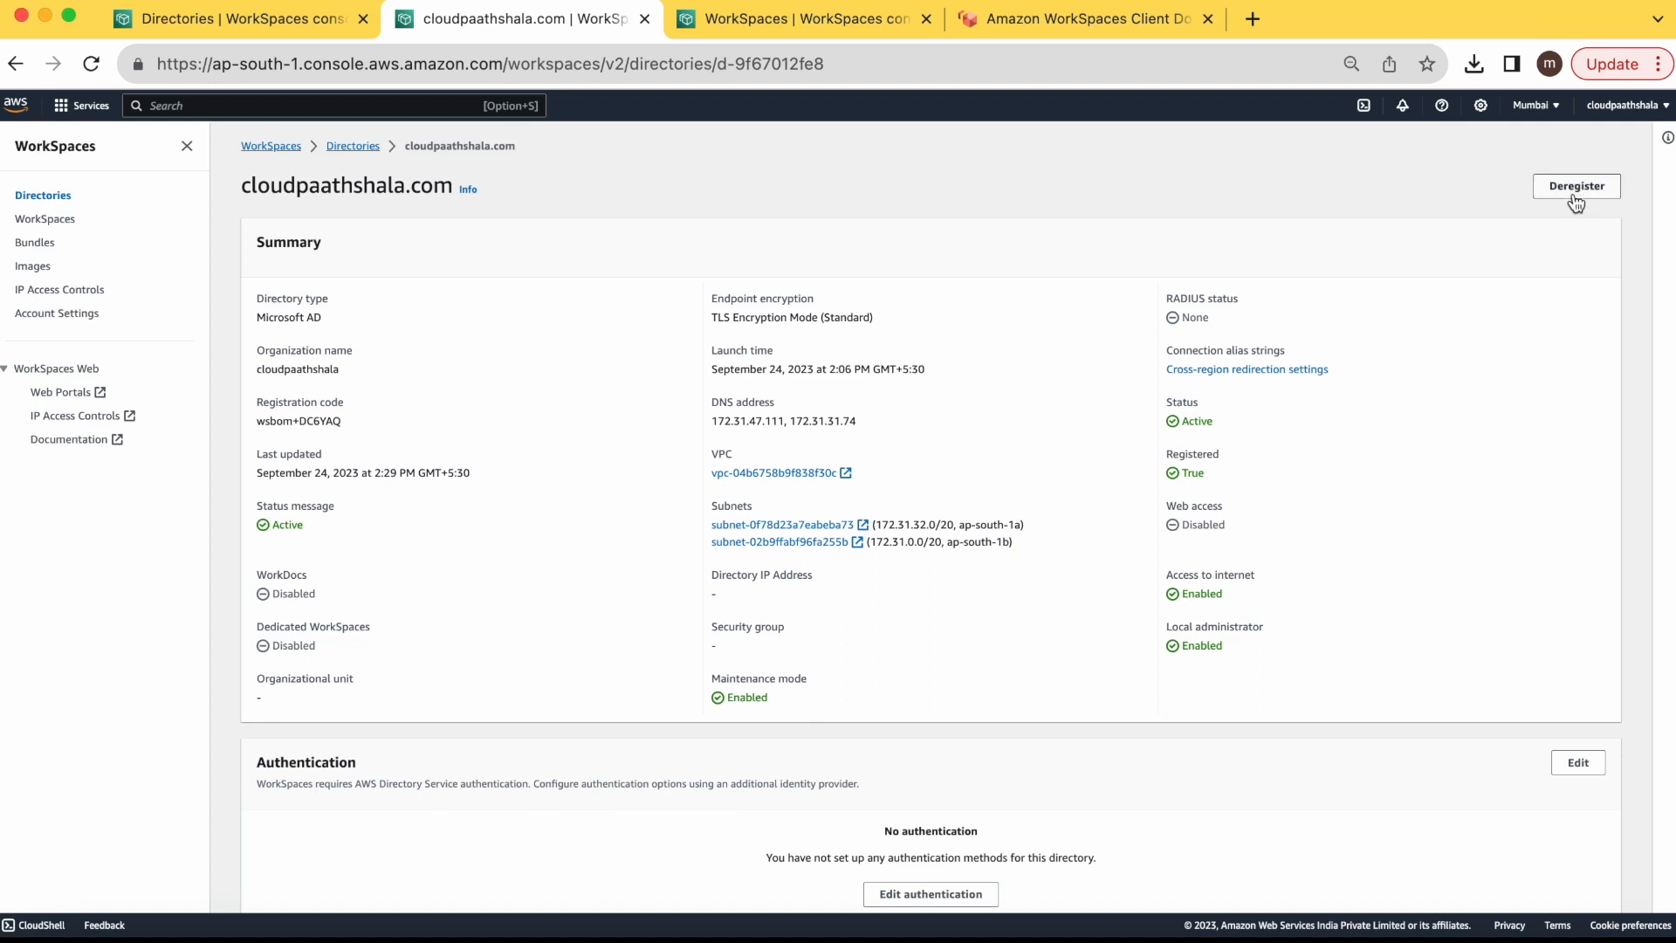
mouse_move(1515, 210)
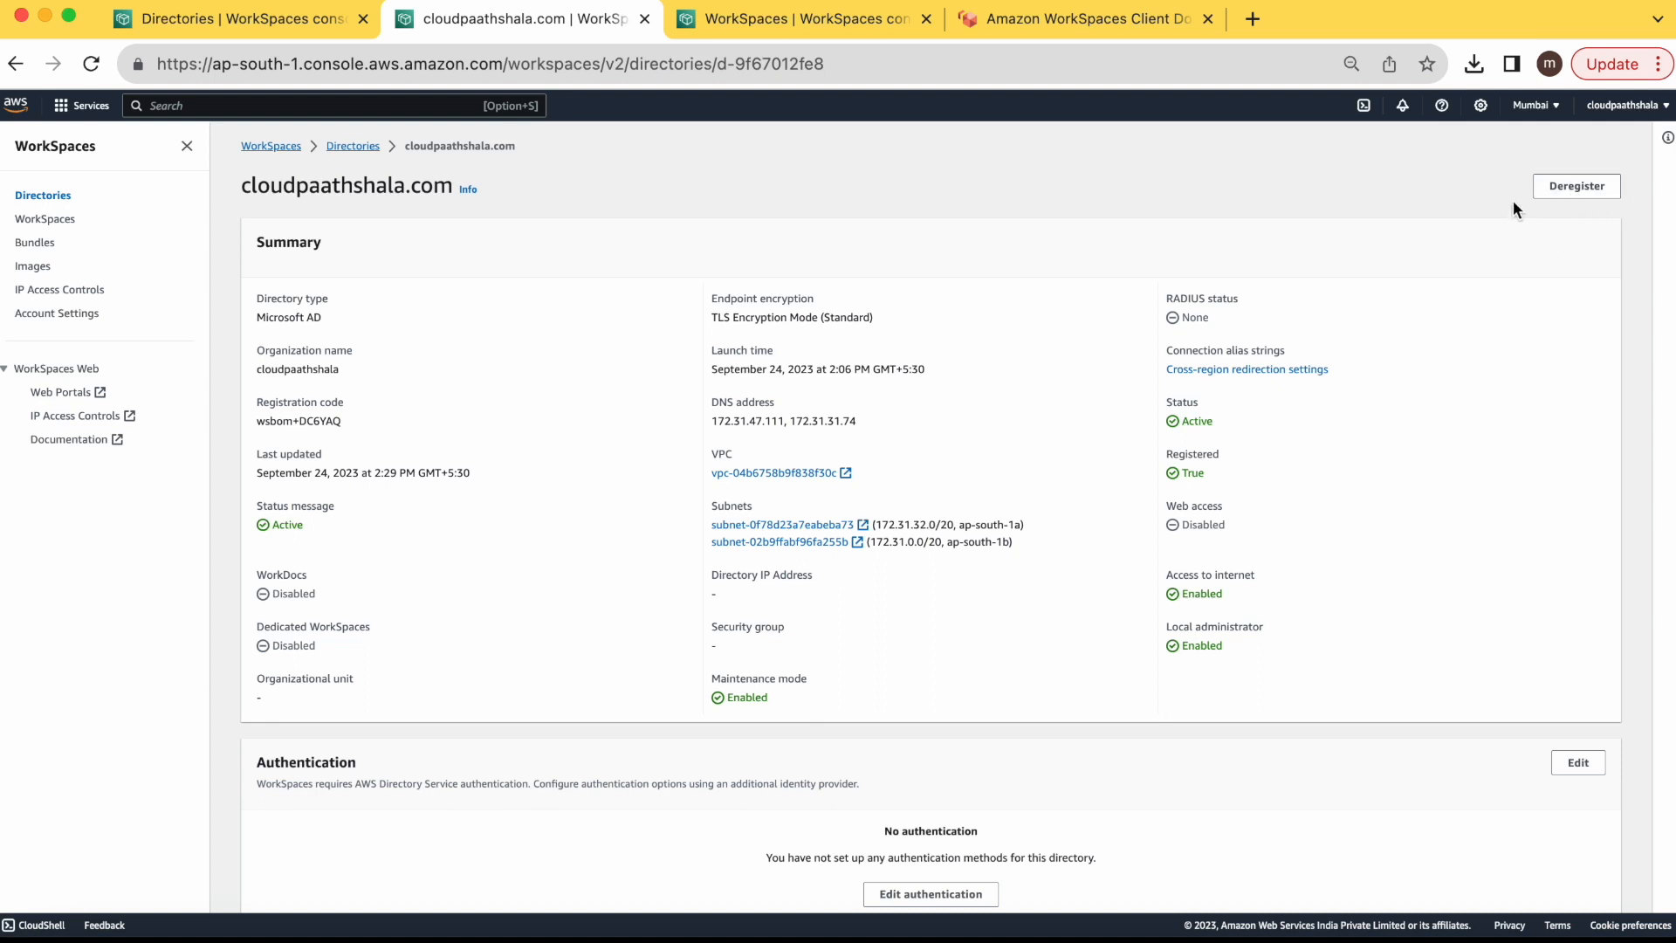
mouse_move(1623, 218)
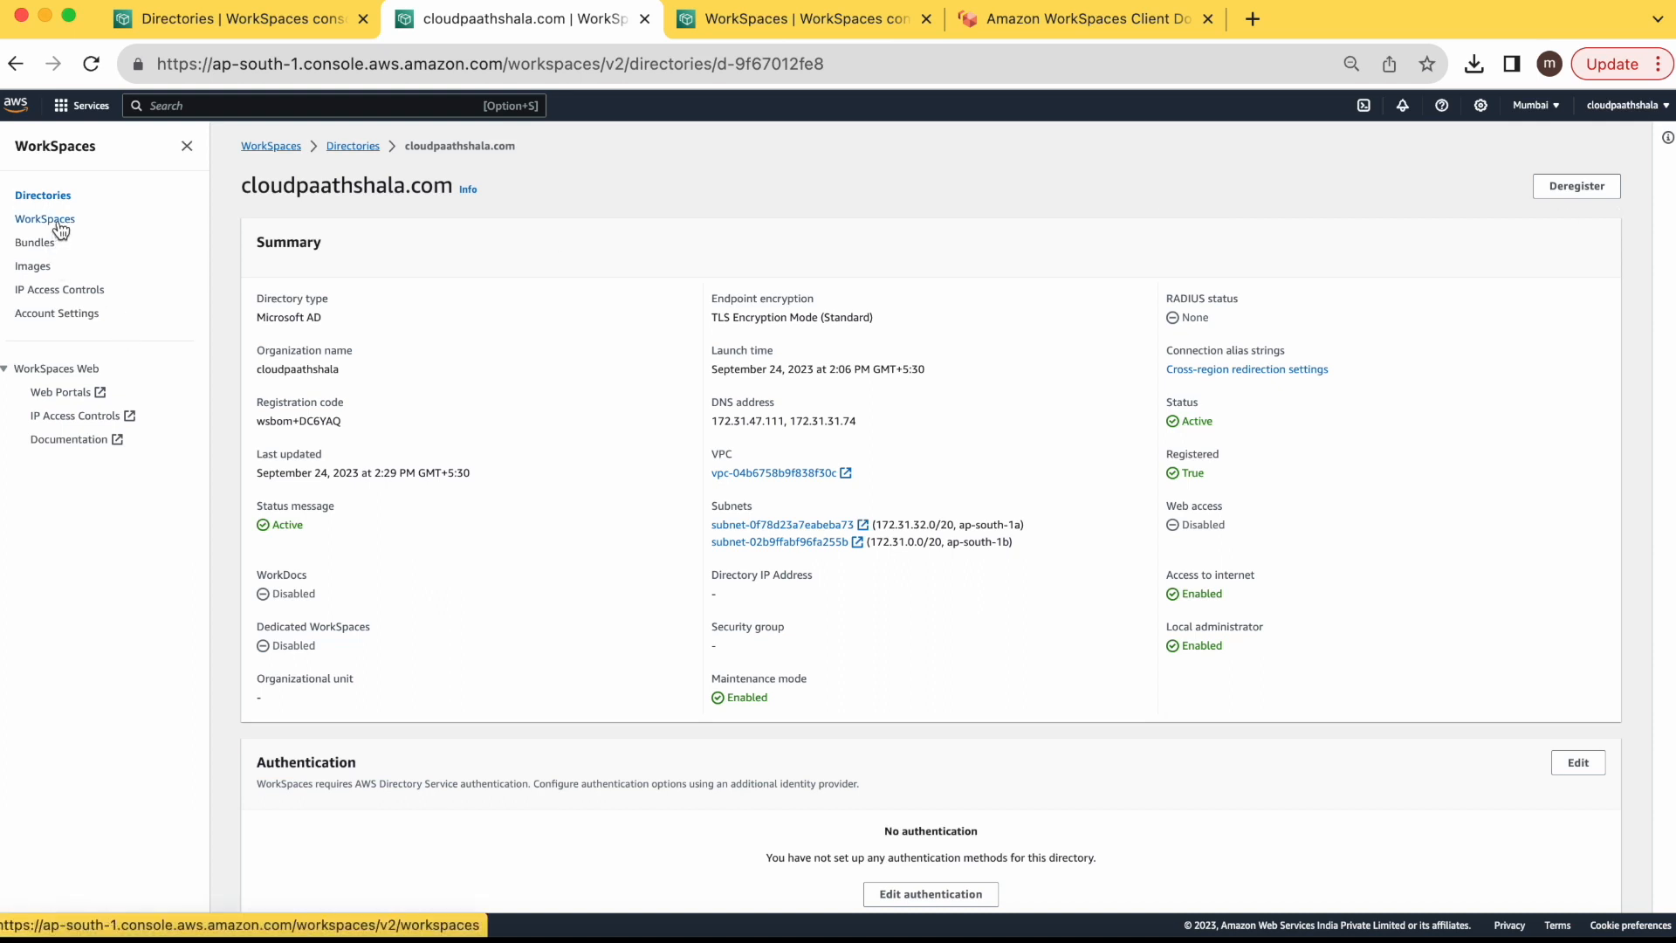
left_click(46, 219)
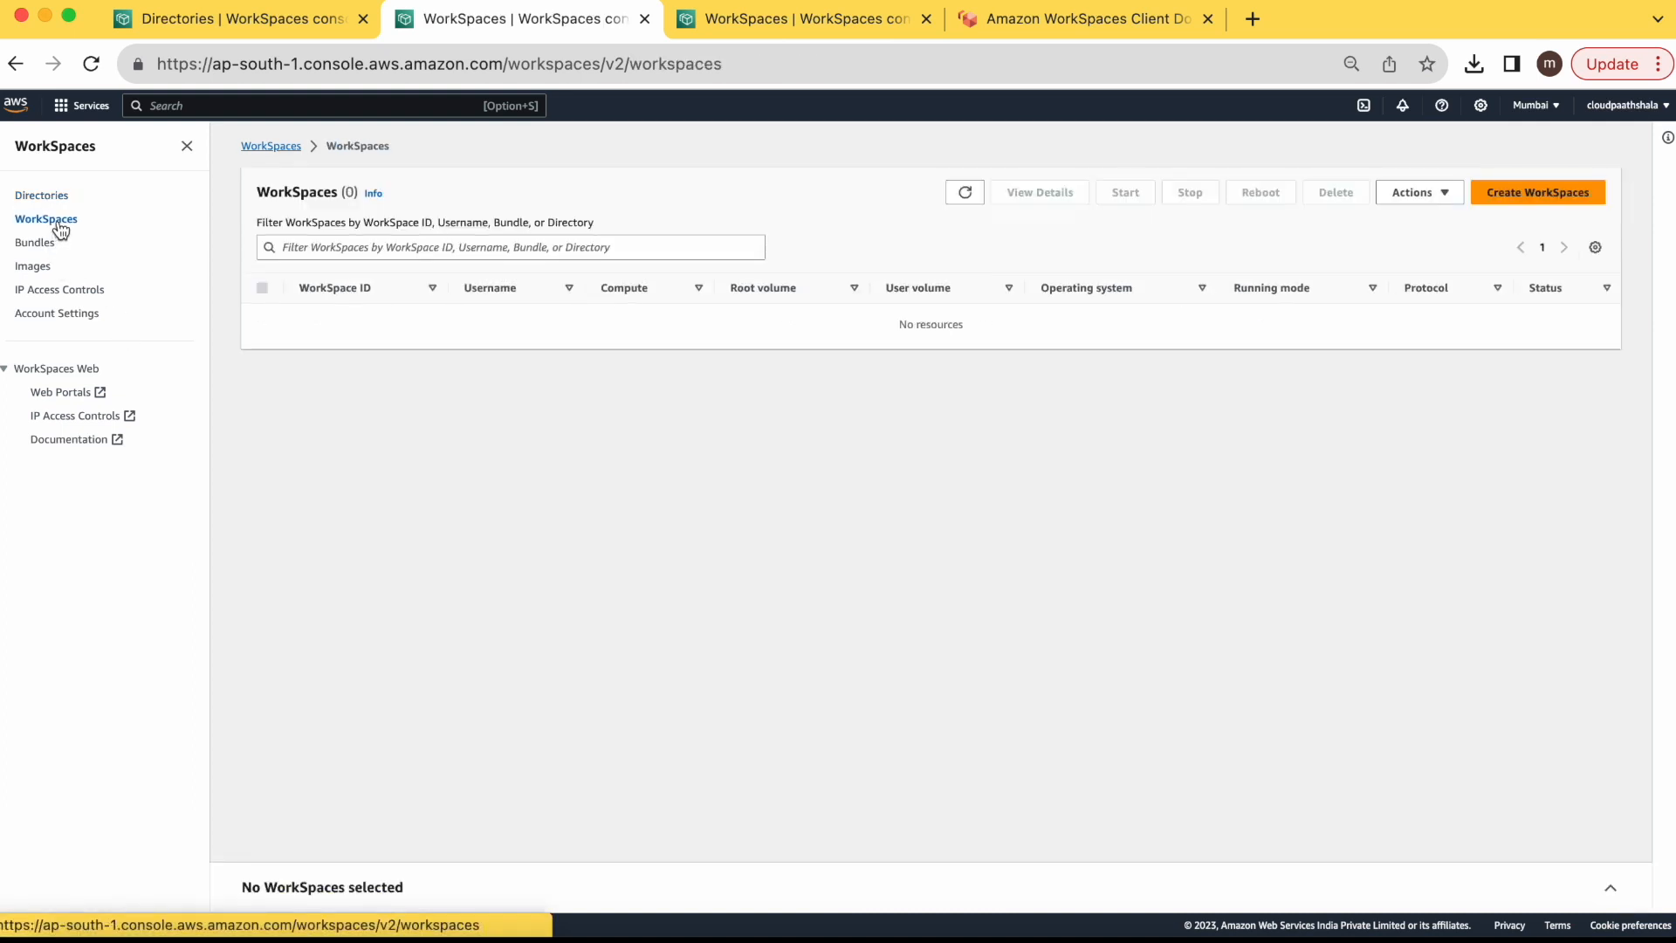
- Start a new WorkSpace using the registered directory d-9f67012fe8 (cloudpaathshala.com)
left_click(1537, 191)
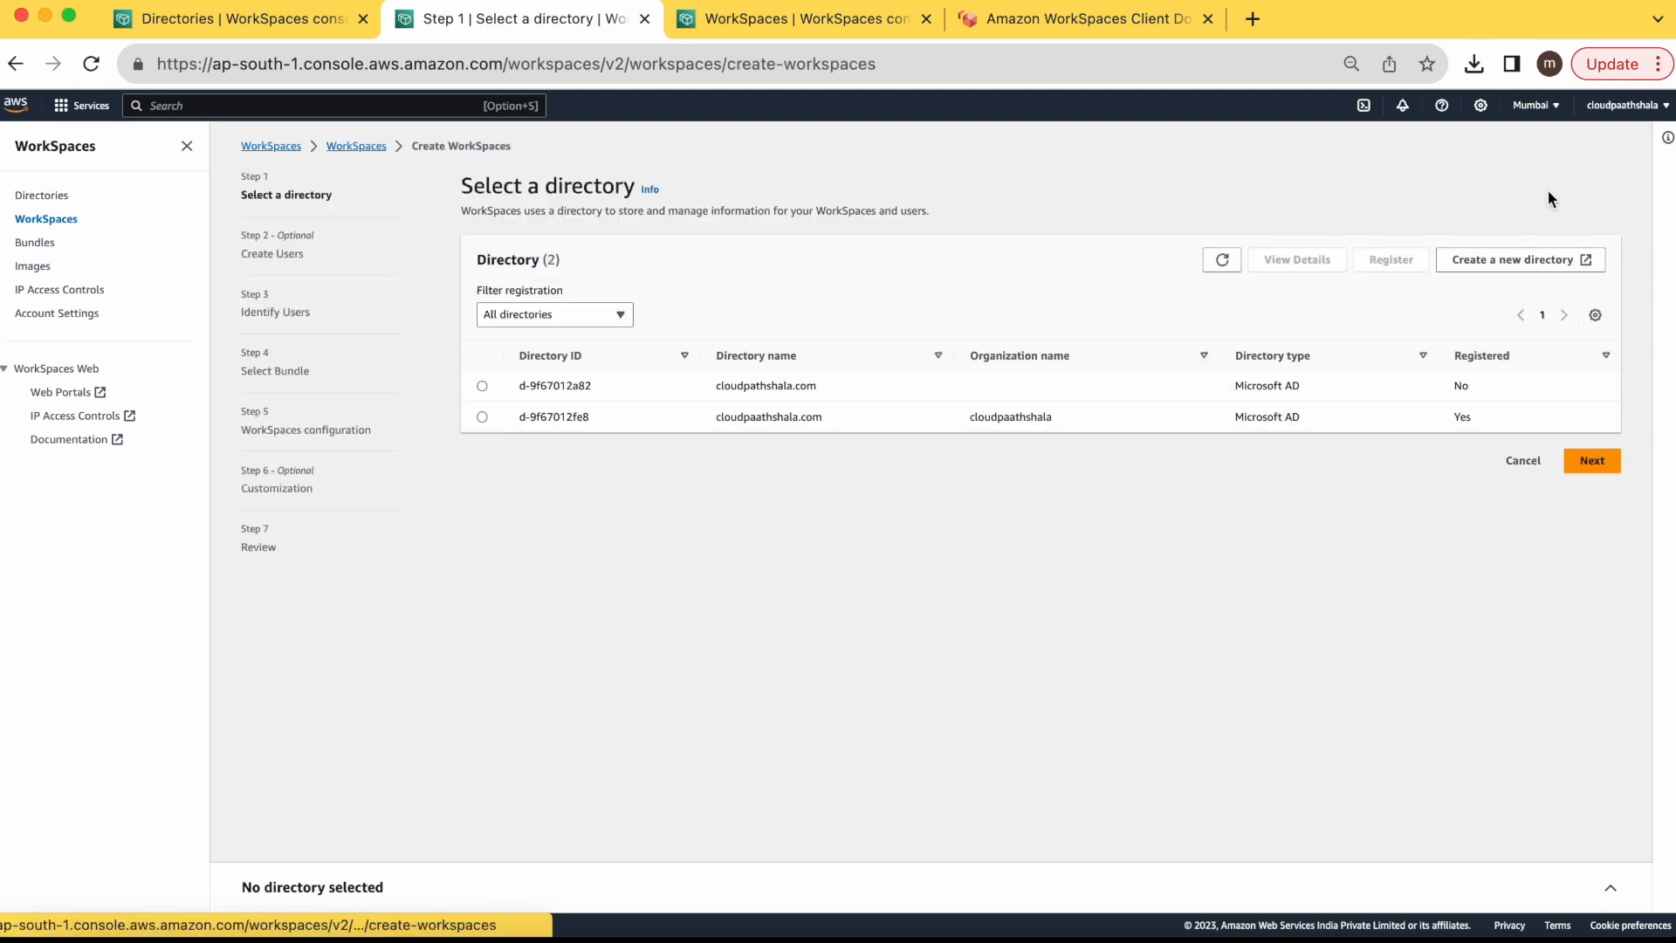
mouse_move(637, 471)
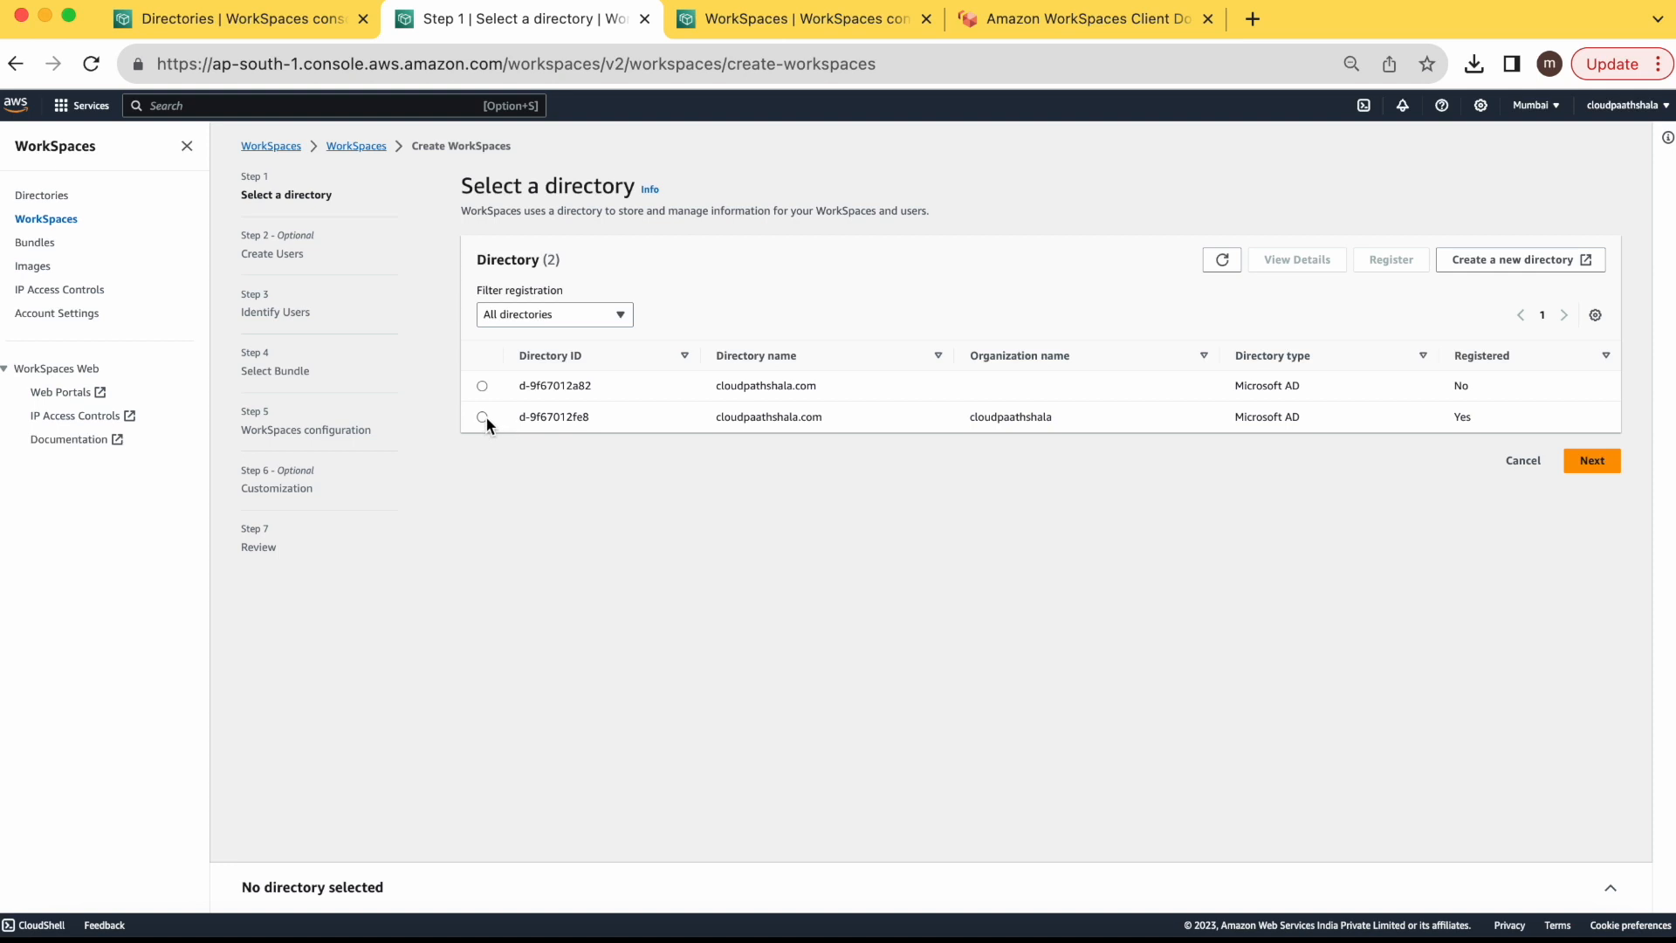
left_click(482, 417)
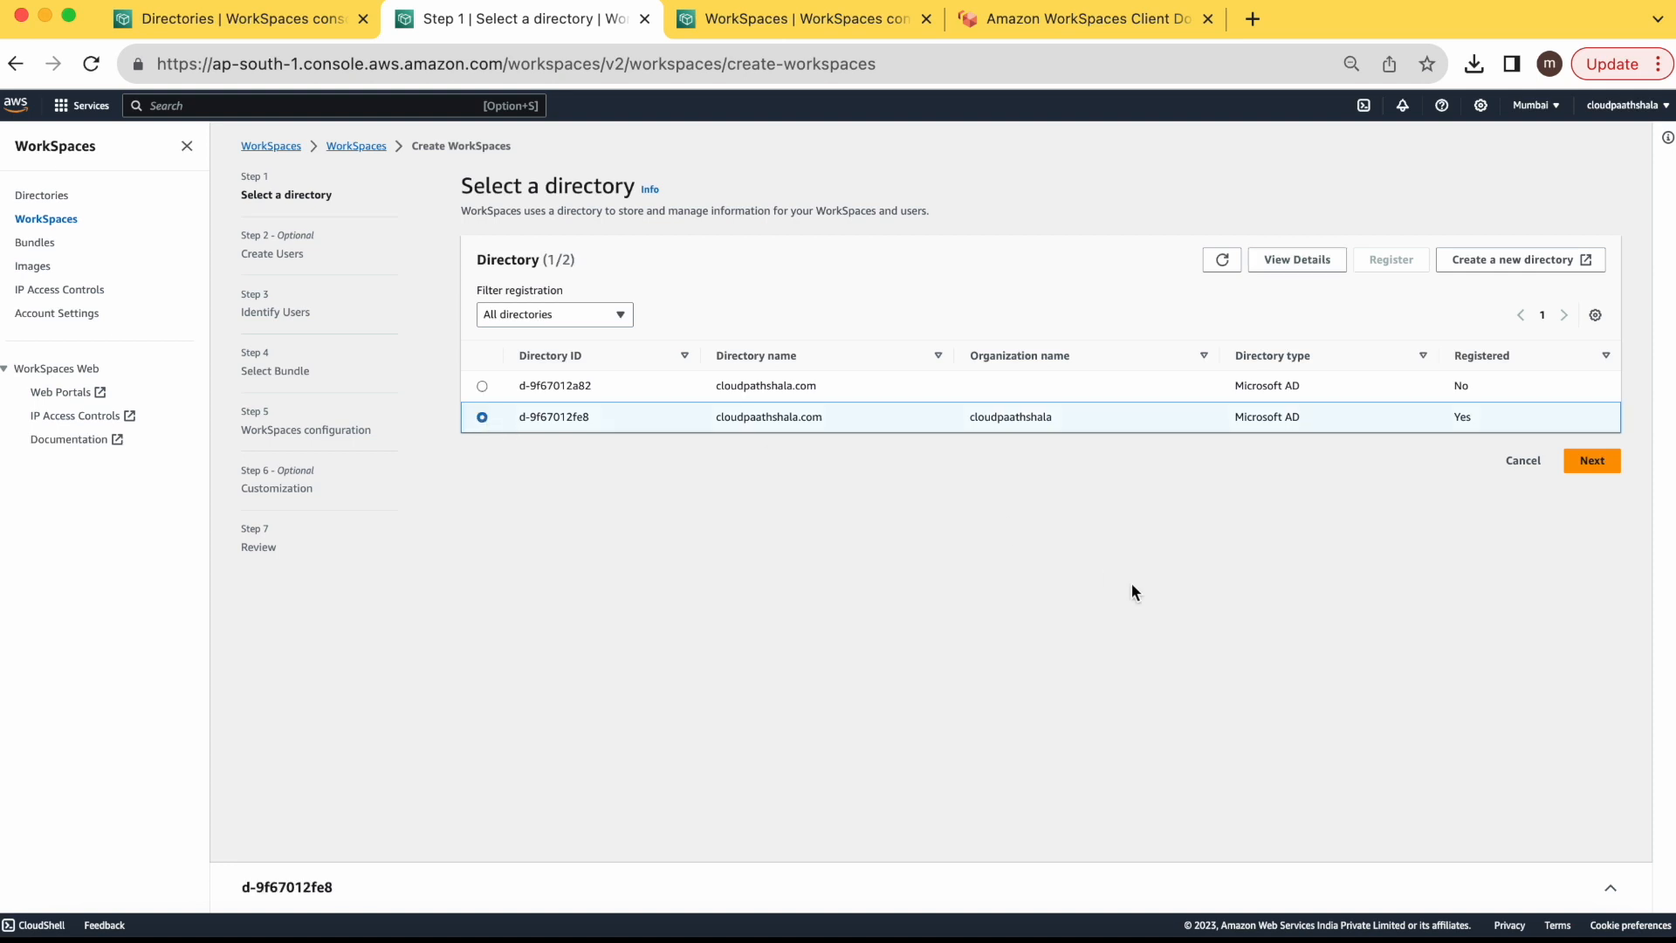
left_click(1591, 460)
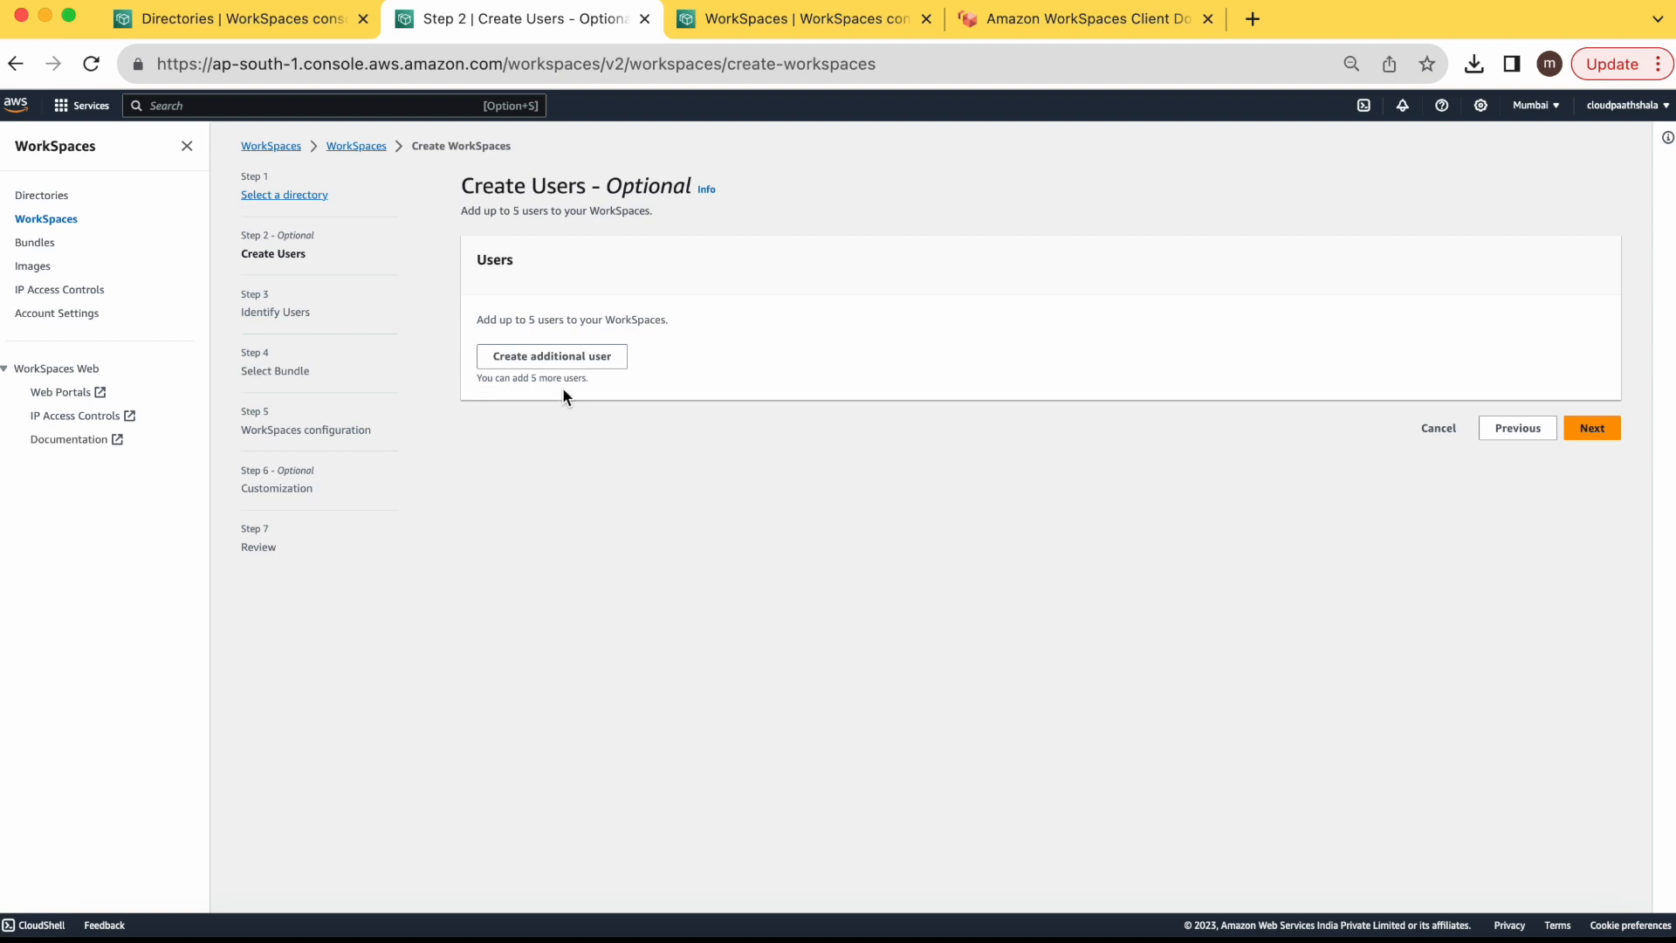
left_click(552, 356)
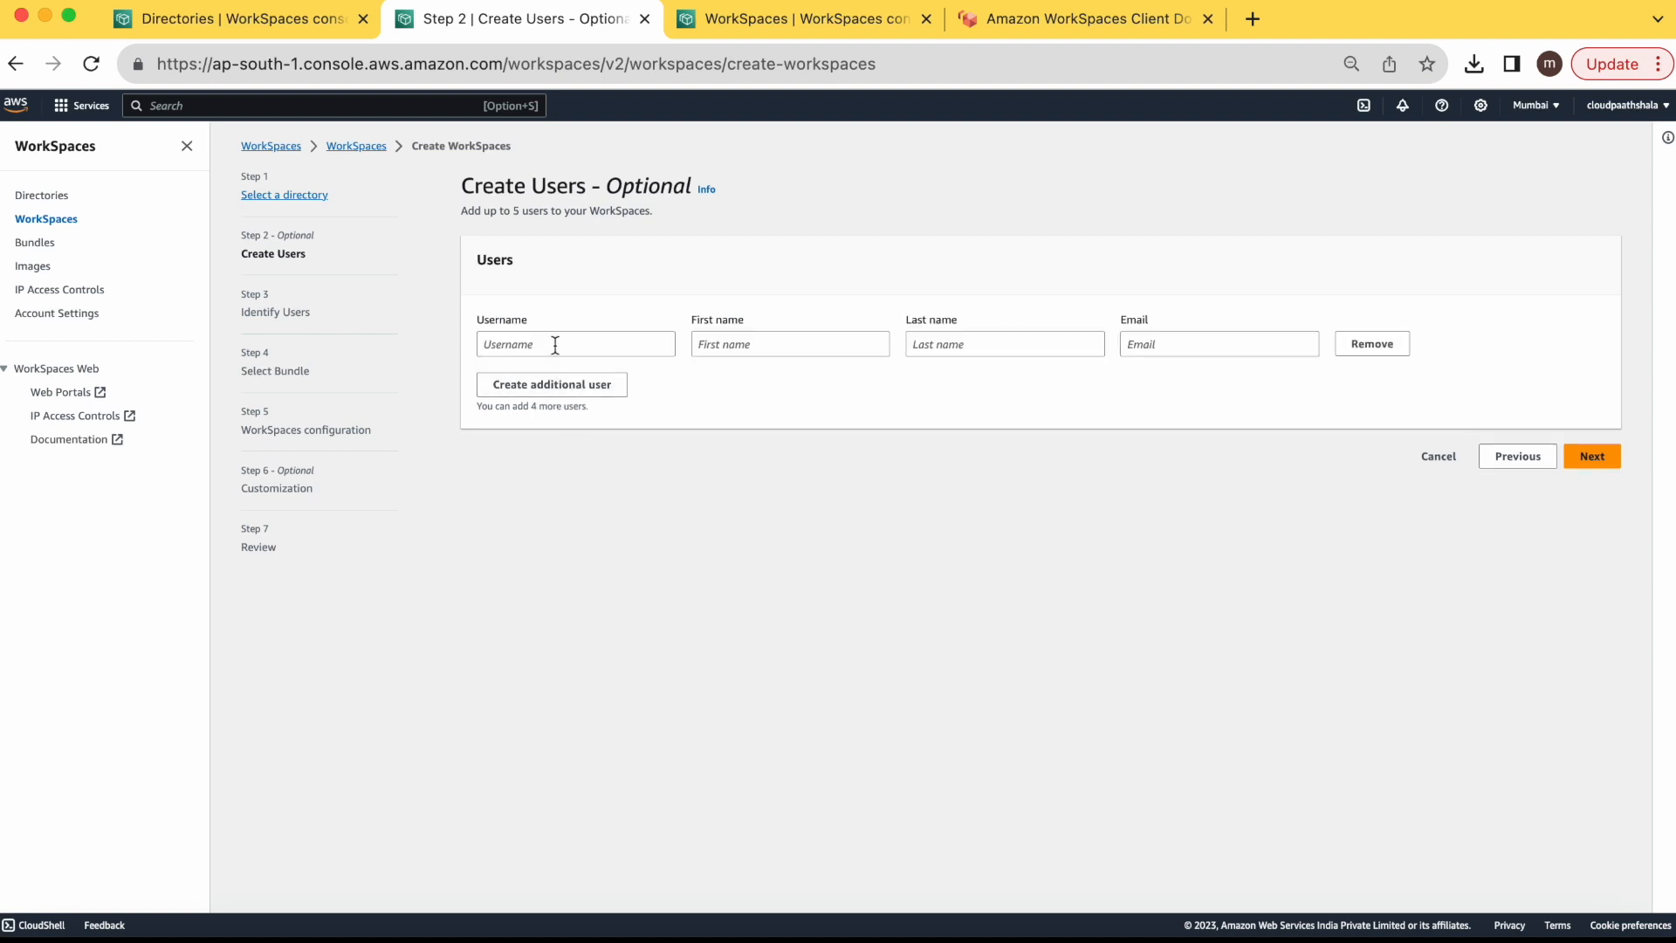
left_click(576, 343)
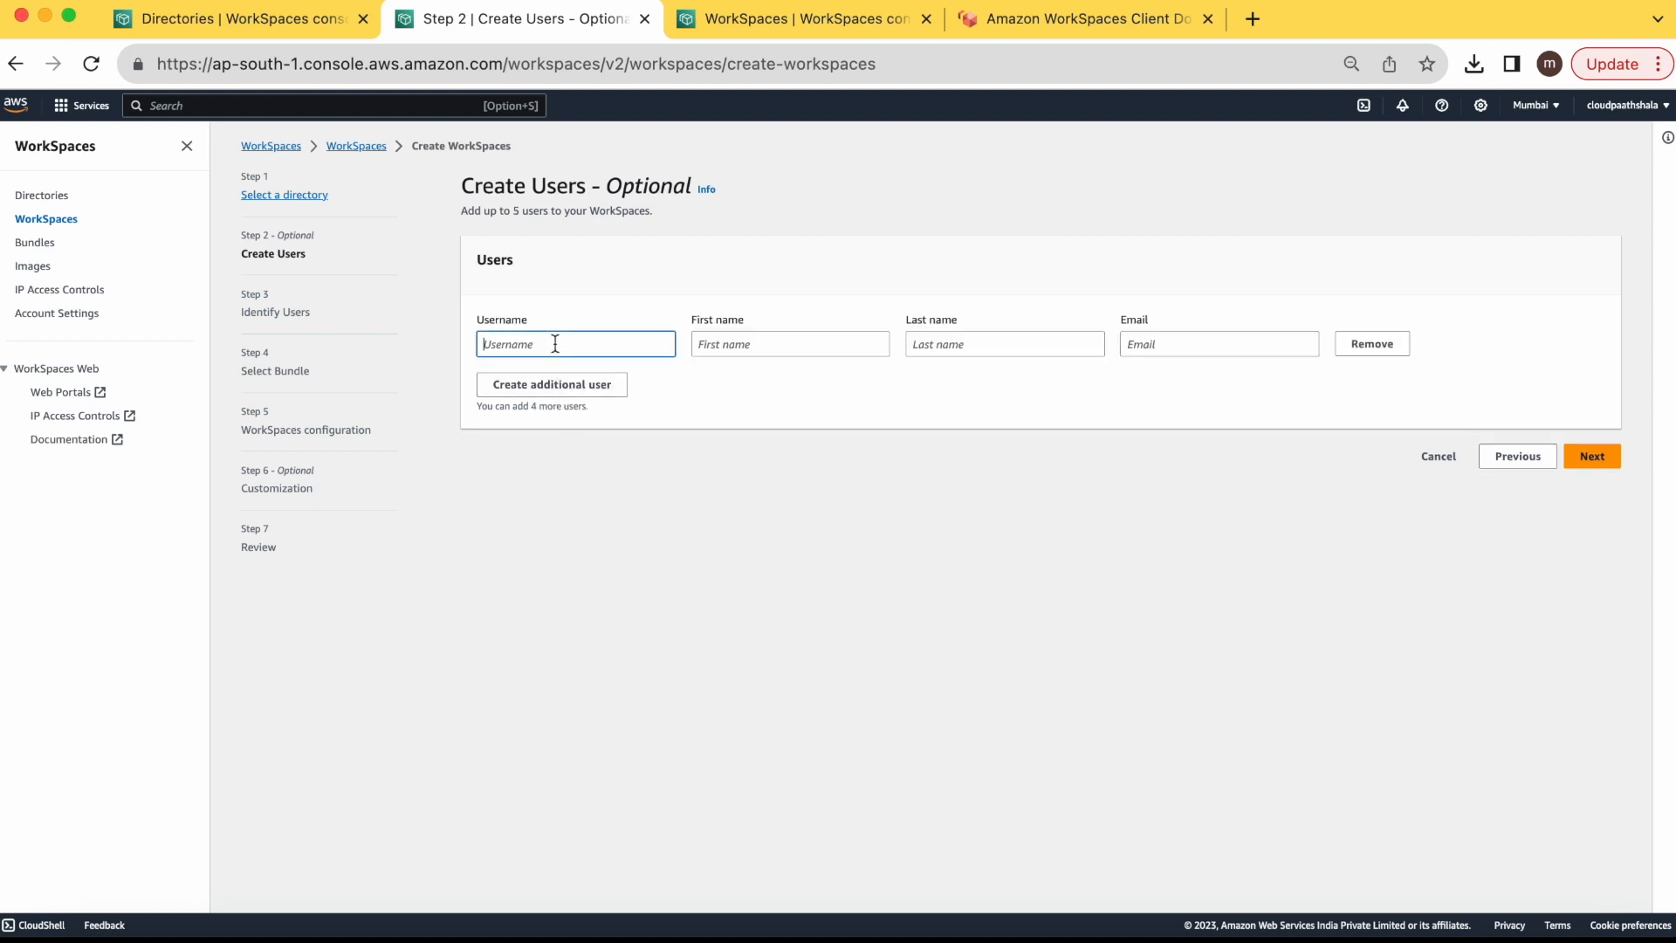
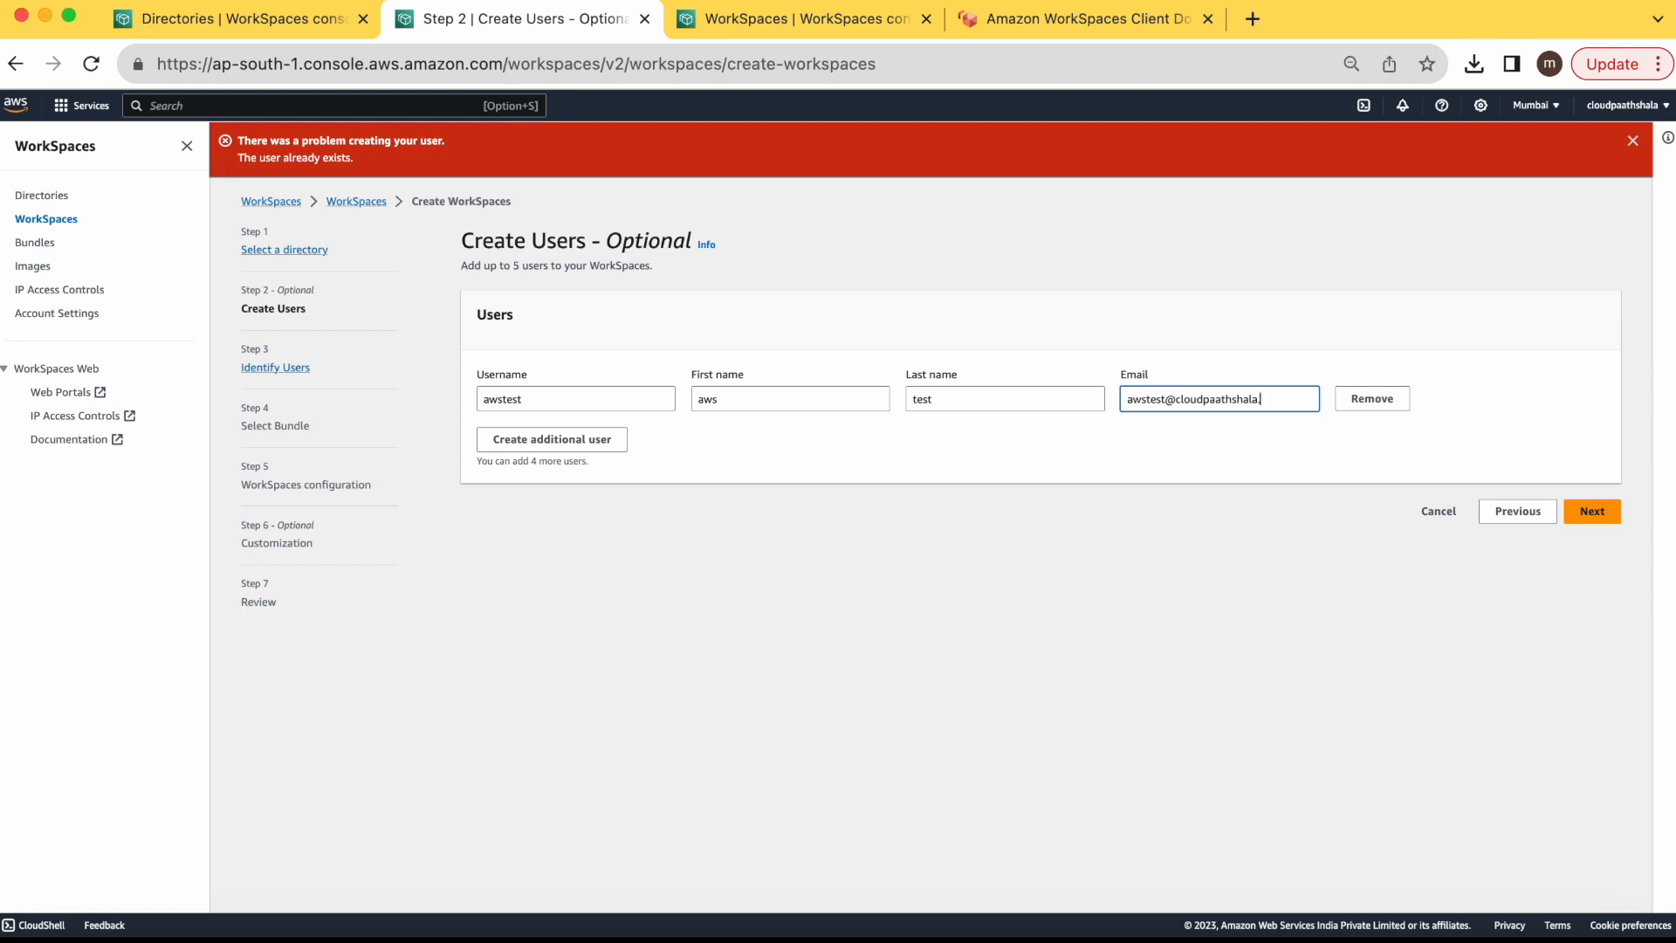
left_click(1591, 511)
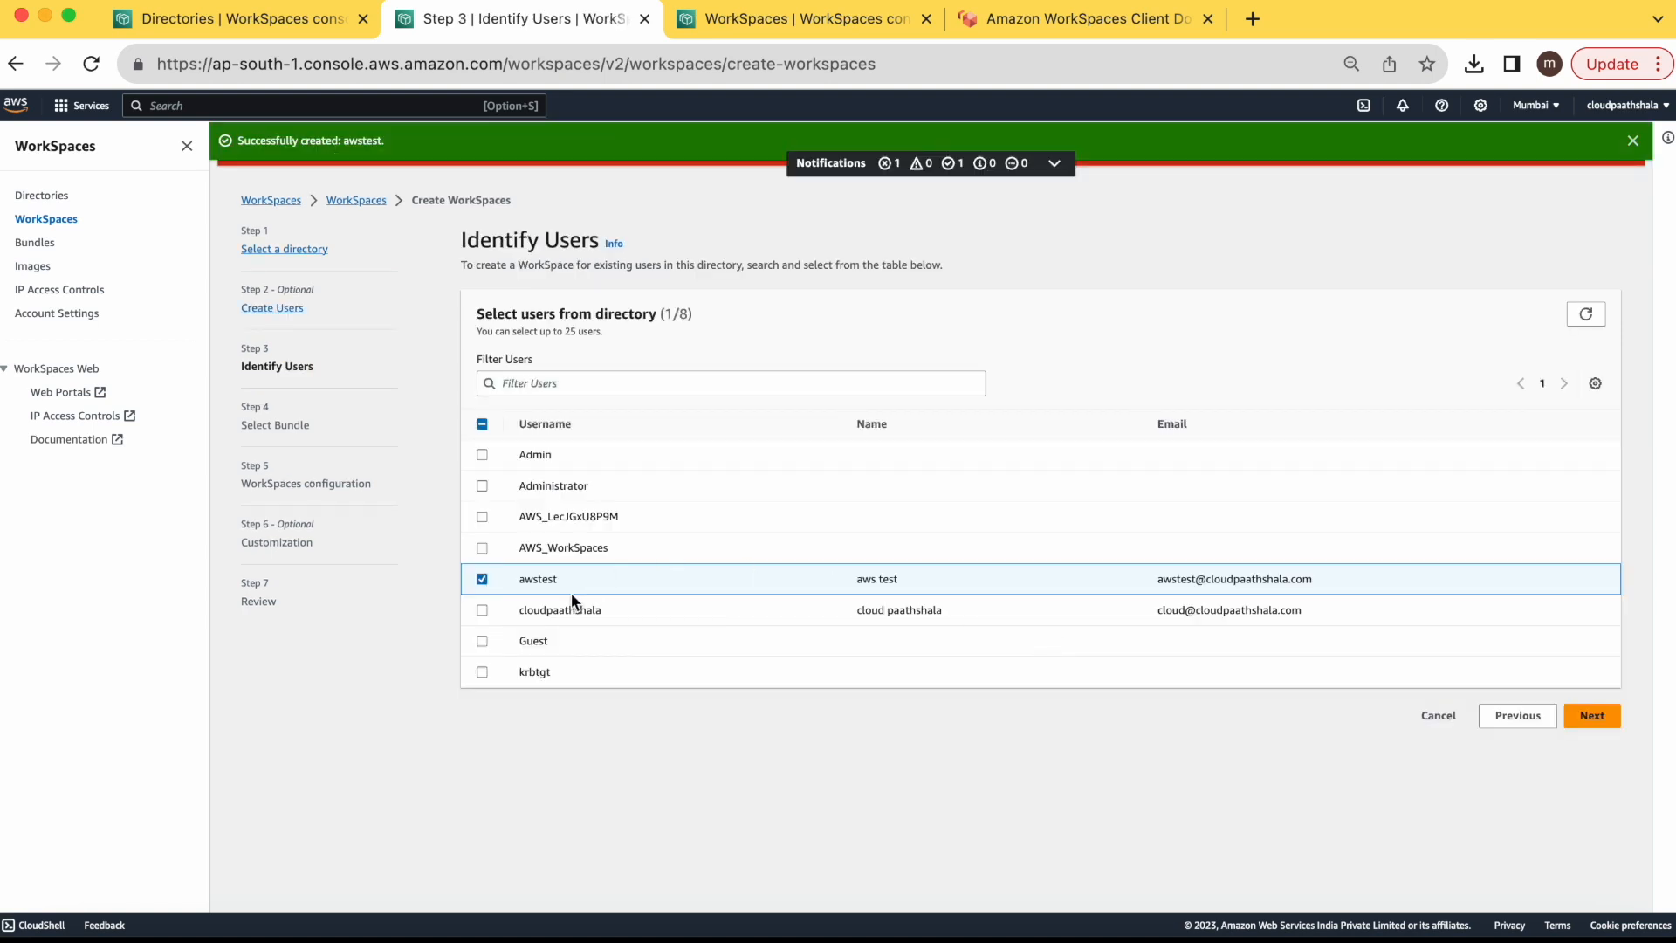
mouse_move(714, 756)
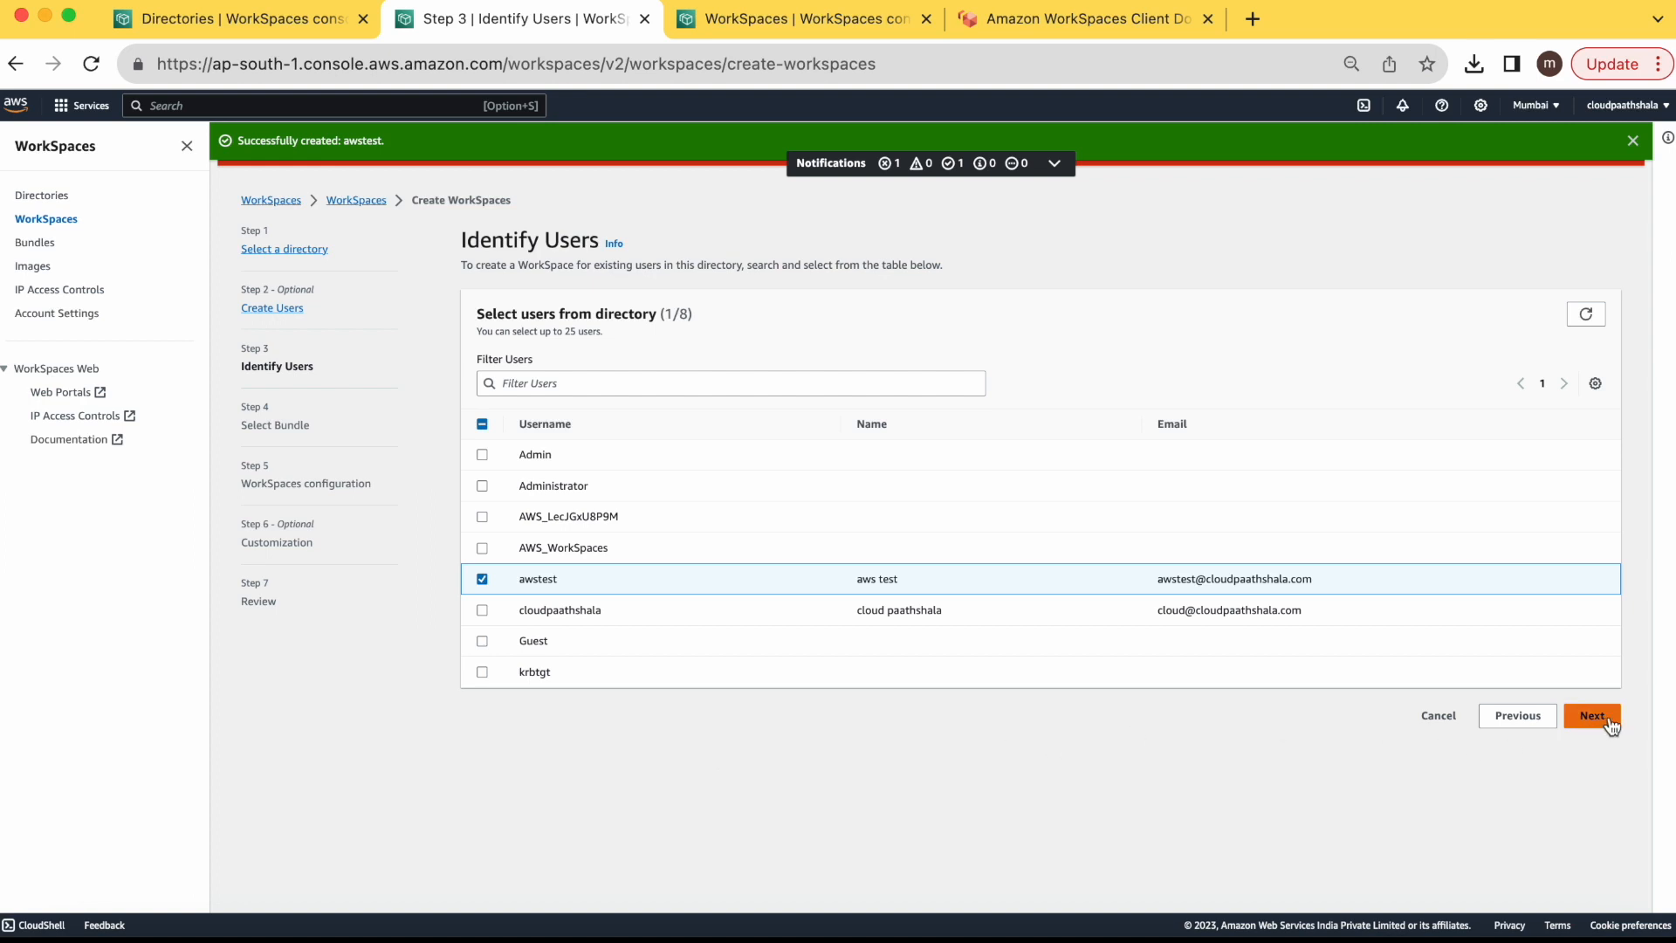
- Pick the free-tier Standard with Windows 10 (Server 2019 based) bundle from the Bundles table
left_click(1591, 715)
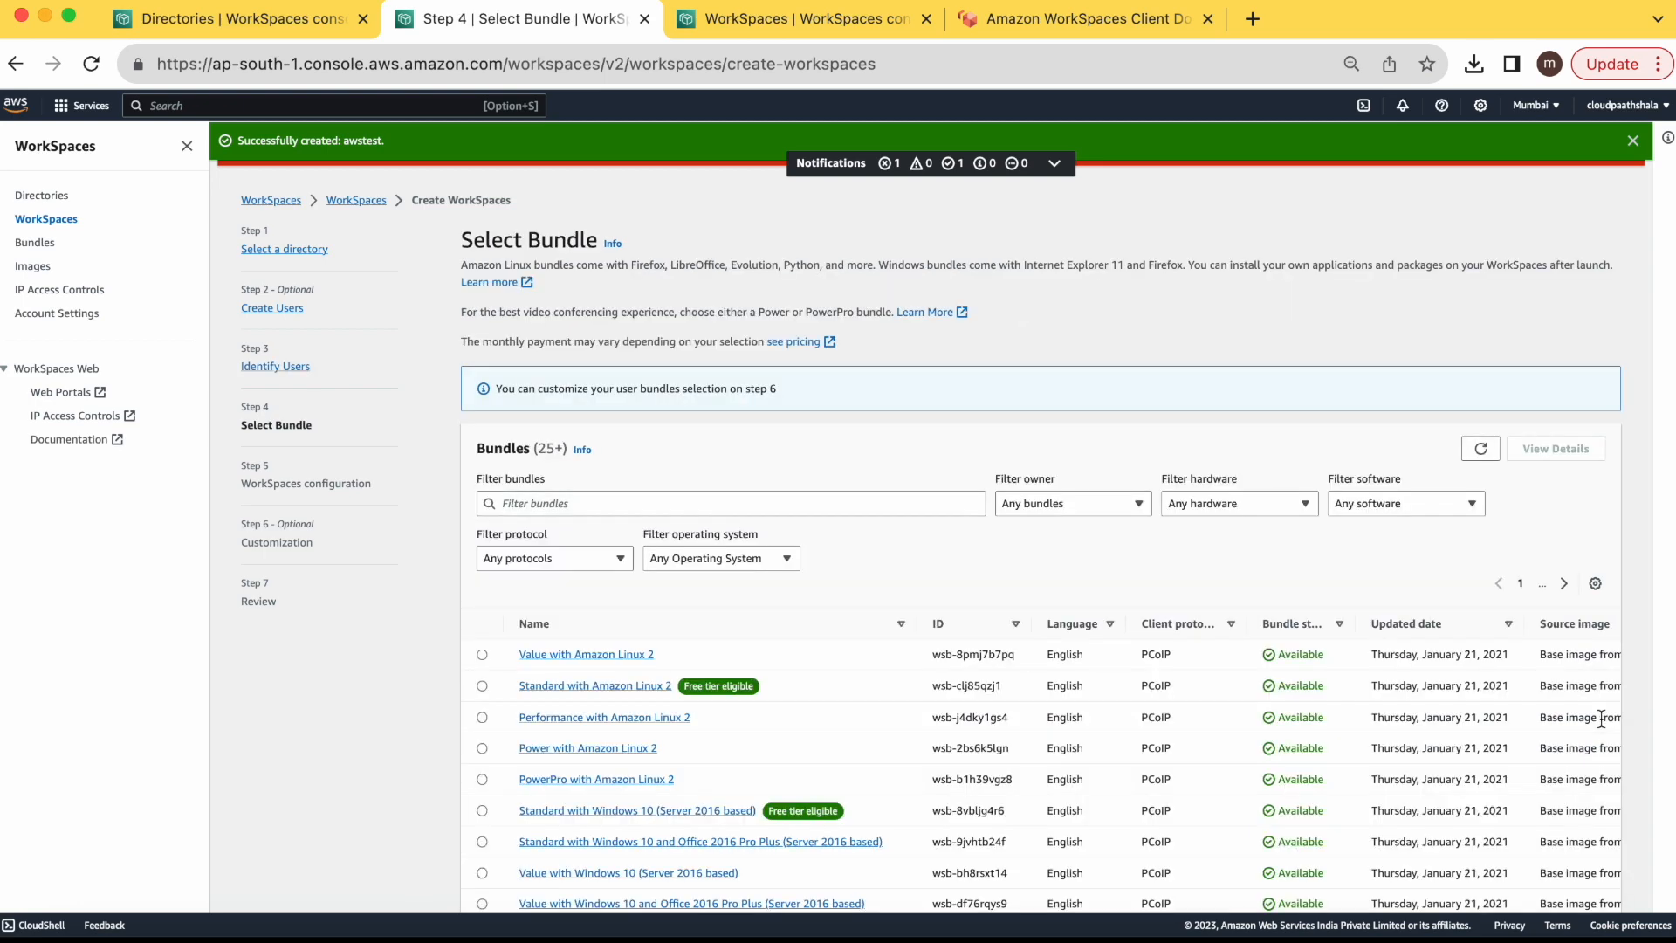
scroll("down", 3)
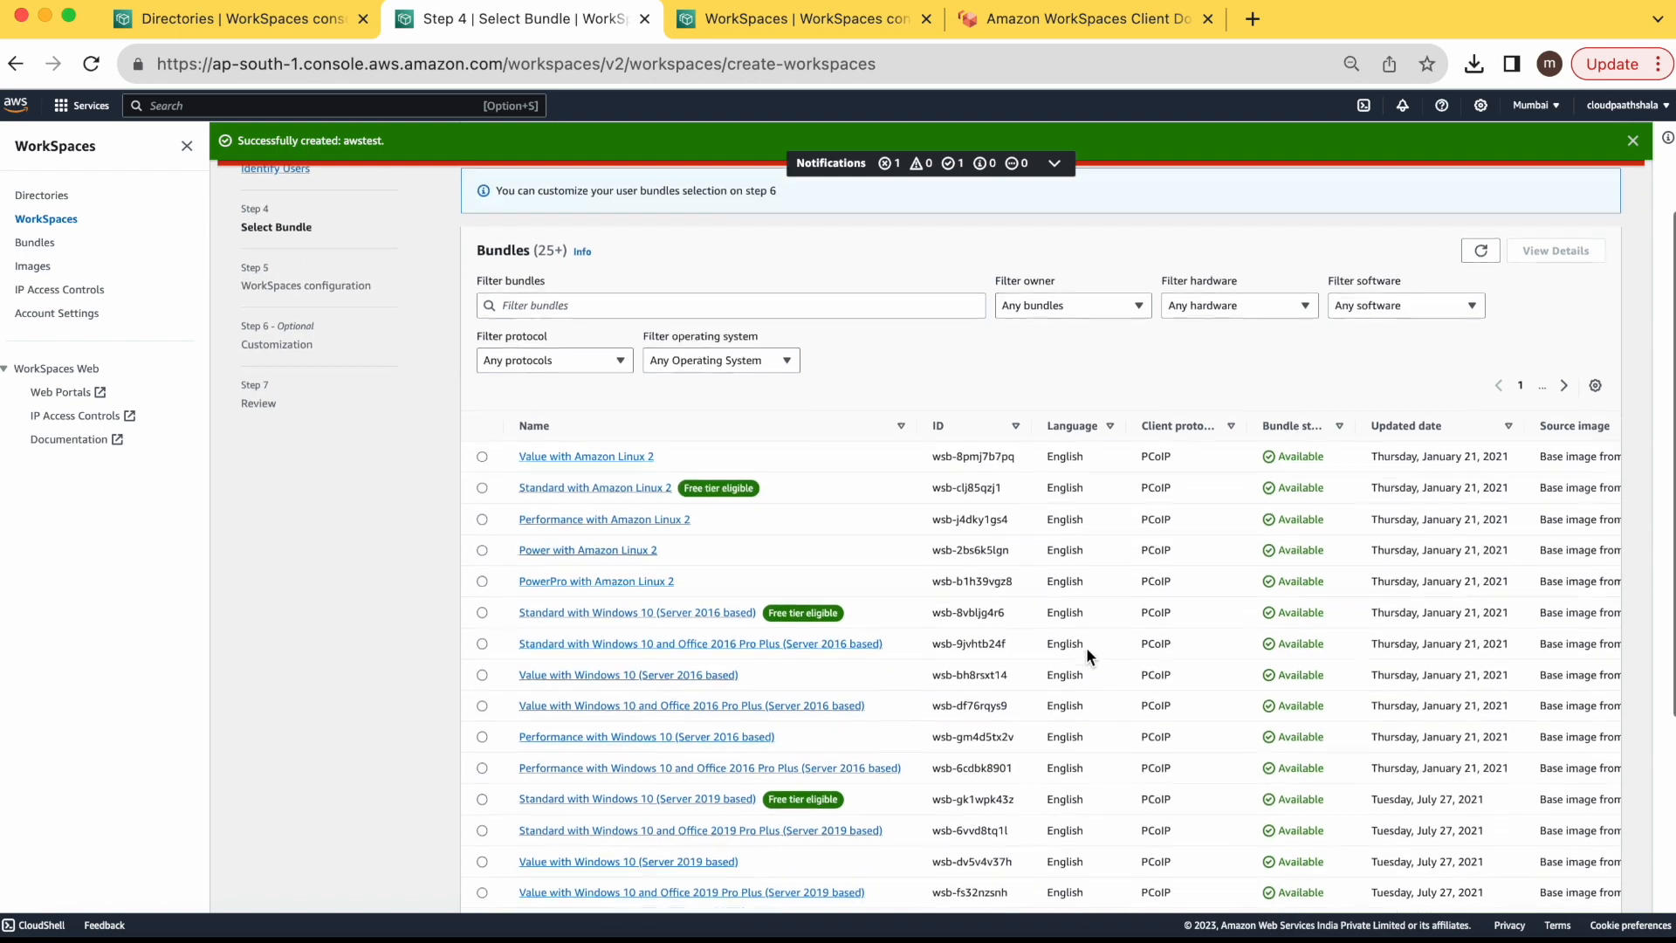
scroll("down", 3)
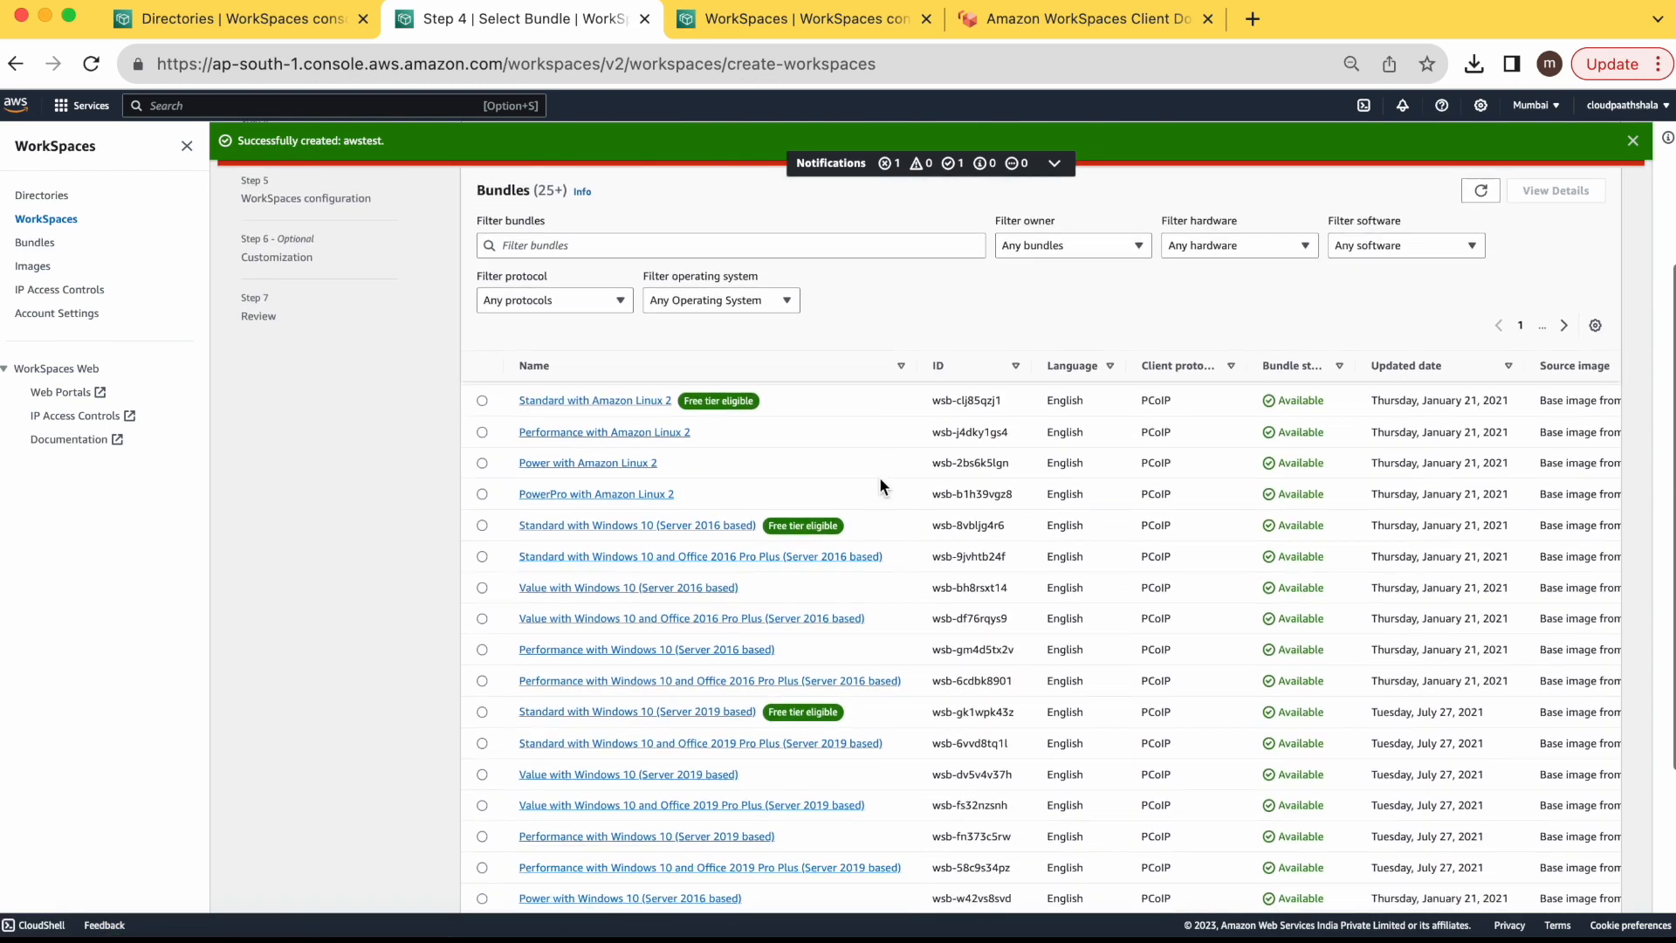
scroll("down", 3)
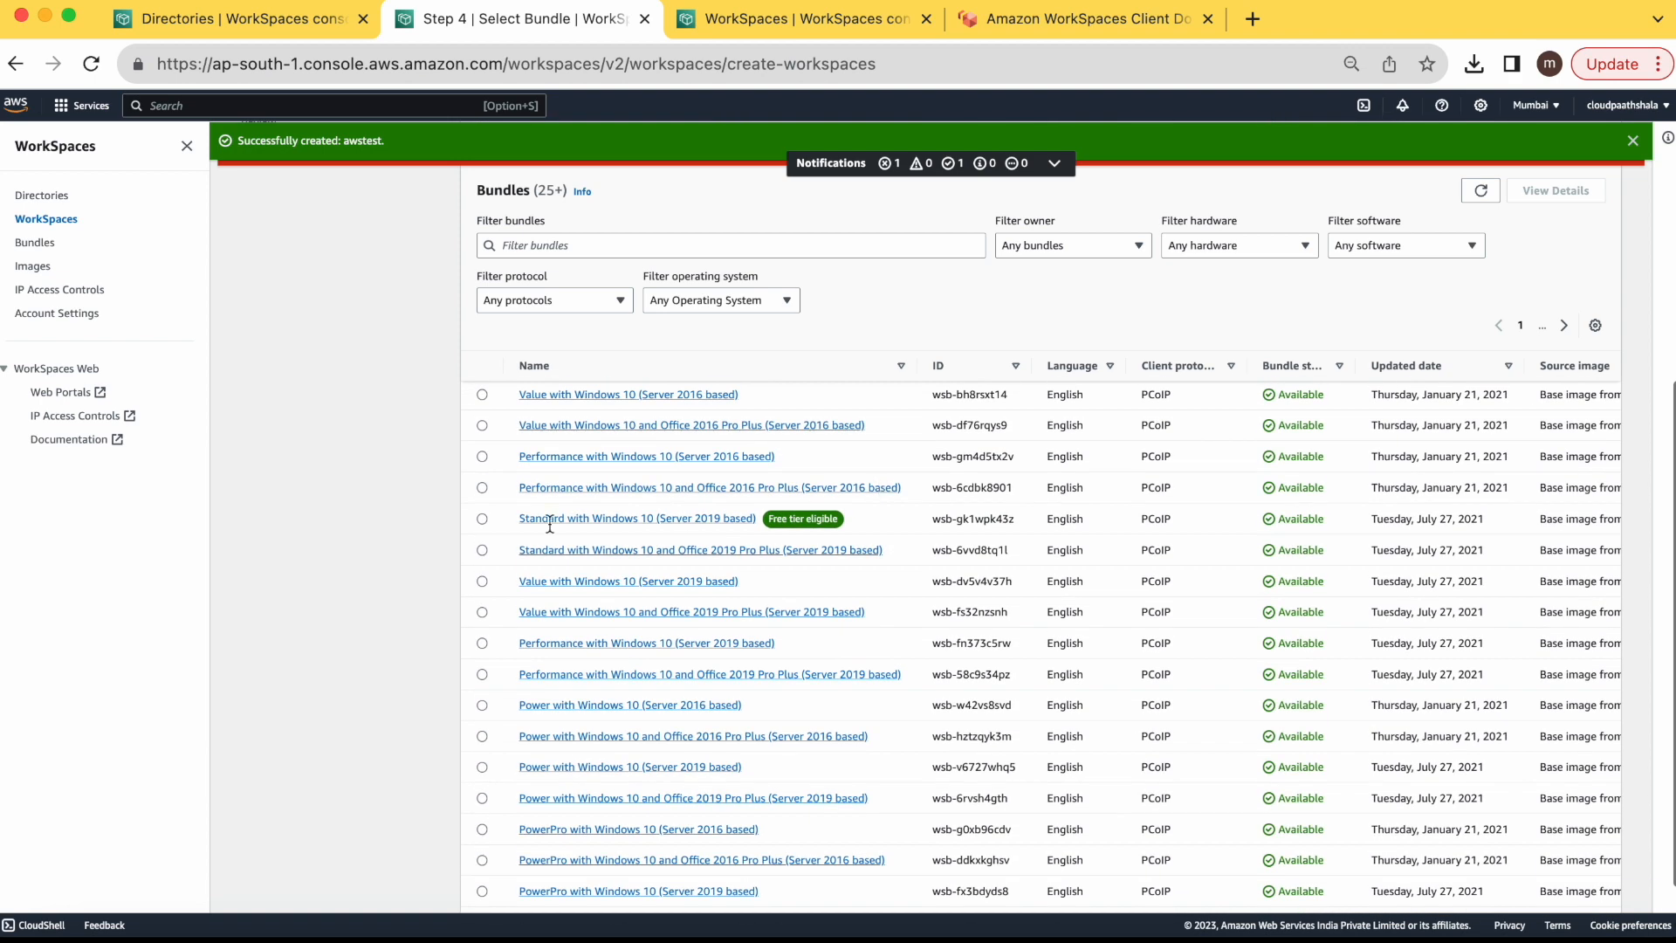
left_click(482, 519)
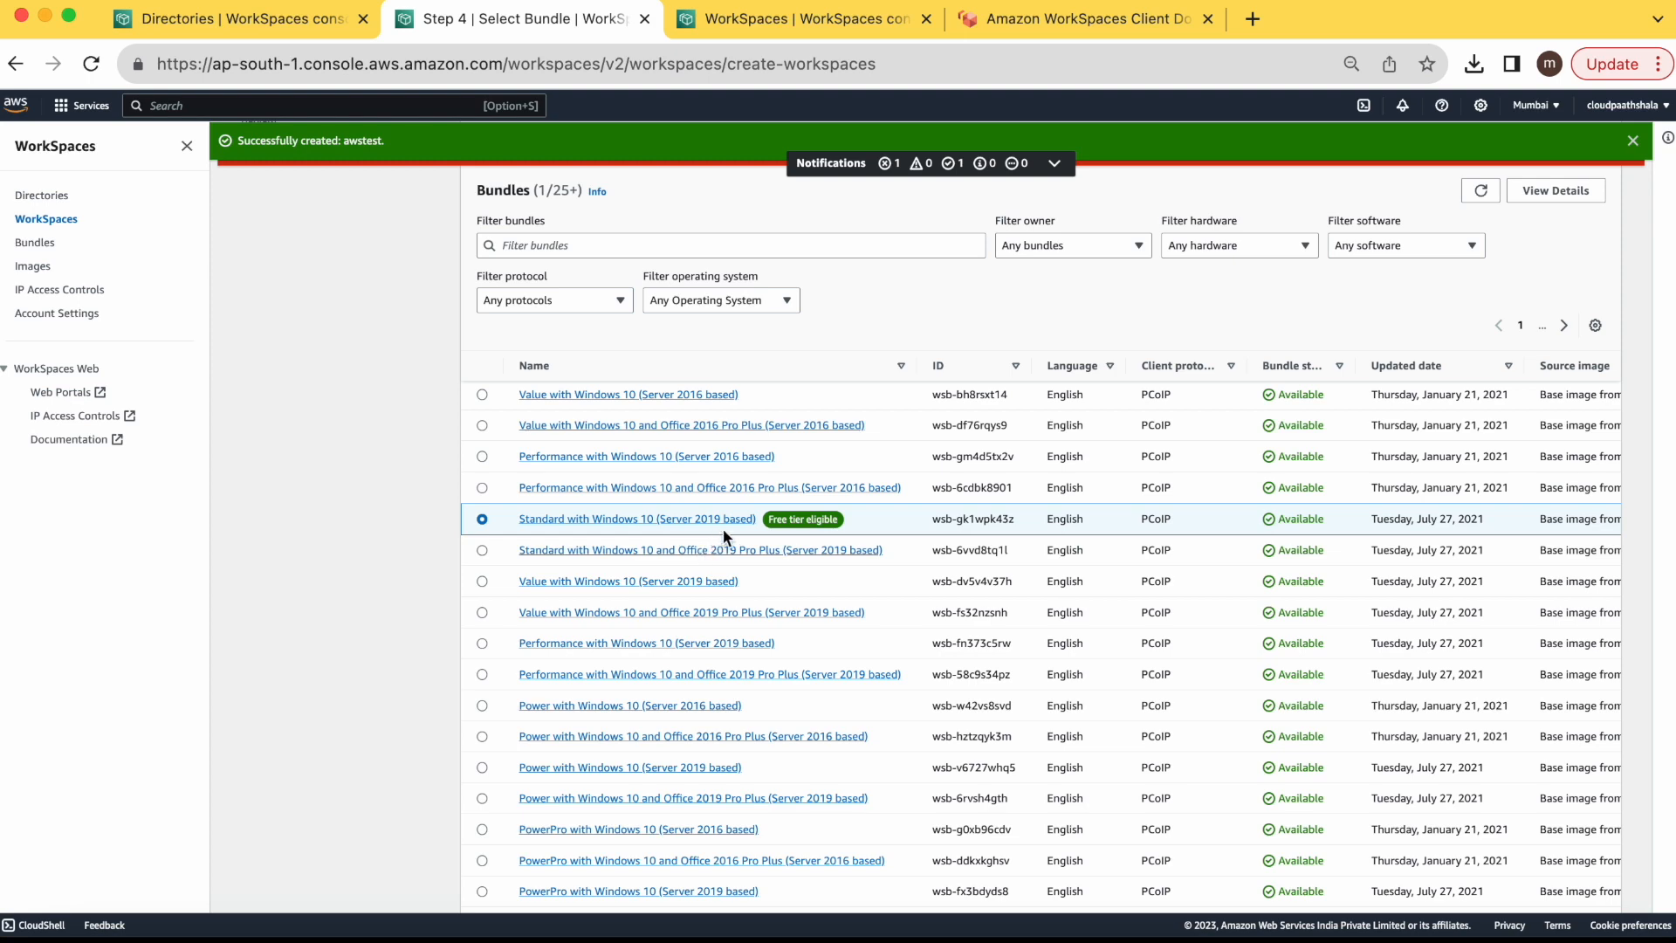
scroll("down", 3)
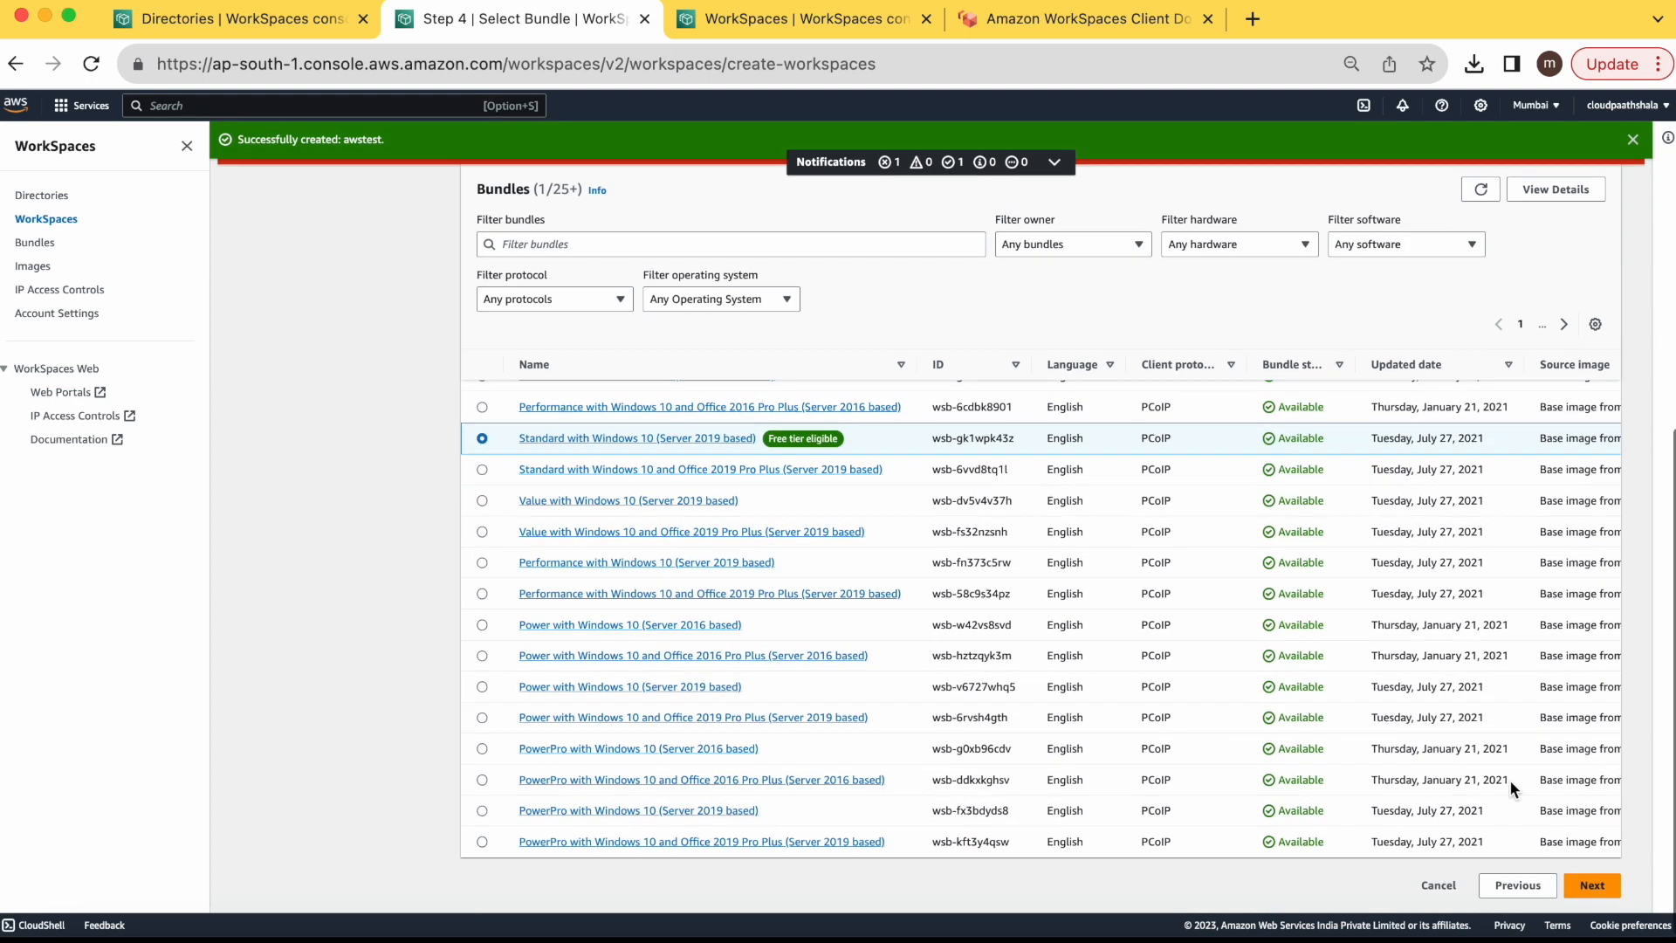
- Advance to WorkSpaces configuration, keeping AutoStop running mode at 1 hour
left_click(1590, 884)
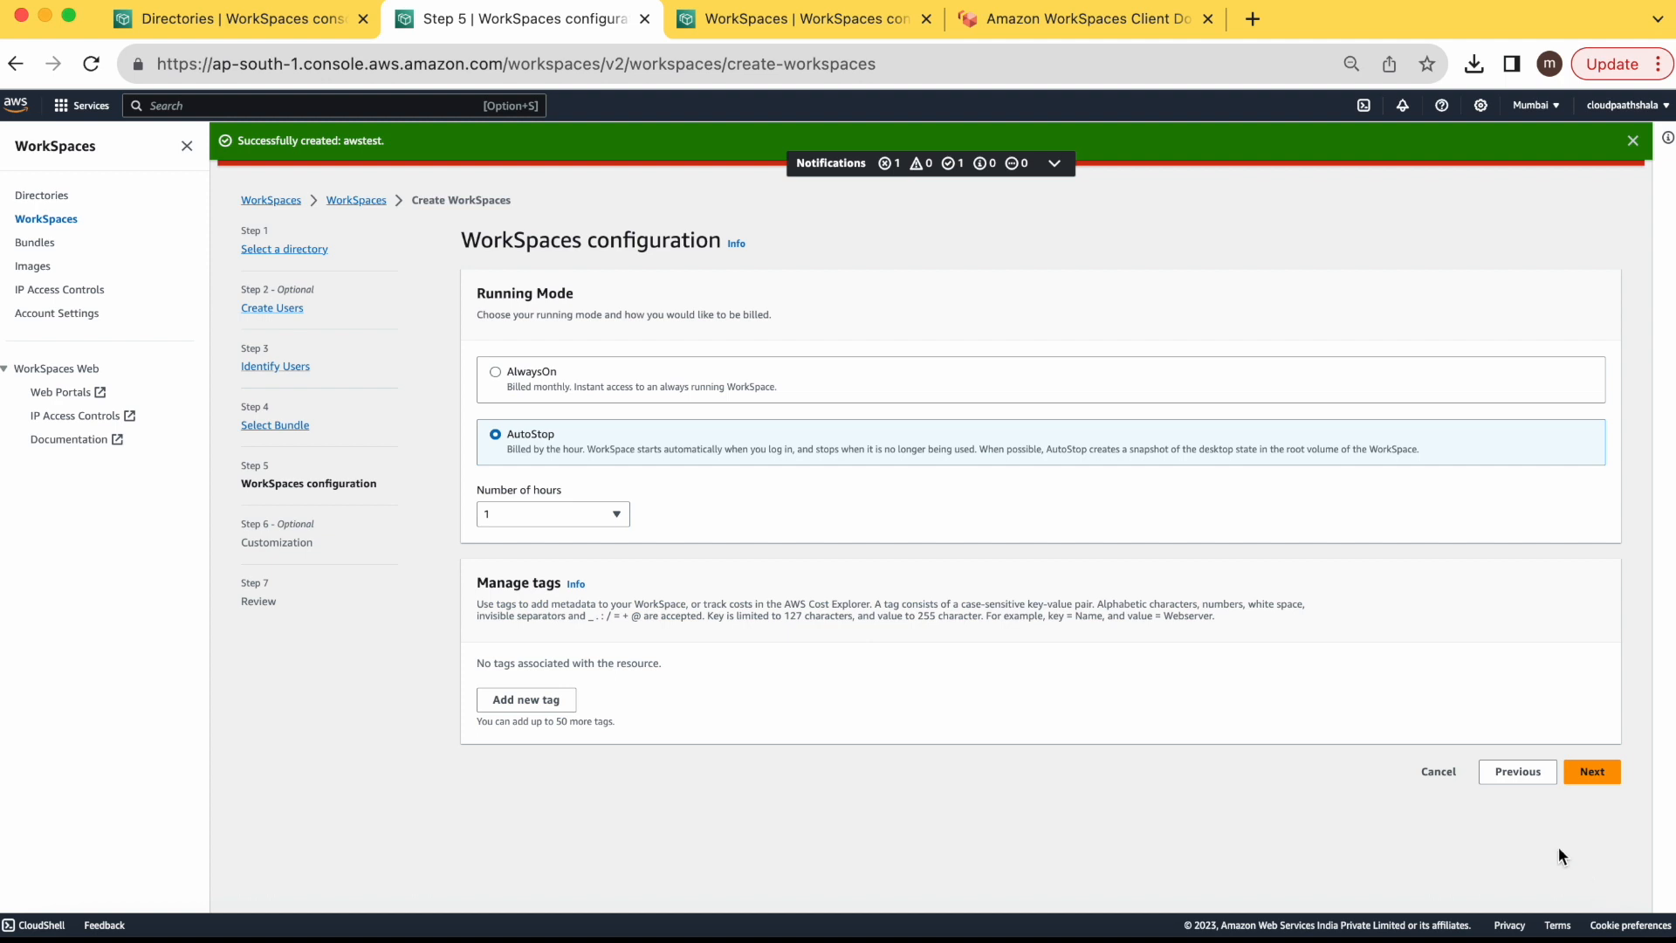
mouse_move(806, 594)
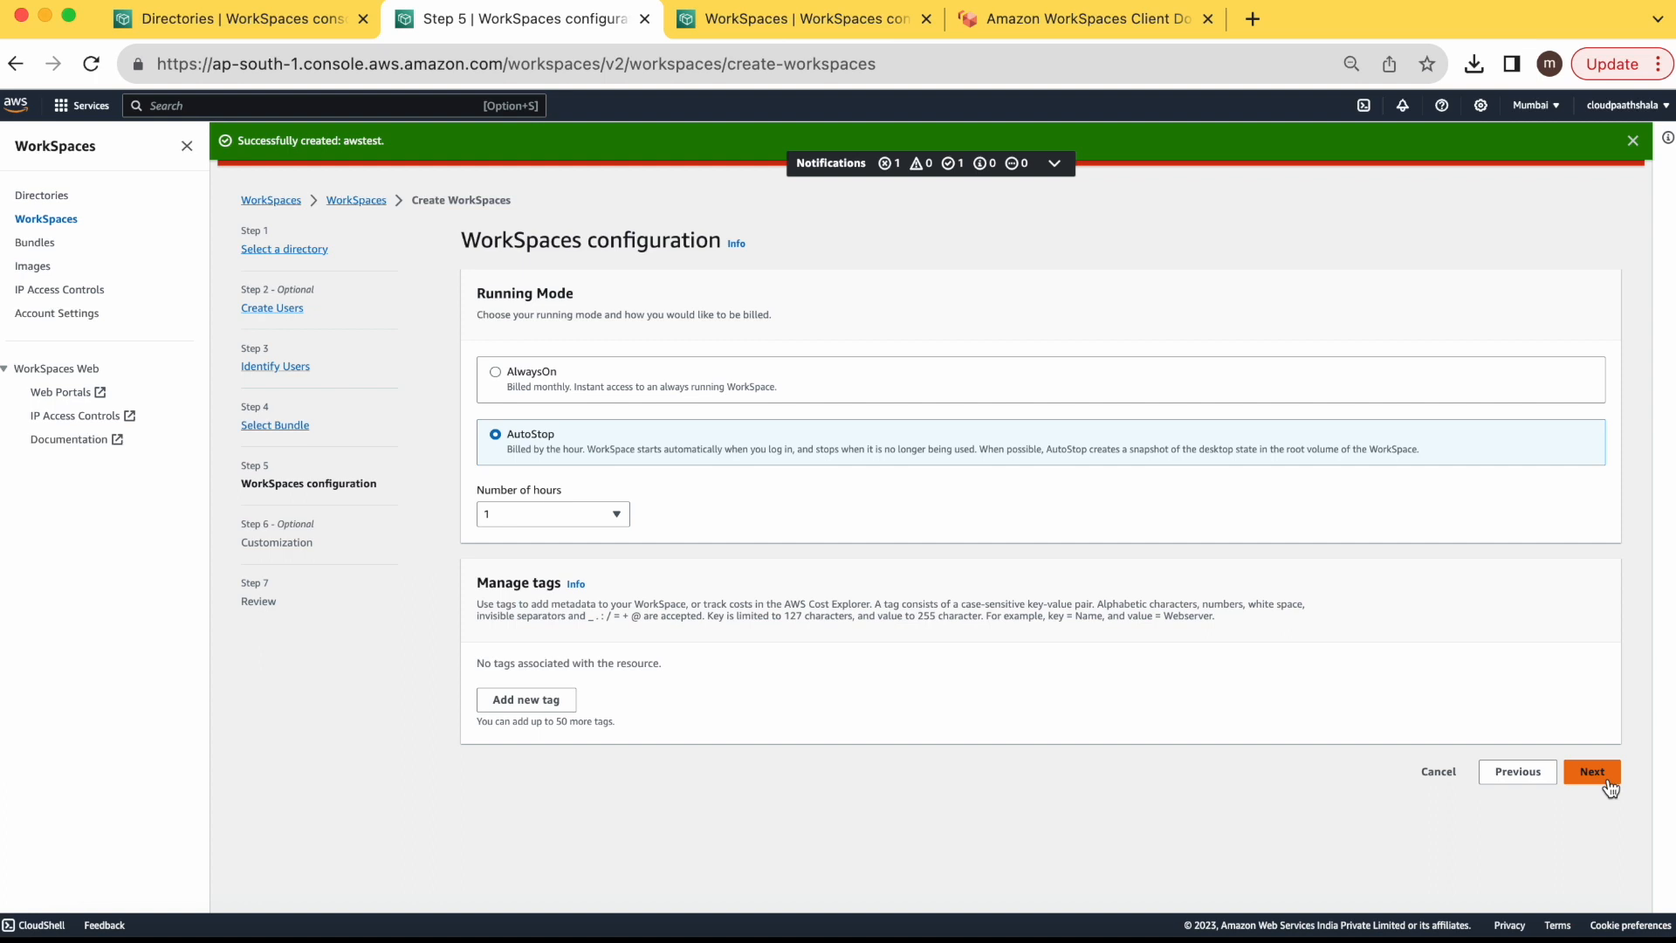
- Skip the optional Customization step to reach the Review page for the awstest WorkSpace
left_click(1591, 771)
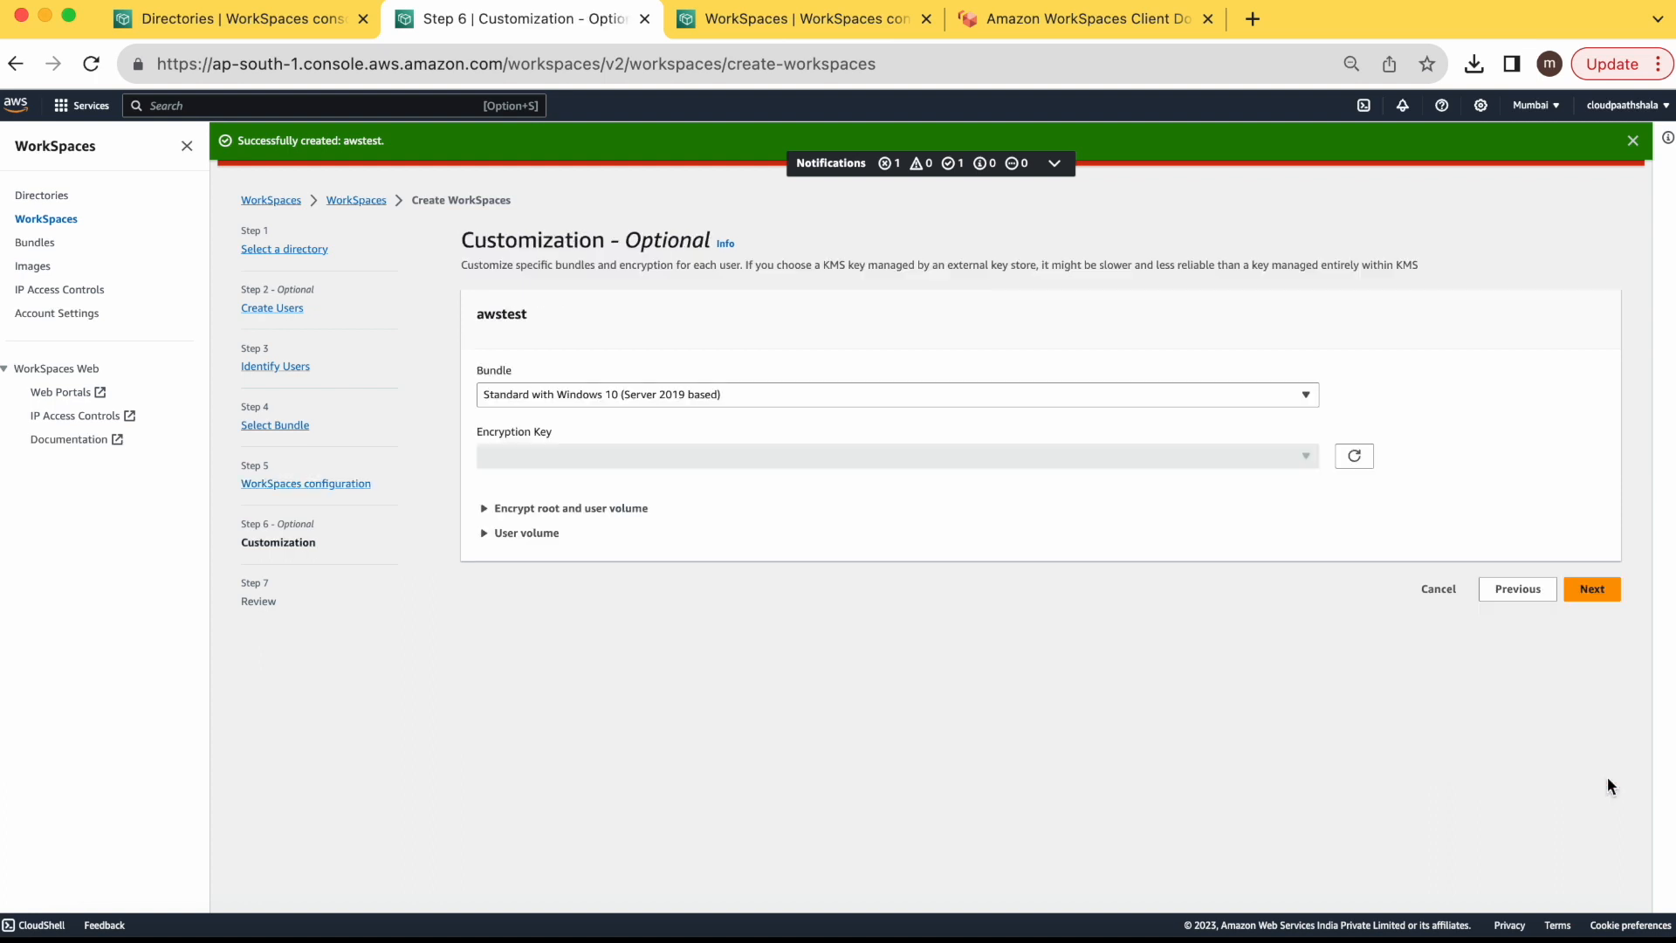
left_click(1591, 589)
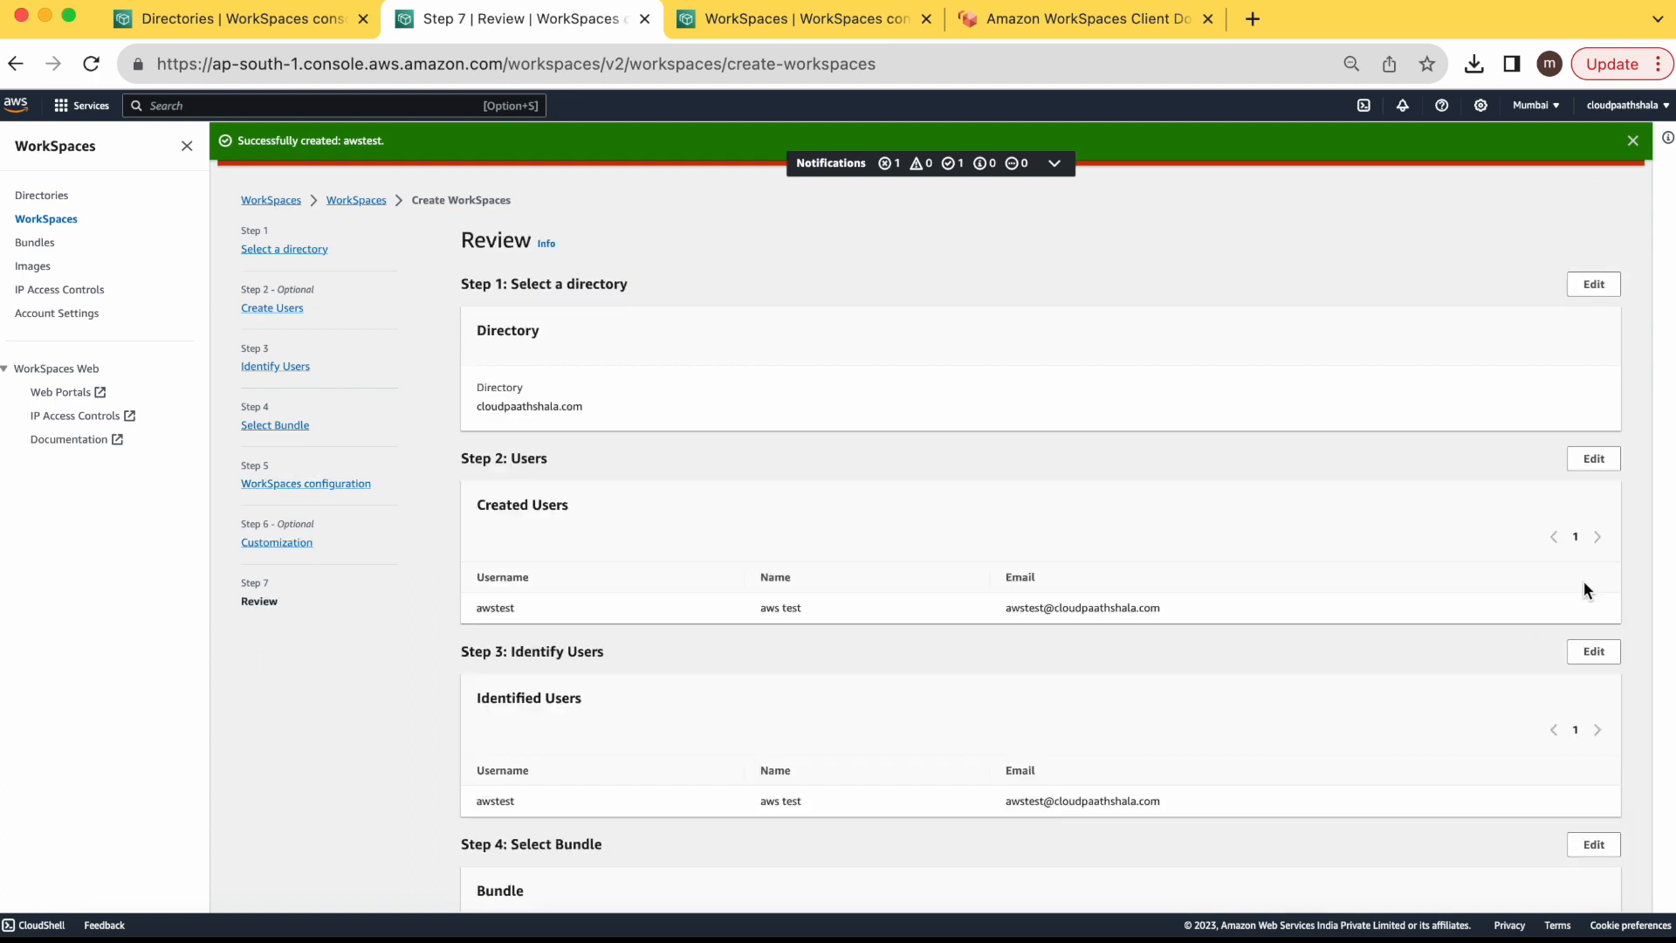
mouse_move(868, 642)
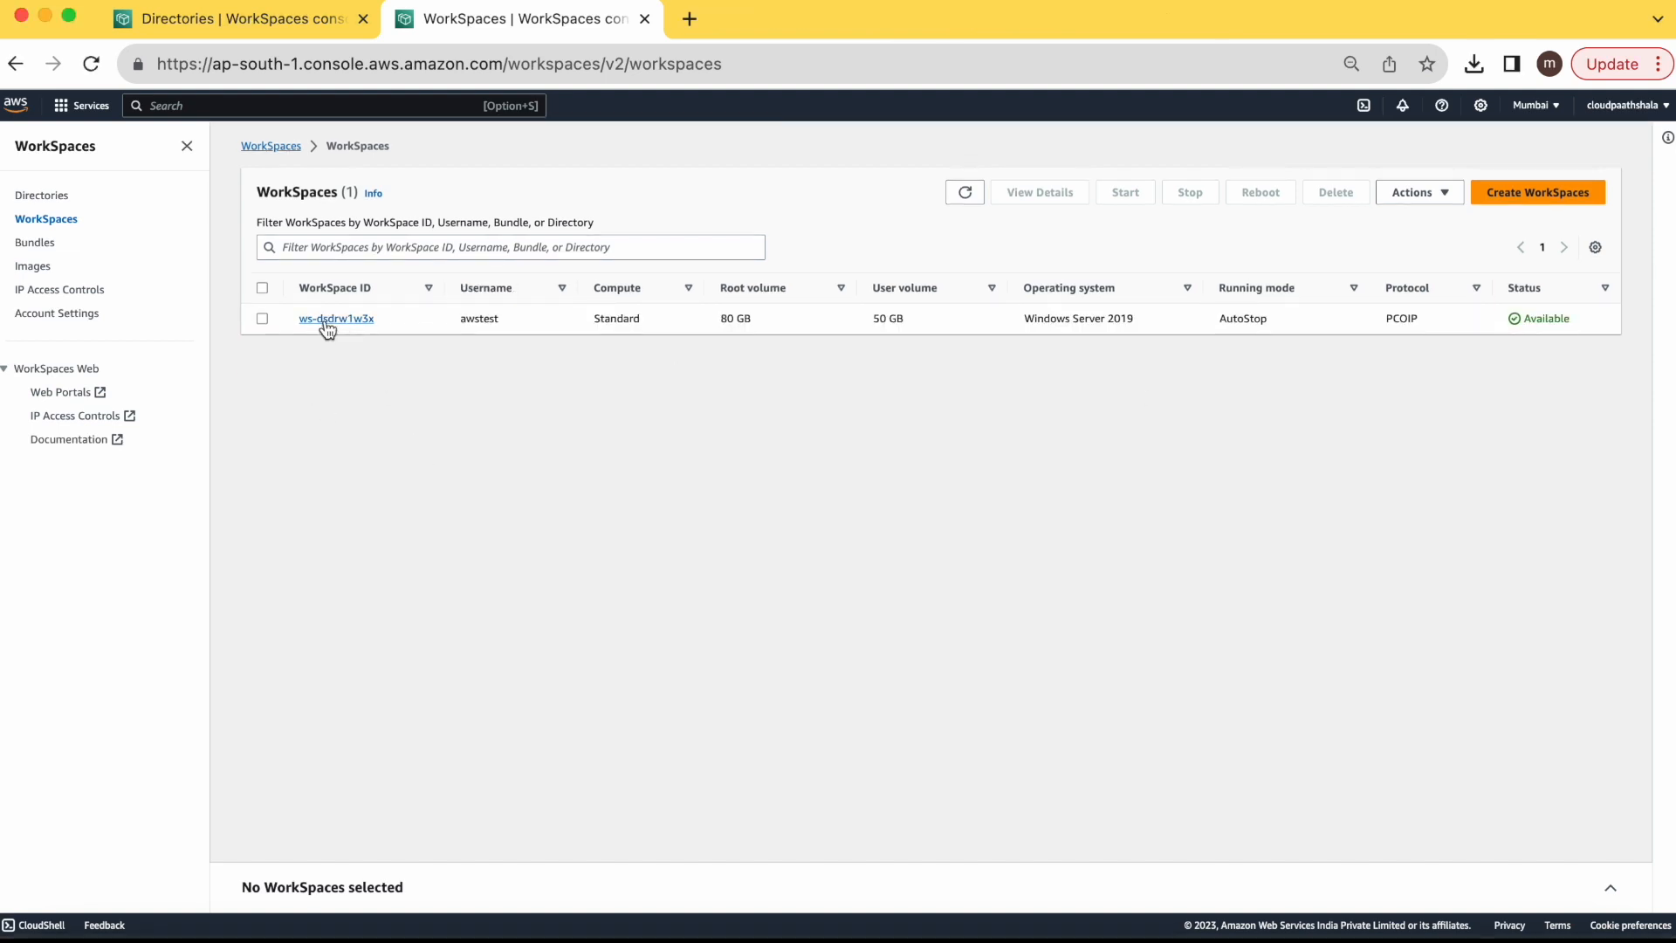
- Open the awstest WorkSpace's details, then launch the WorkSpaces client from Finder's Applications
left_click(335, 318)
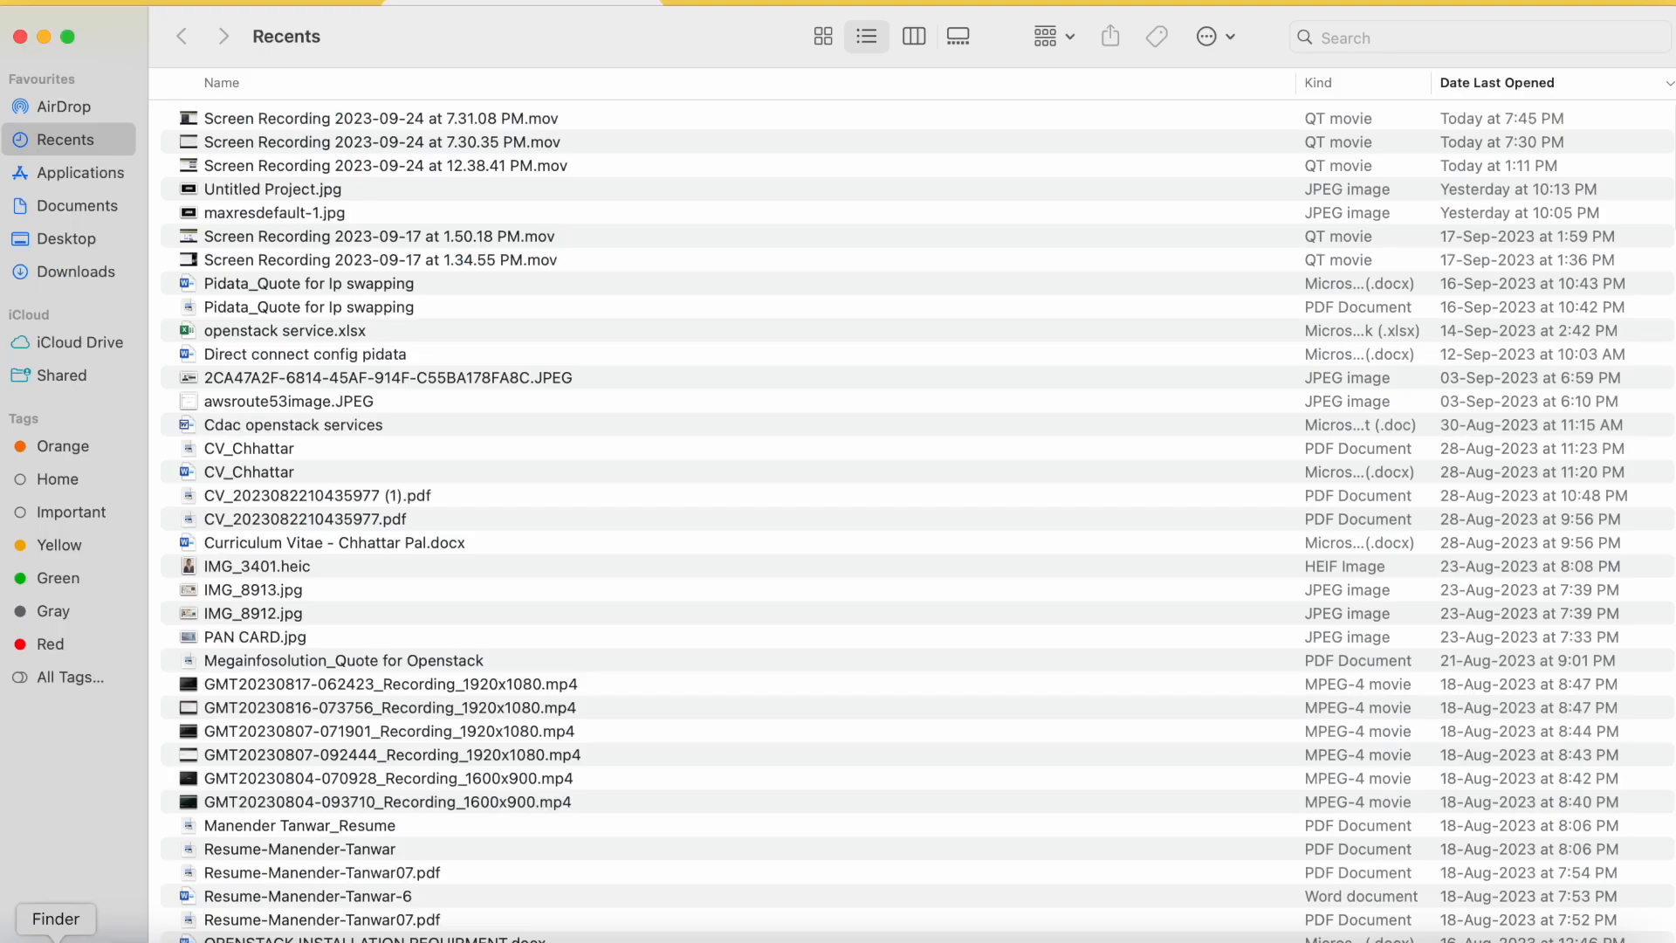
mouse_move(77, 185)
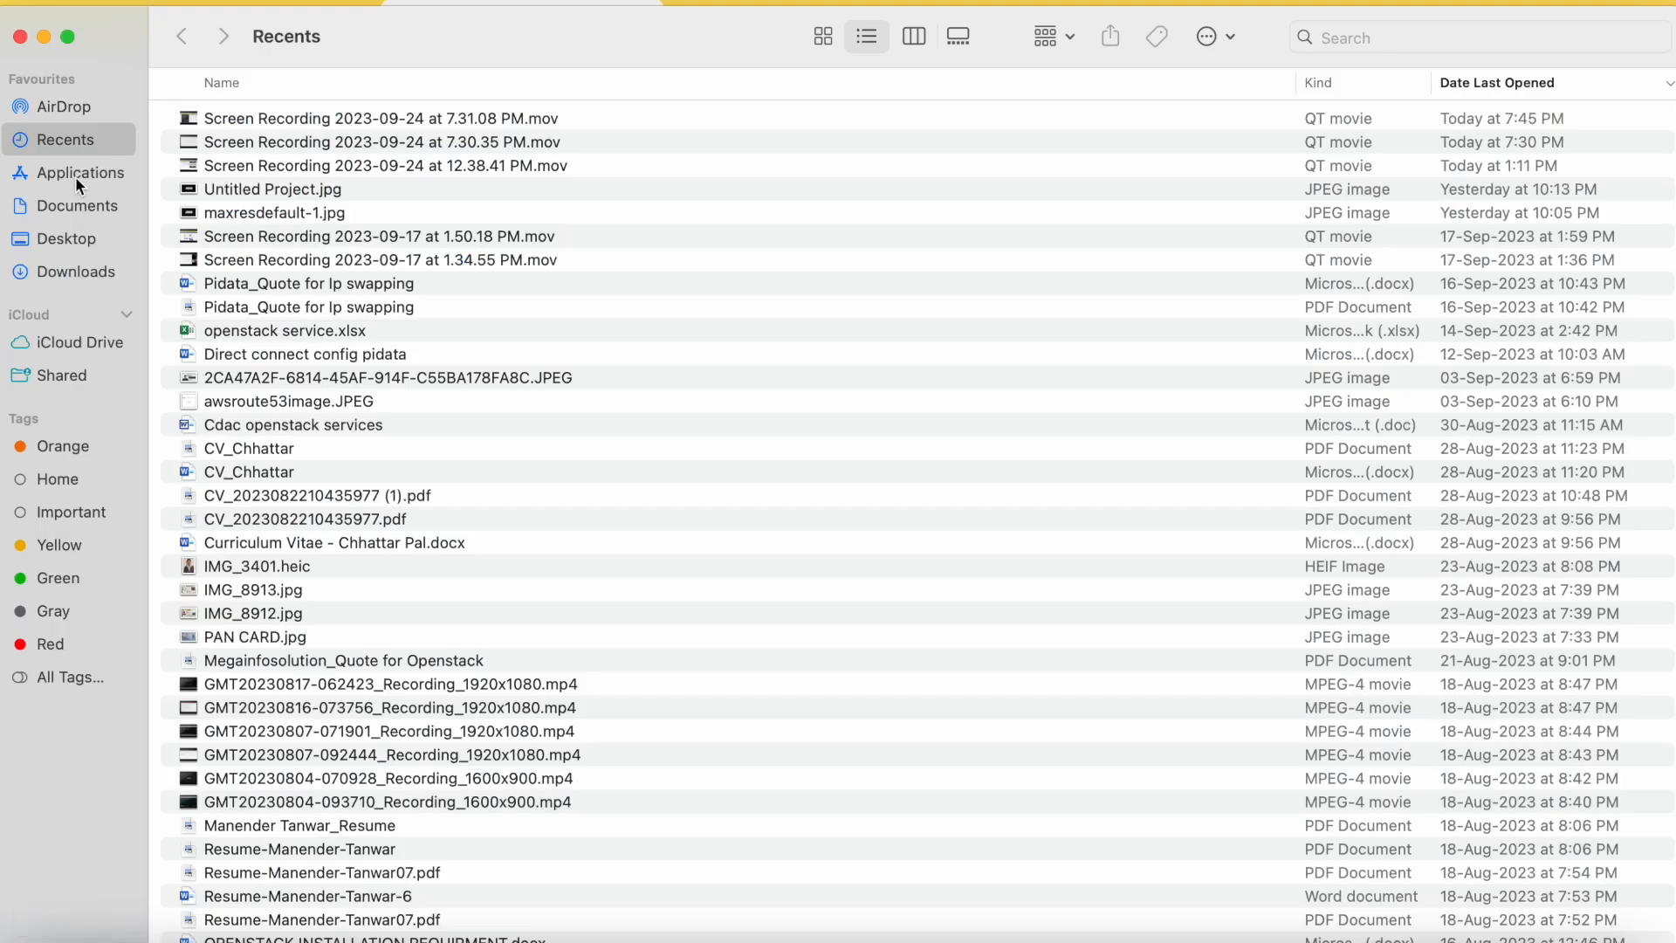
left_click(79, 172)
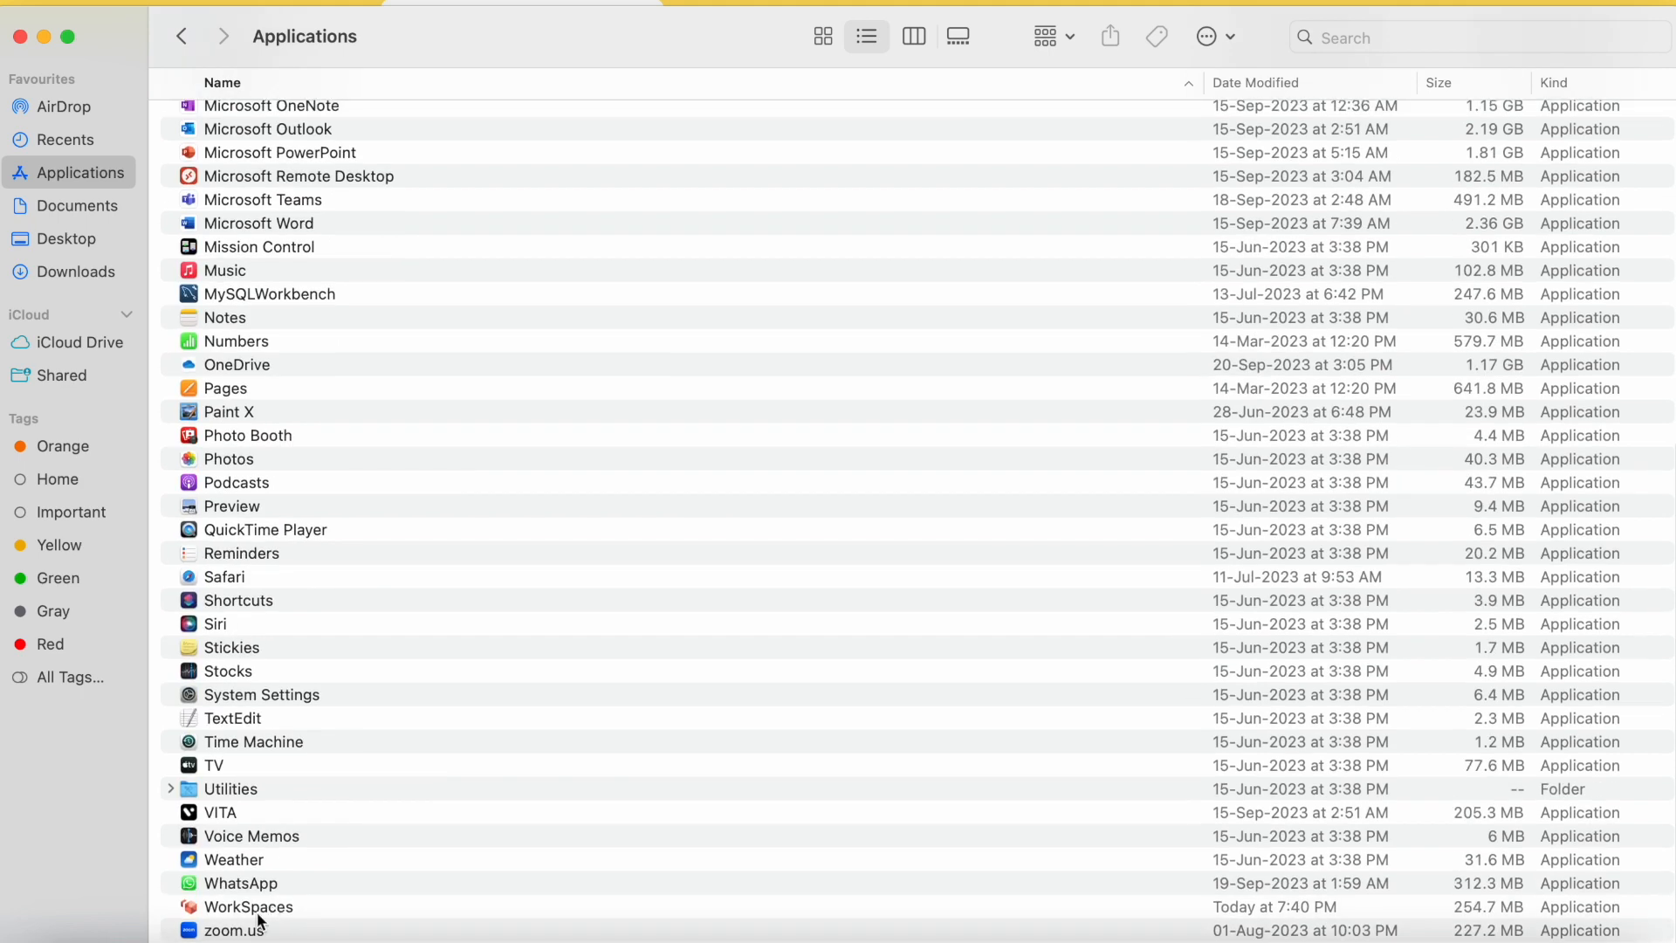
left_click(248, 905)
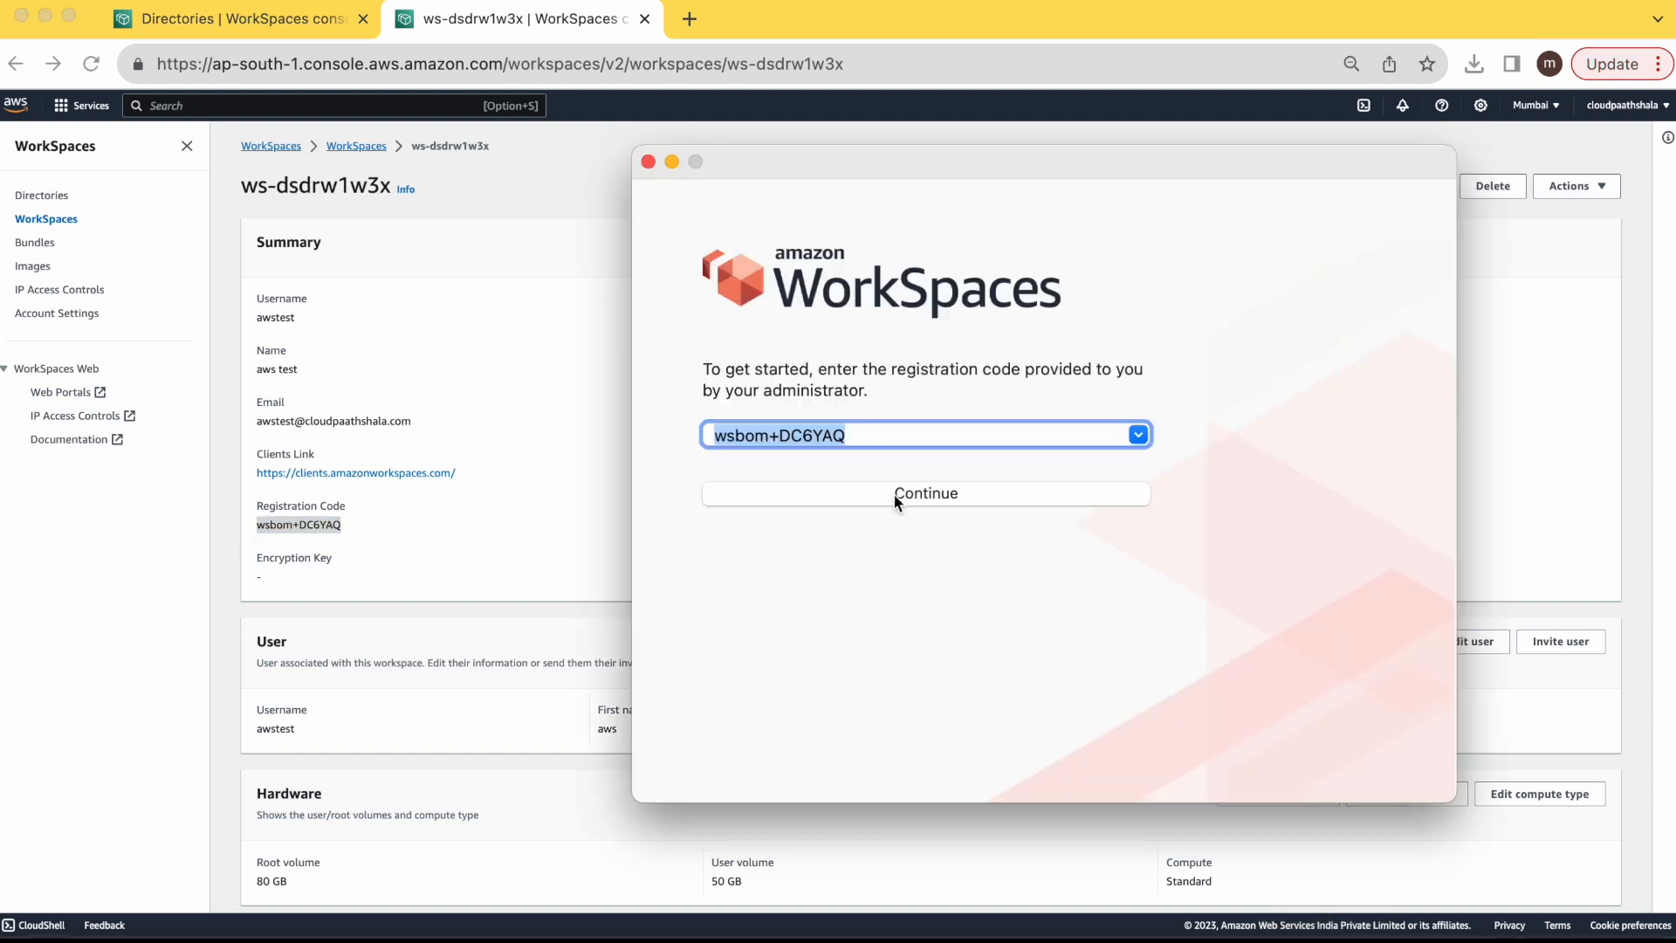
left_click(924, 492)
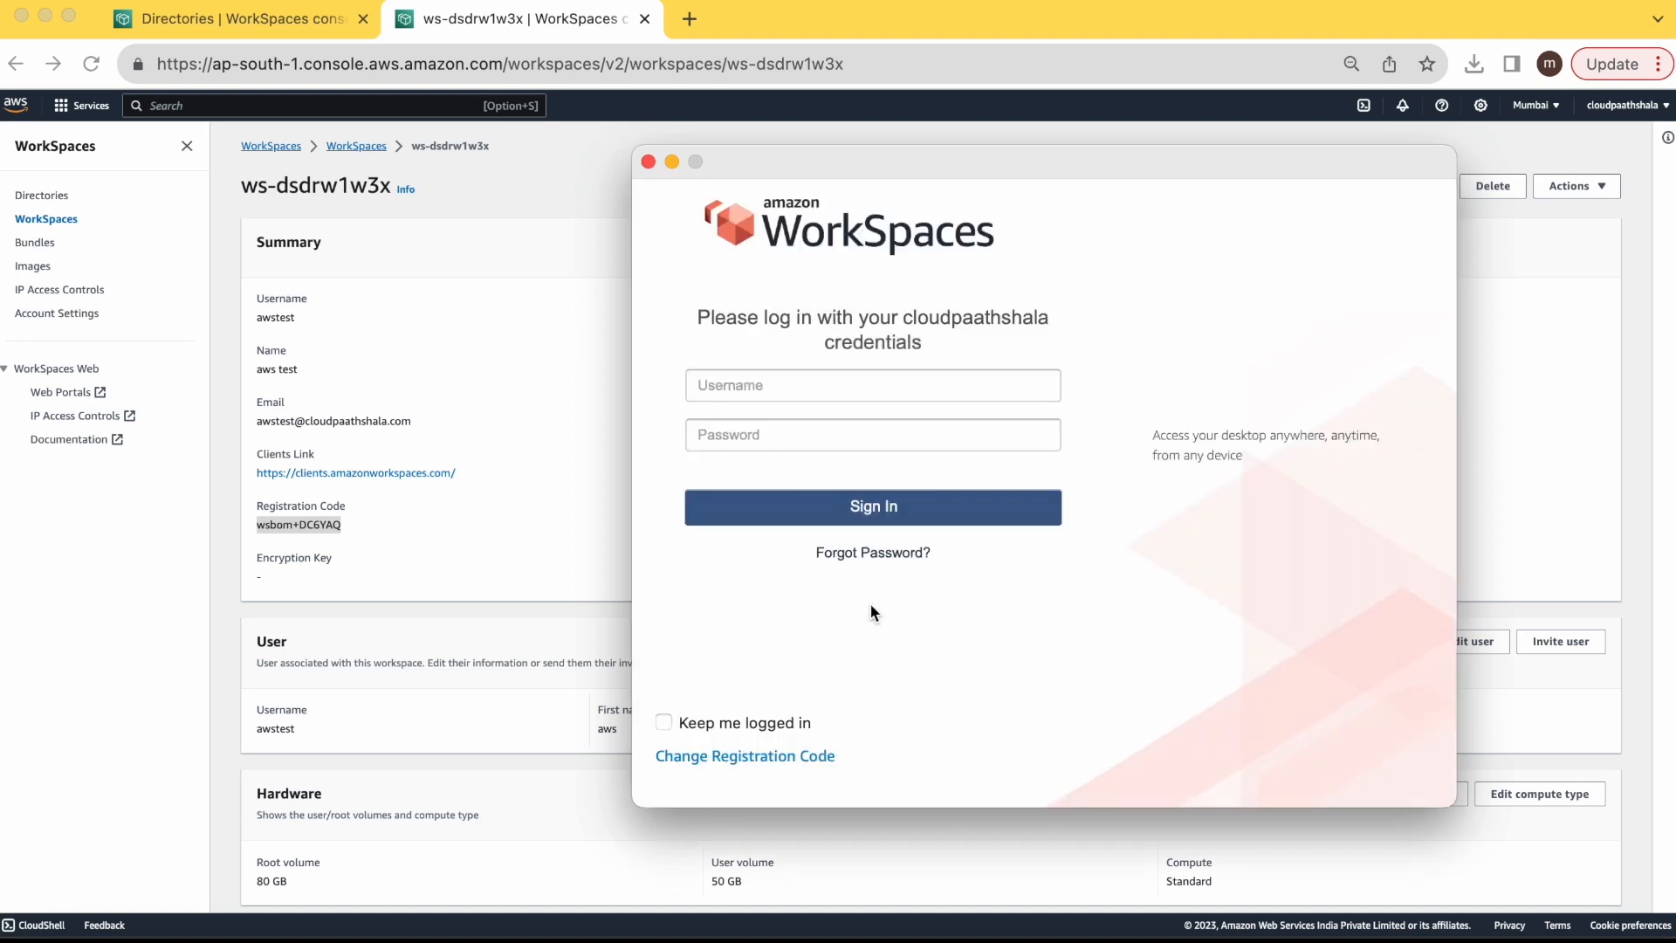
left_click(871, 385)
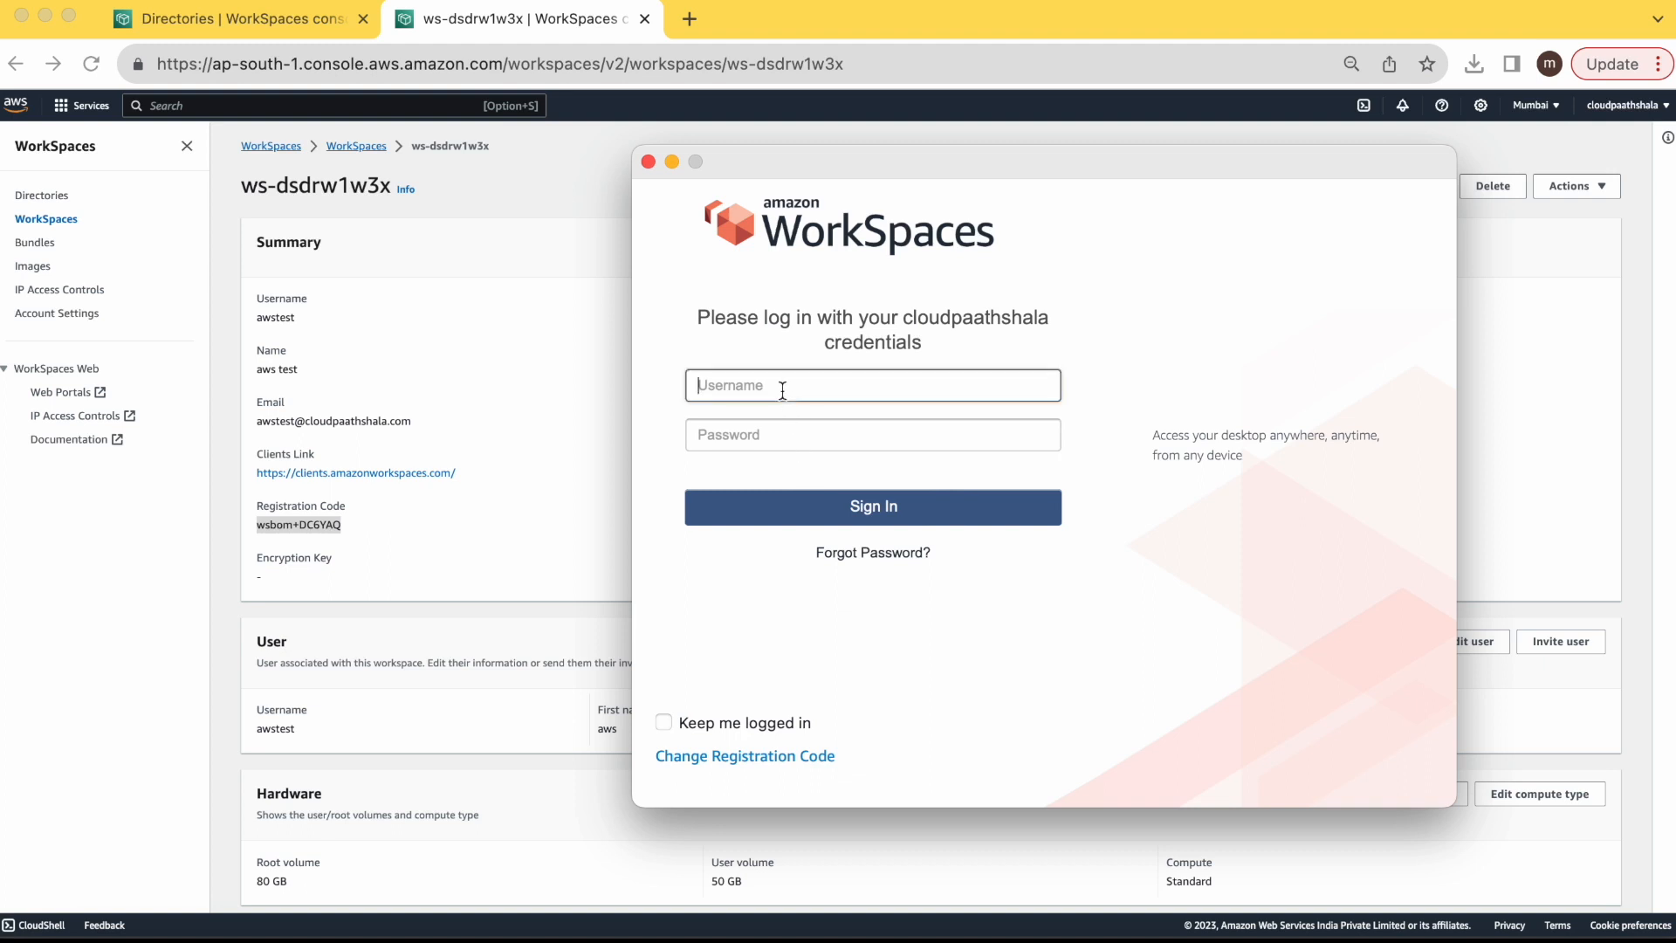
type("aws")
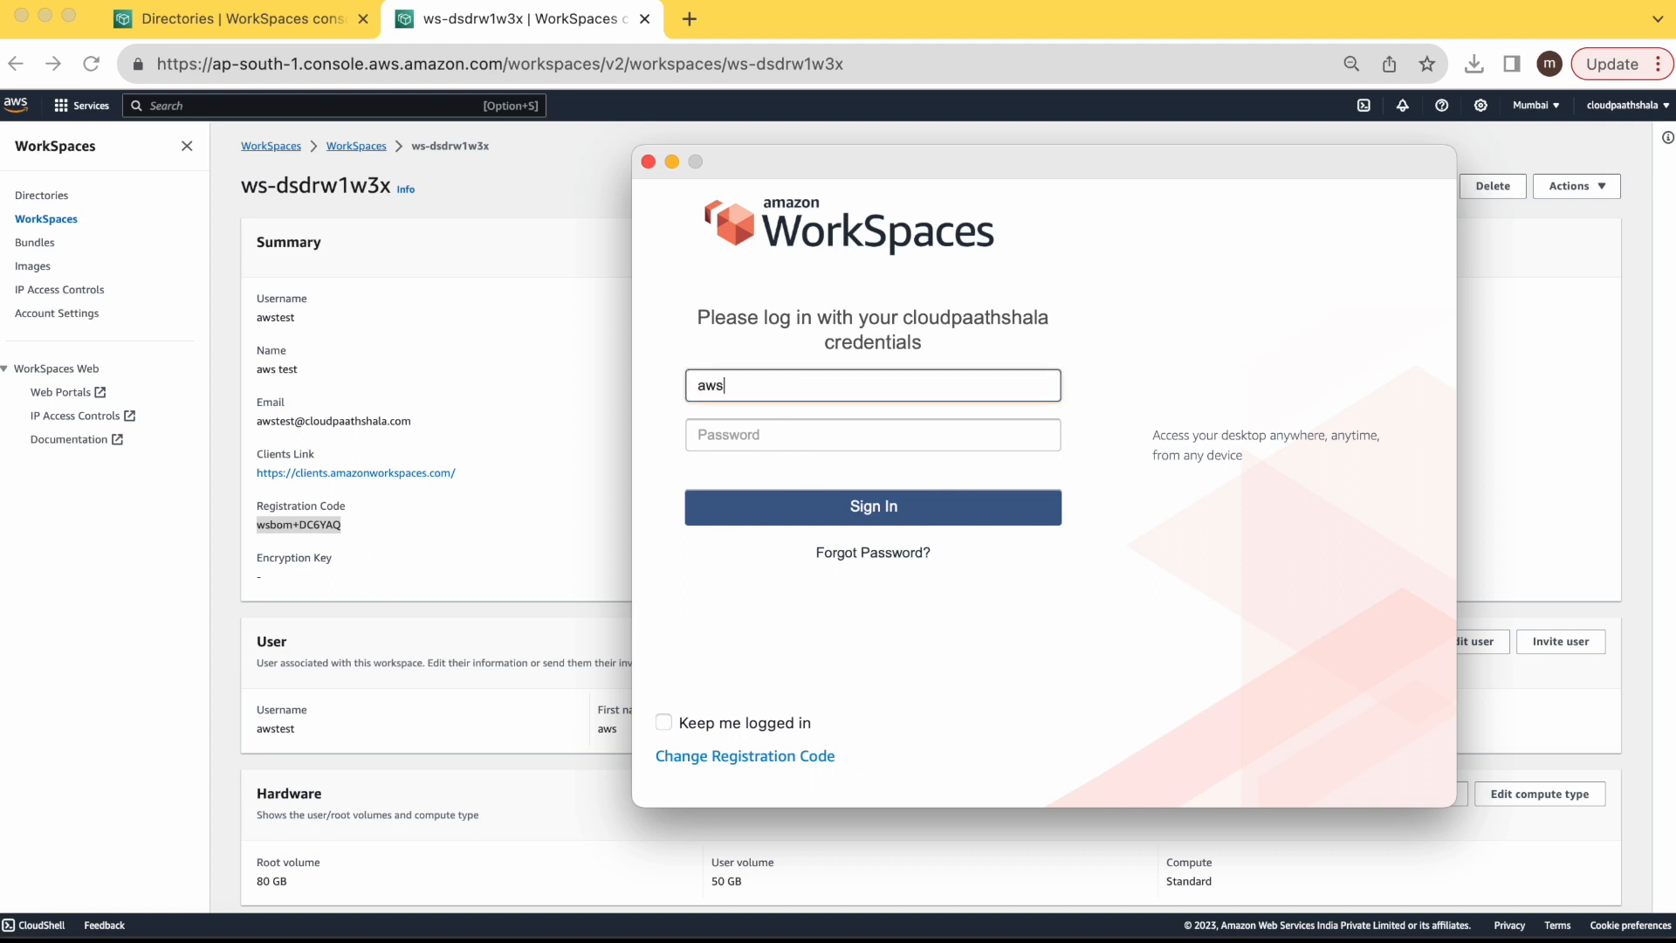
type("test")
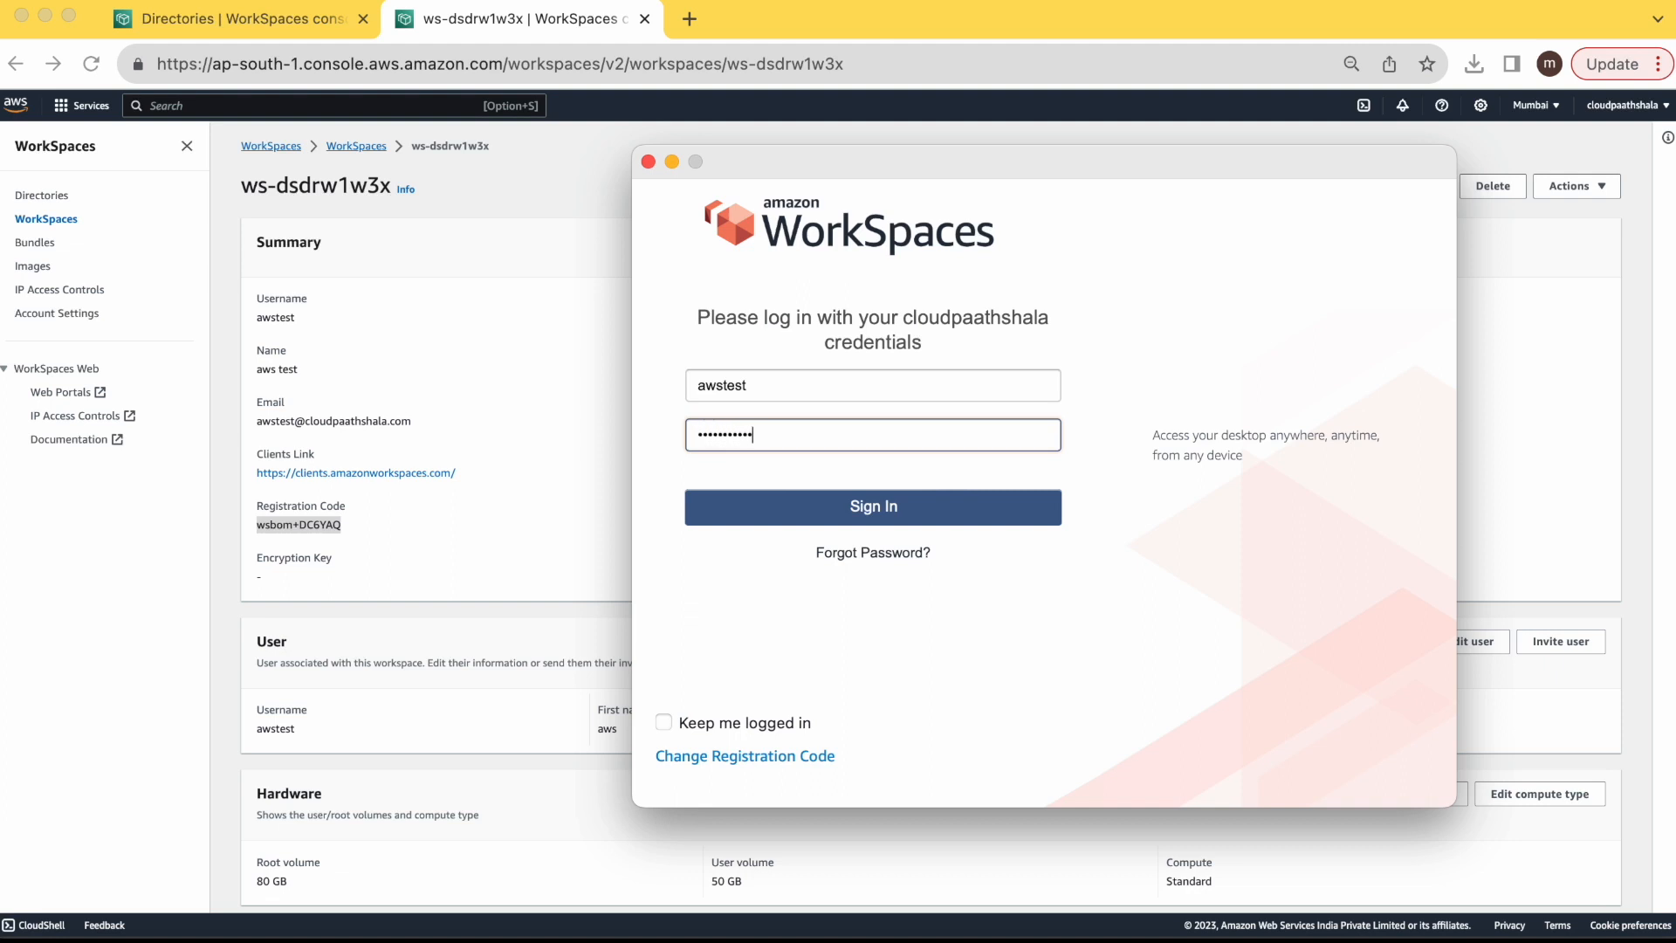
left_click(872, 506)
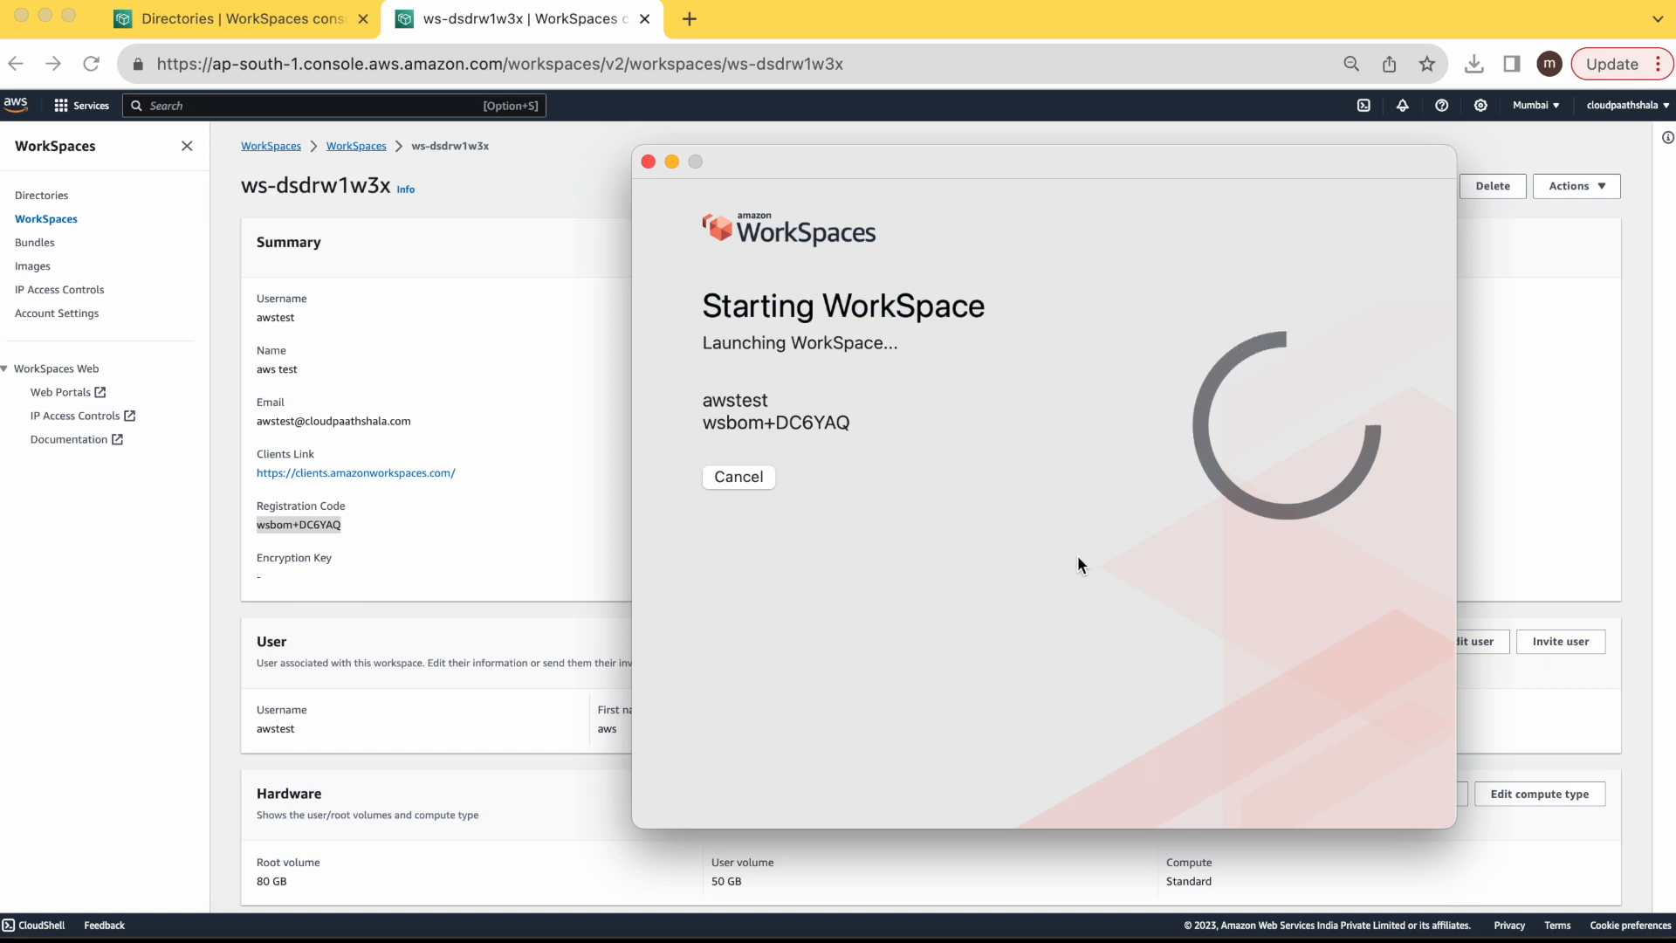